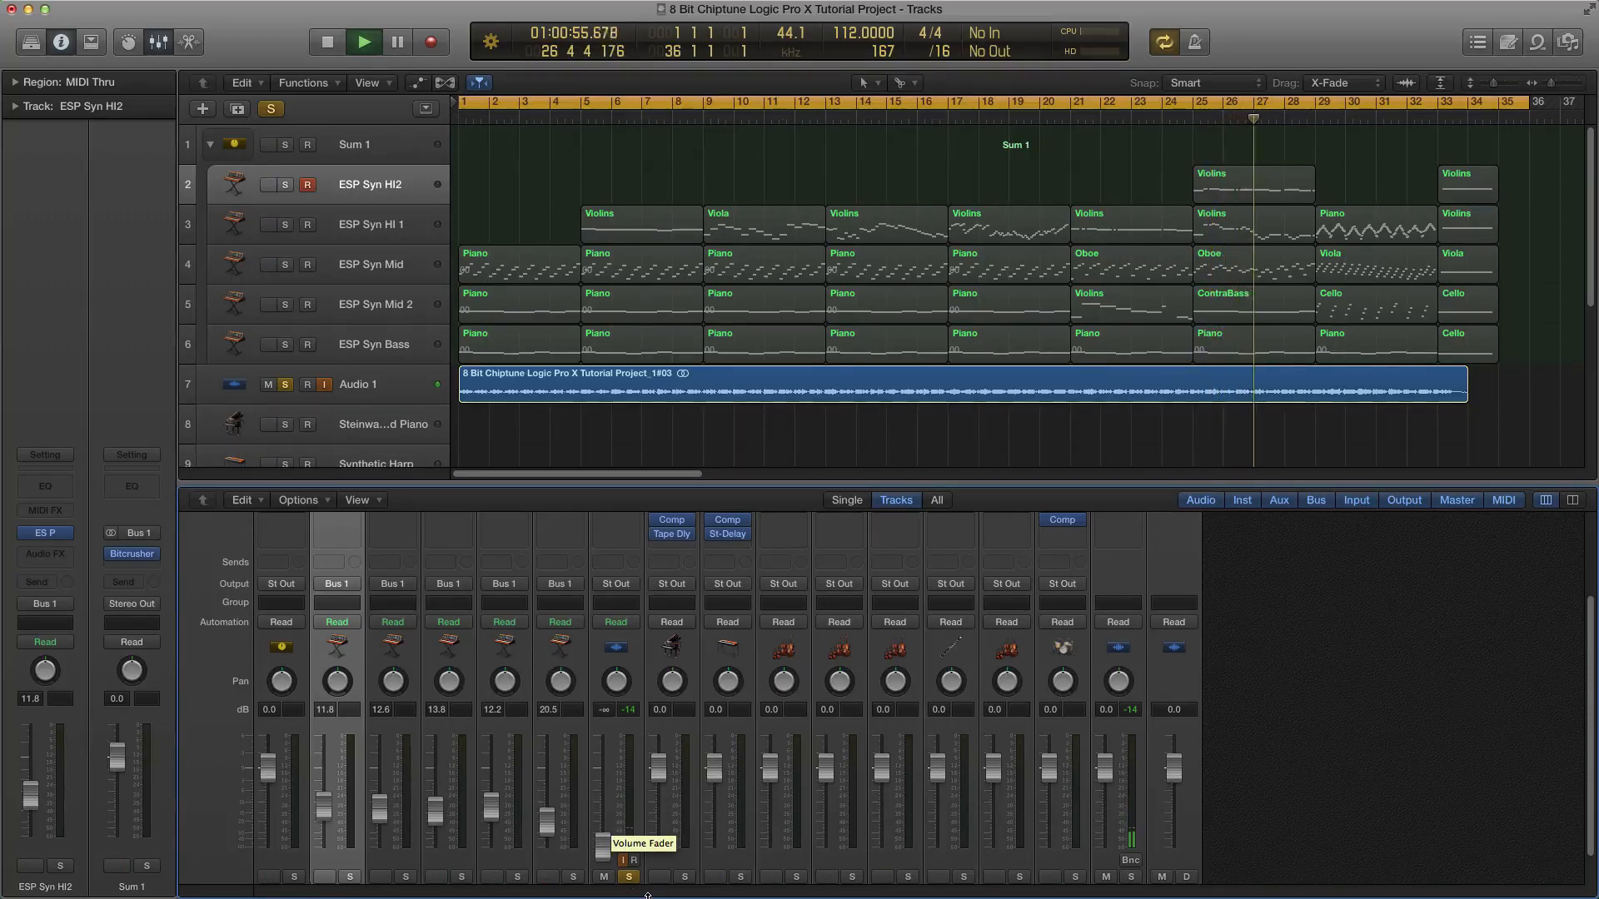
Stop the project's playback from the control bar.
left_click(363, 41)
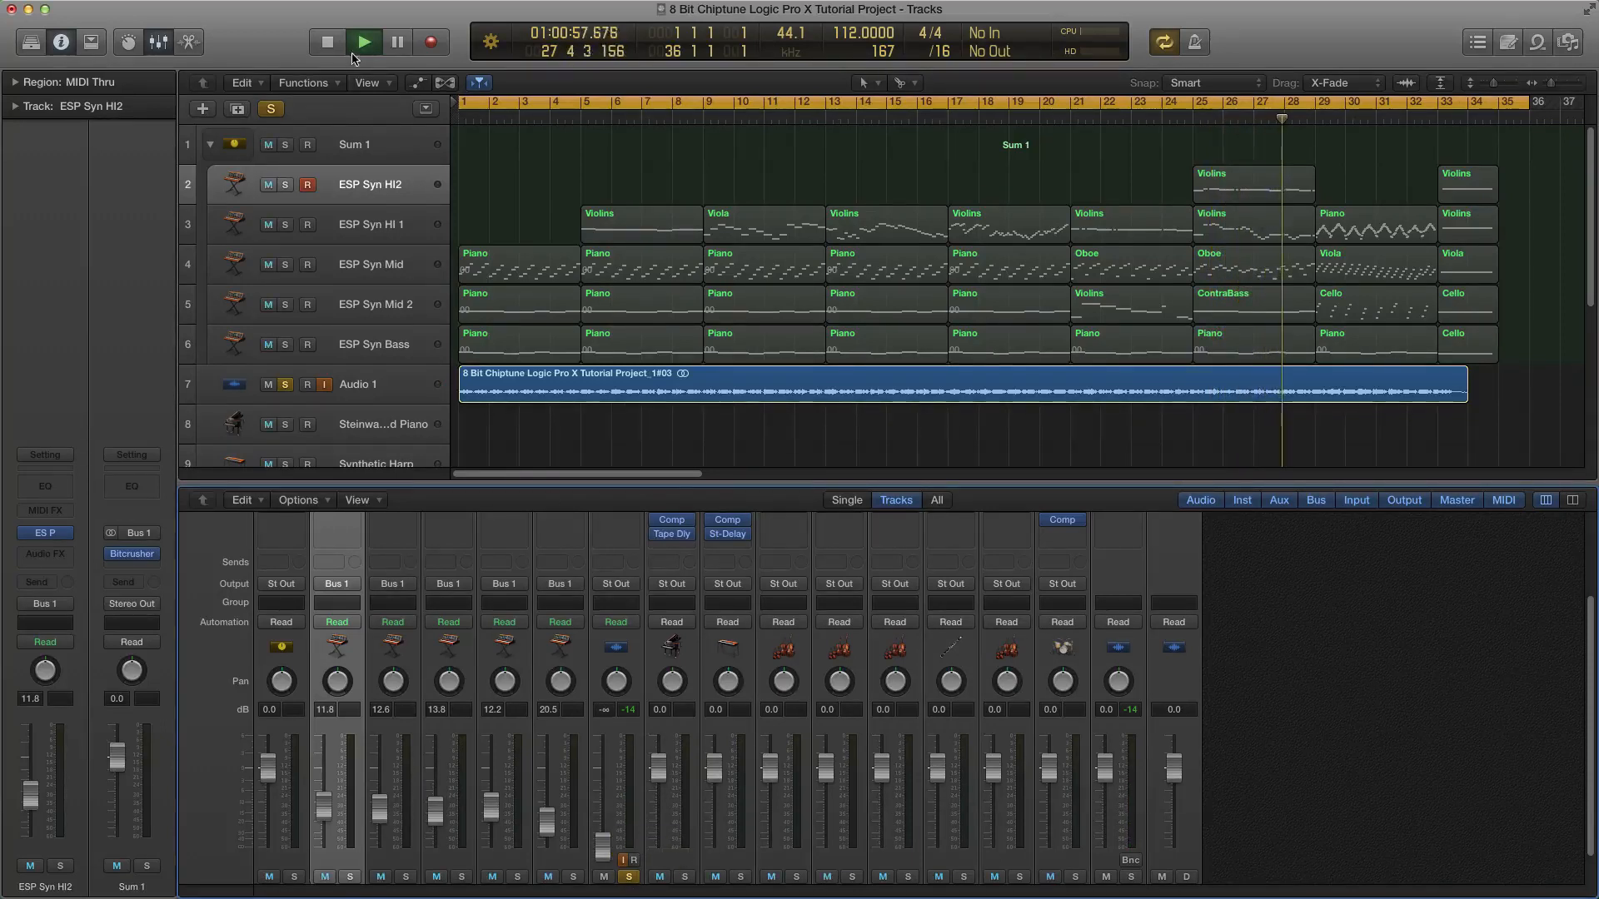
left_click(363, 41)
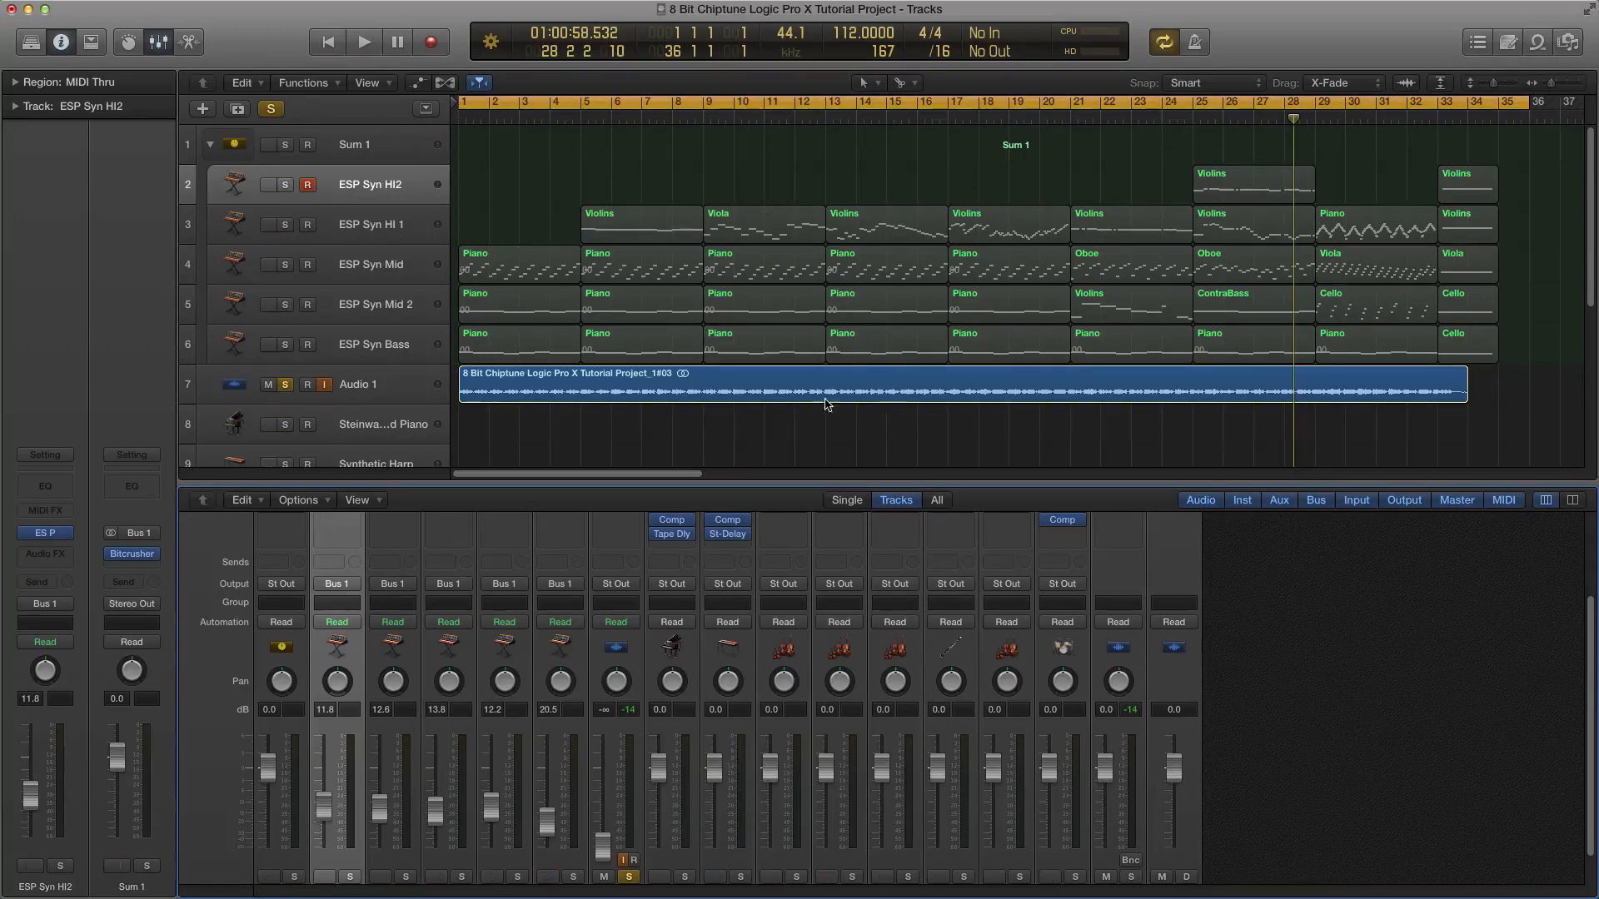
mouse_move(859, 405)
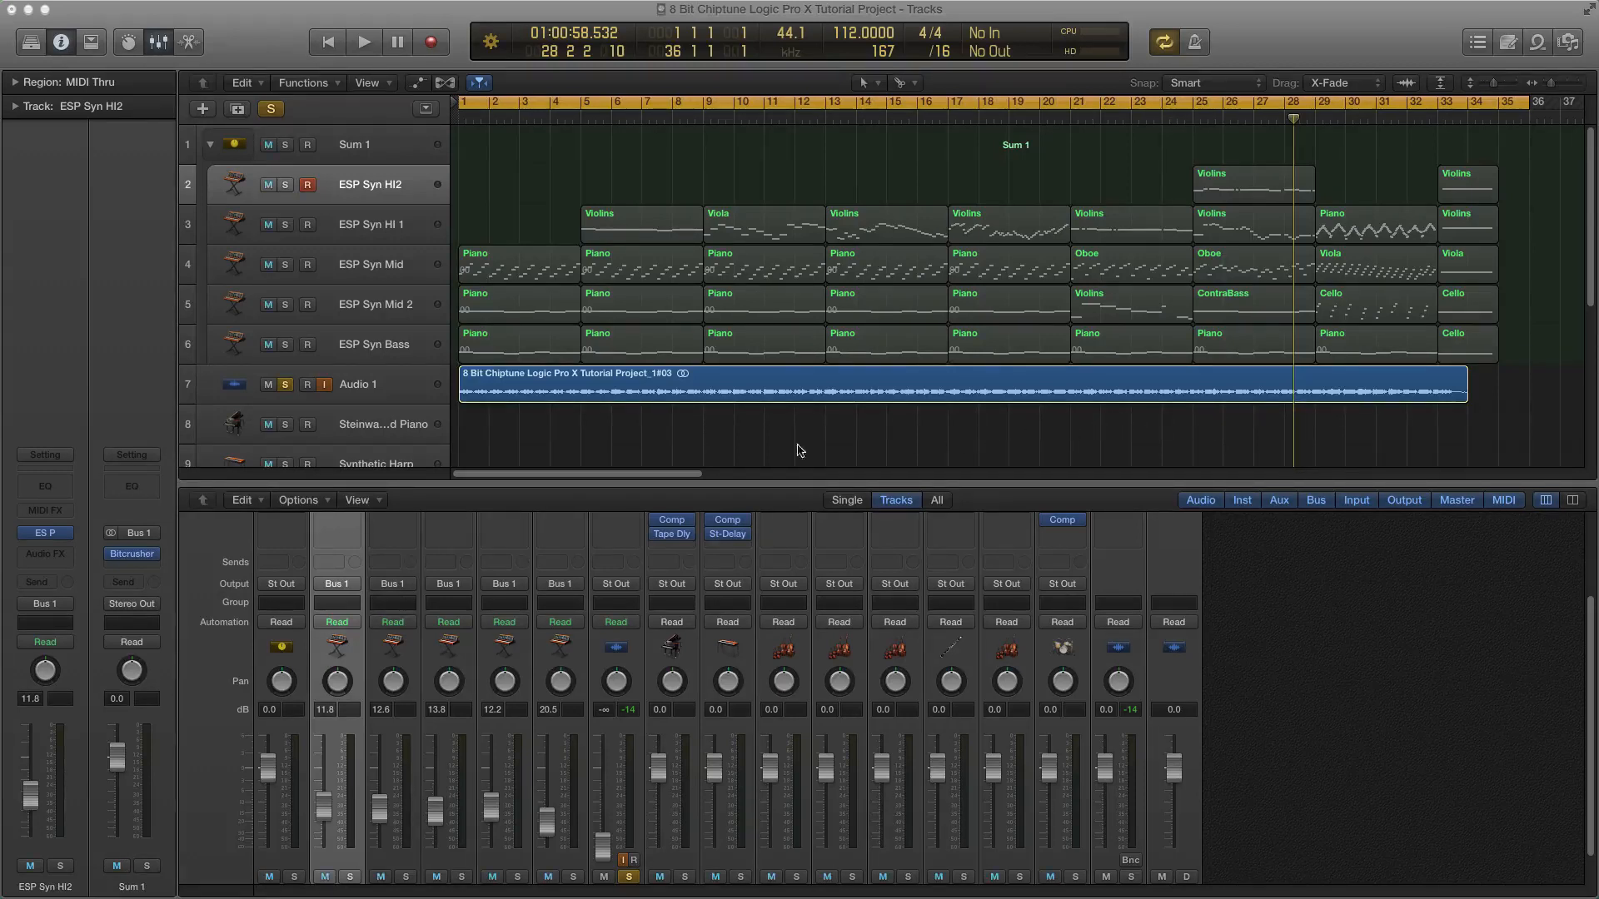
mouse_move(1095, 415)
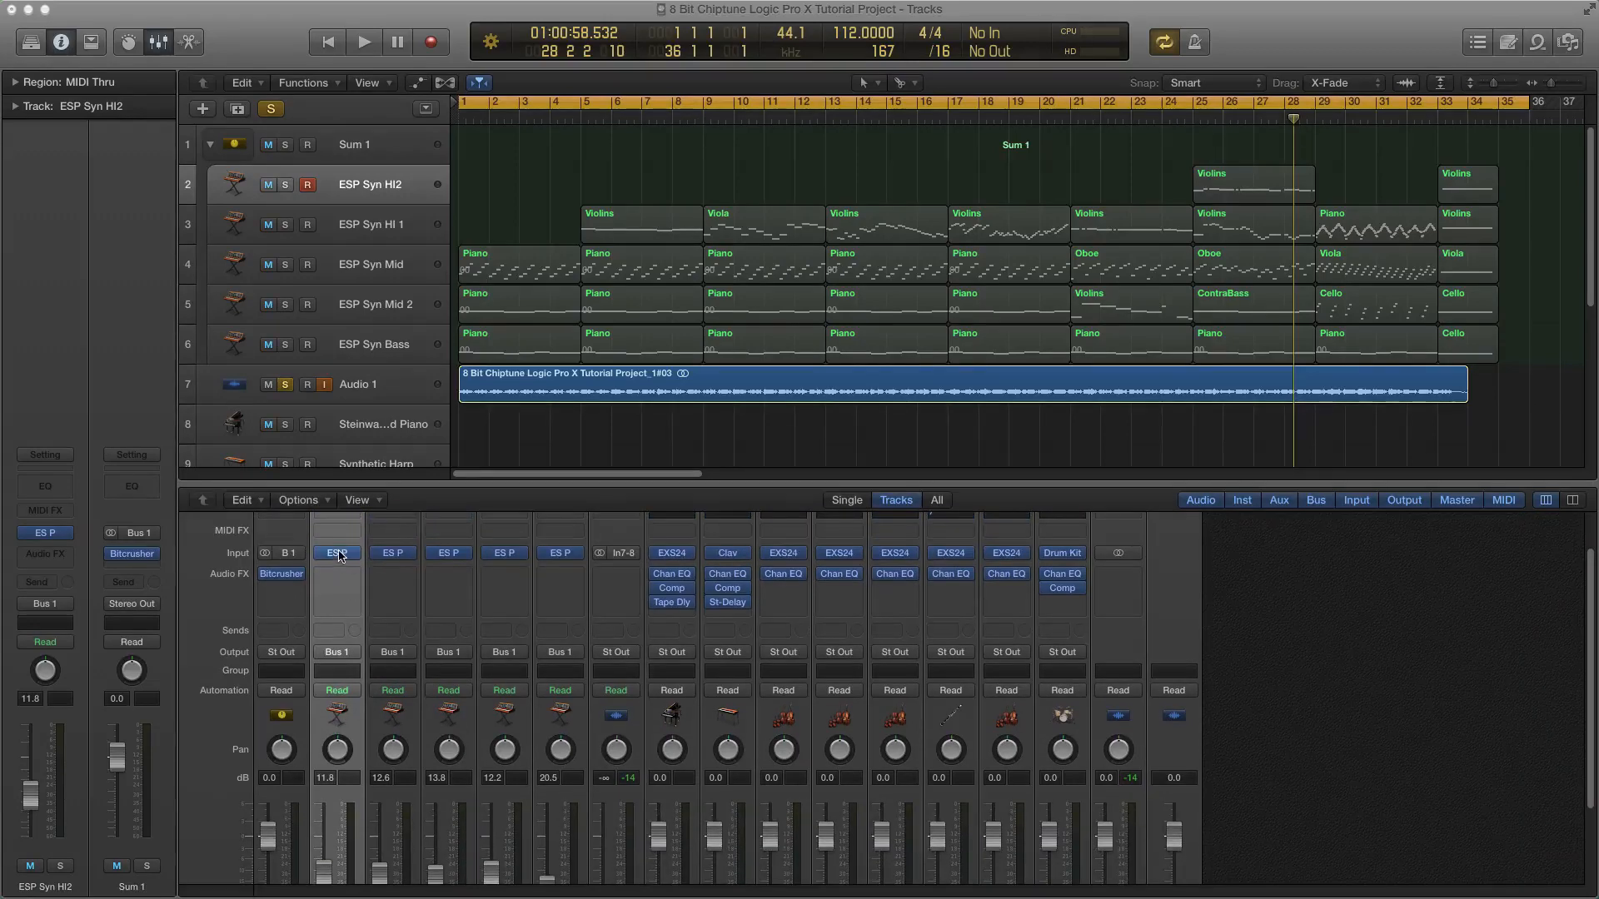
Open the ES P synth on ESP Syn HI2 and keep its window at the current size.
left_click(336, 553)
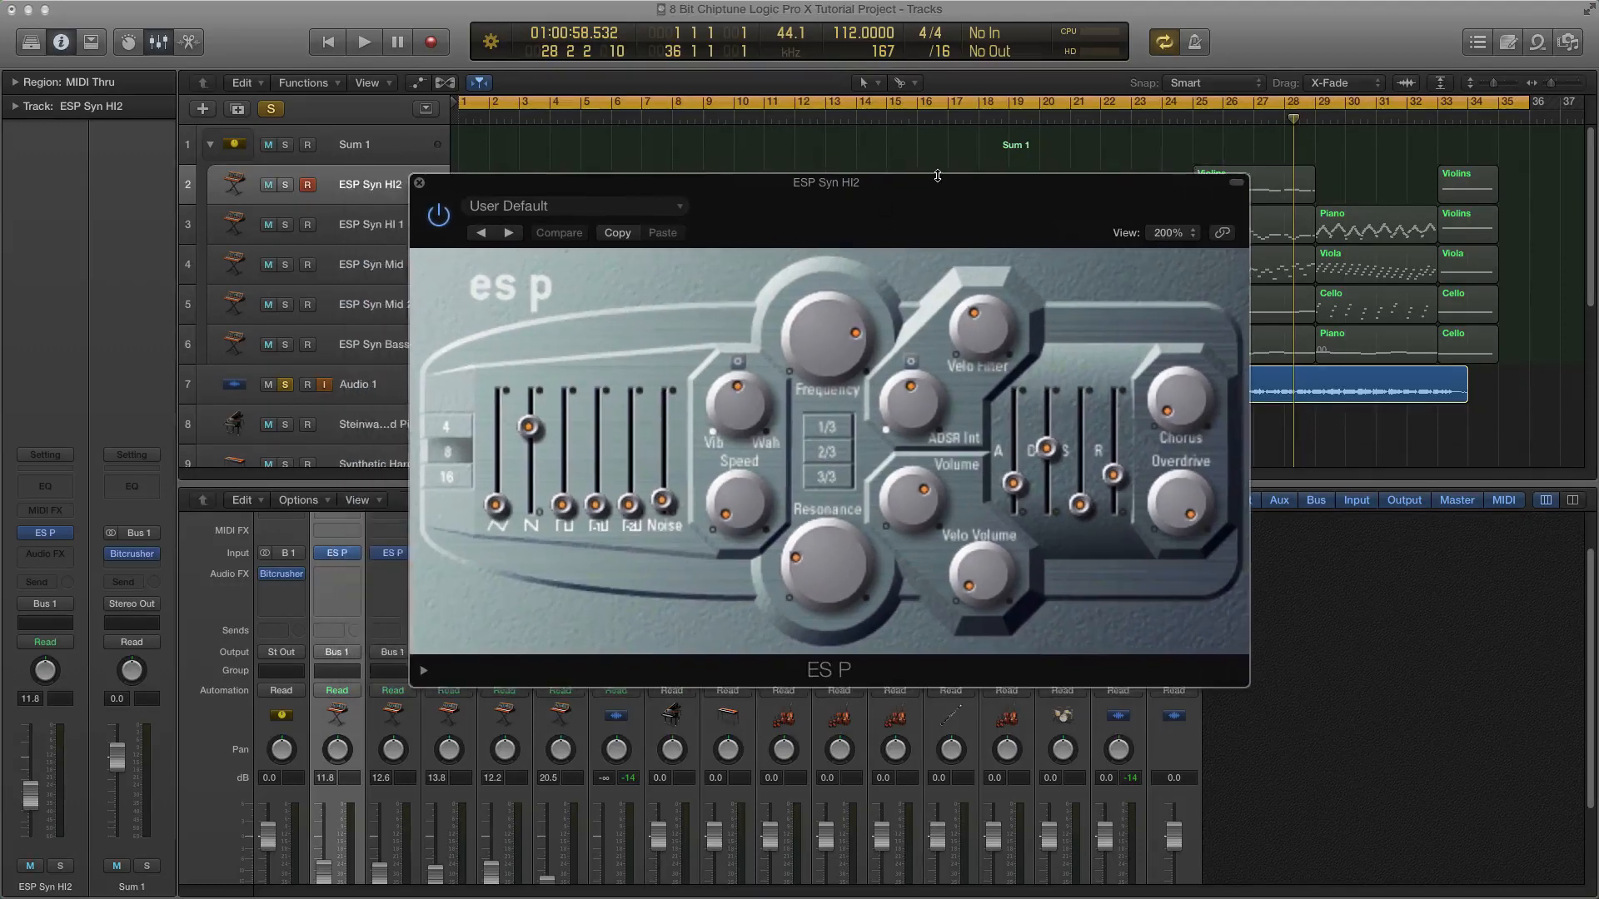
left_click(1167, 232)
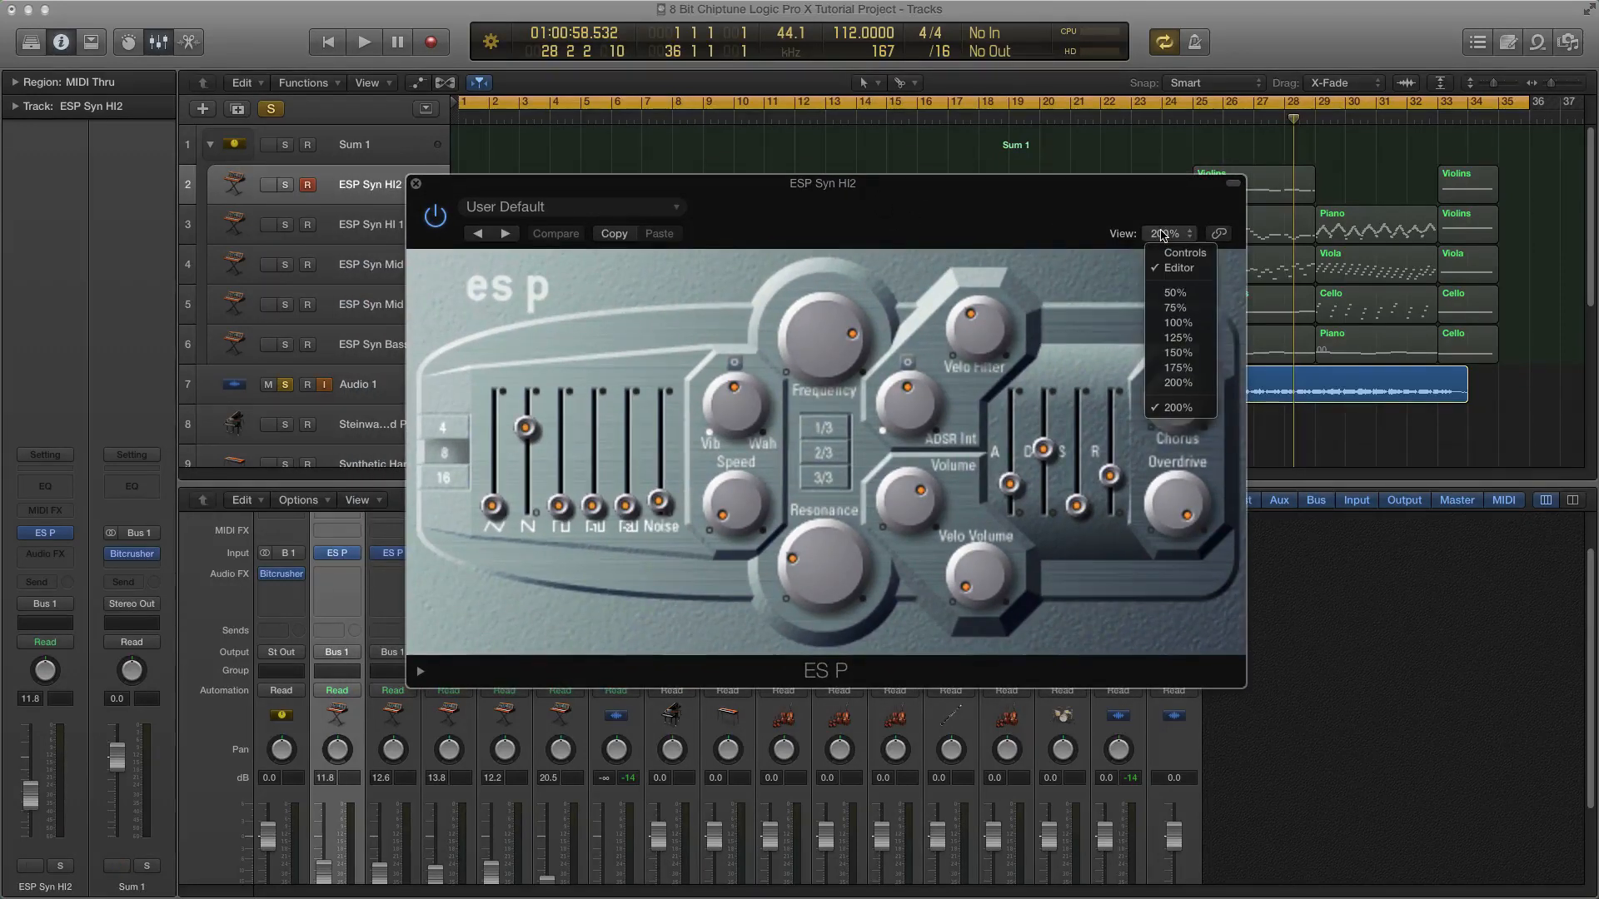
left_click(1177, 382)
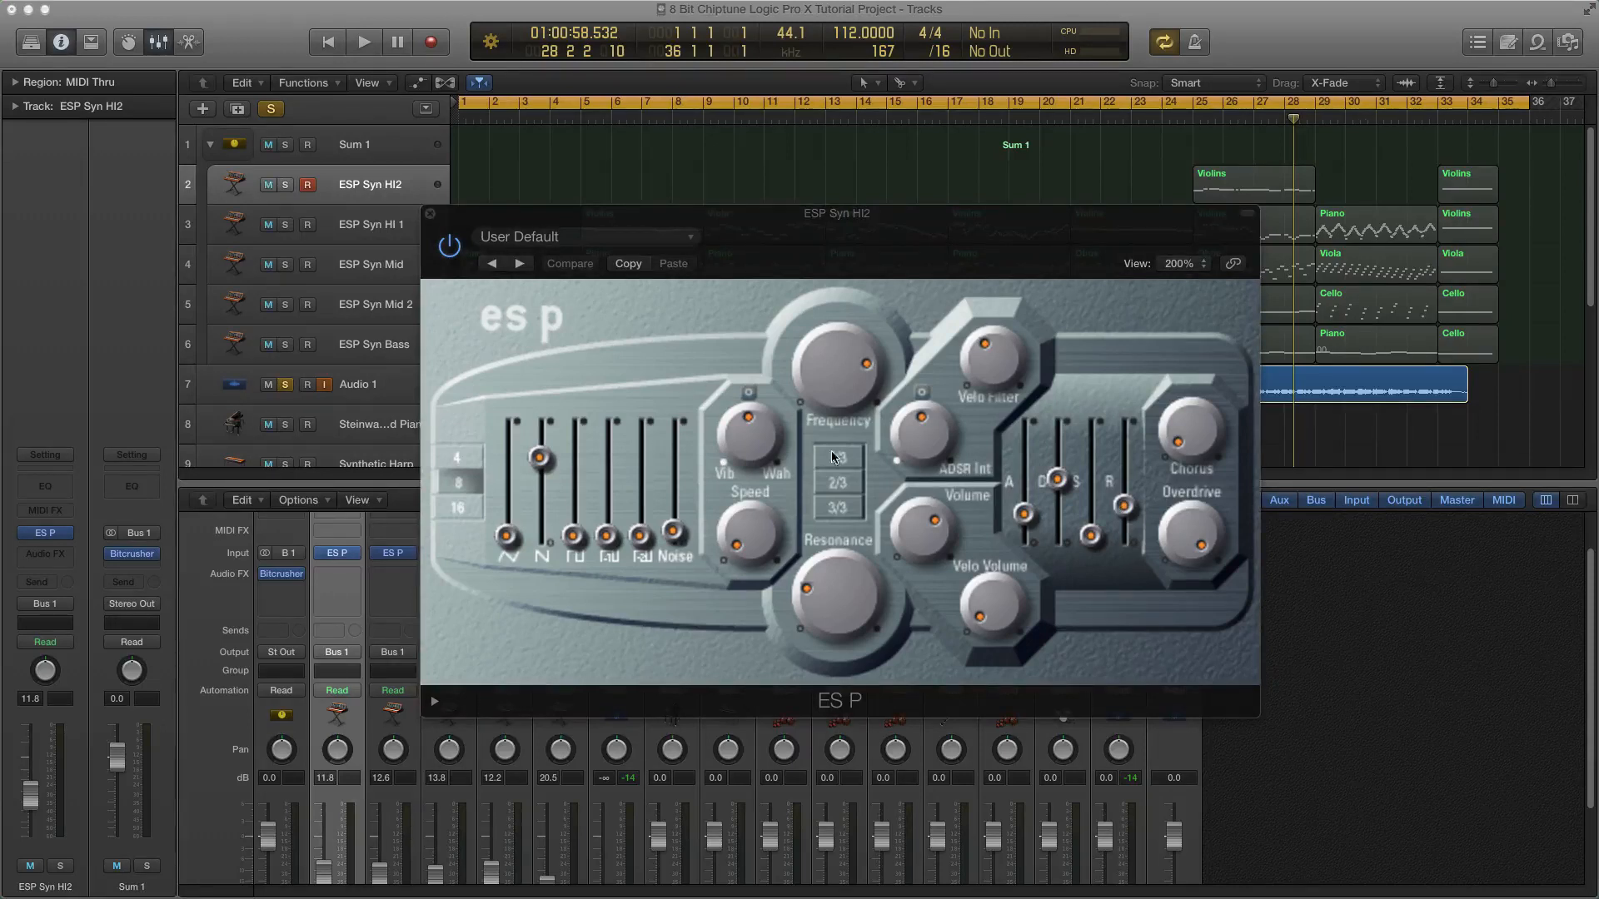
mouse_move(760, 537)
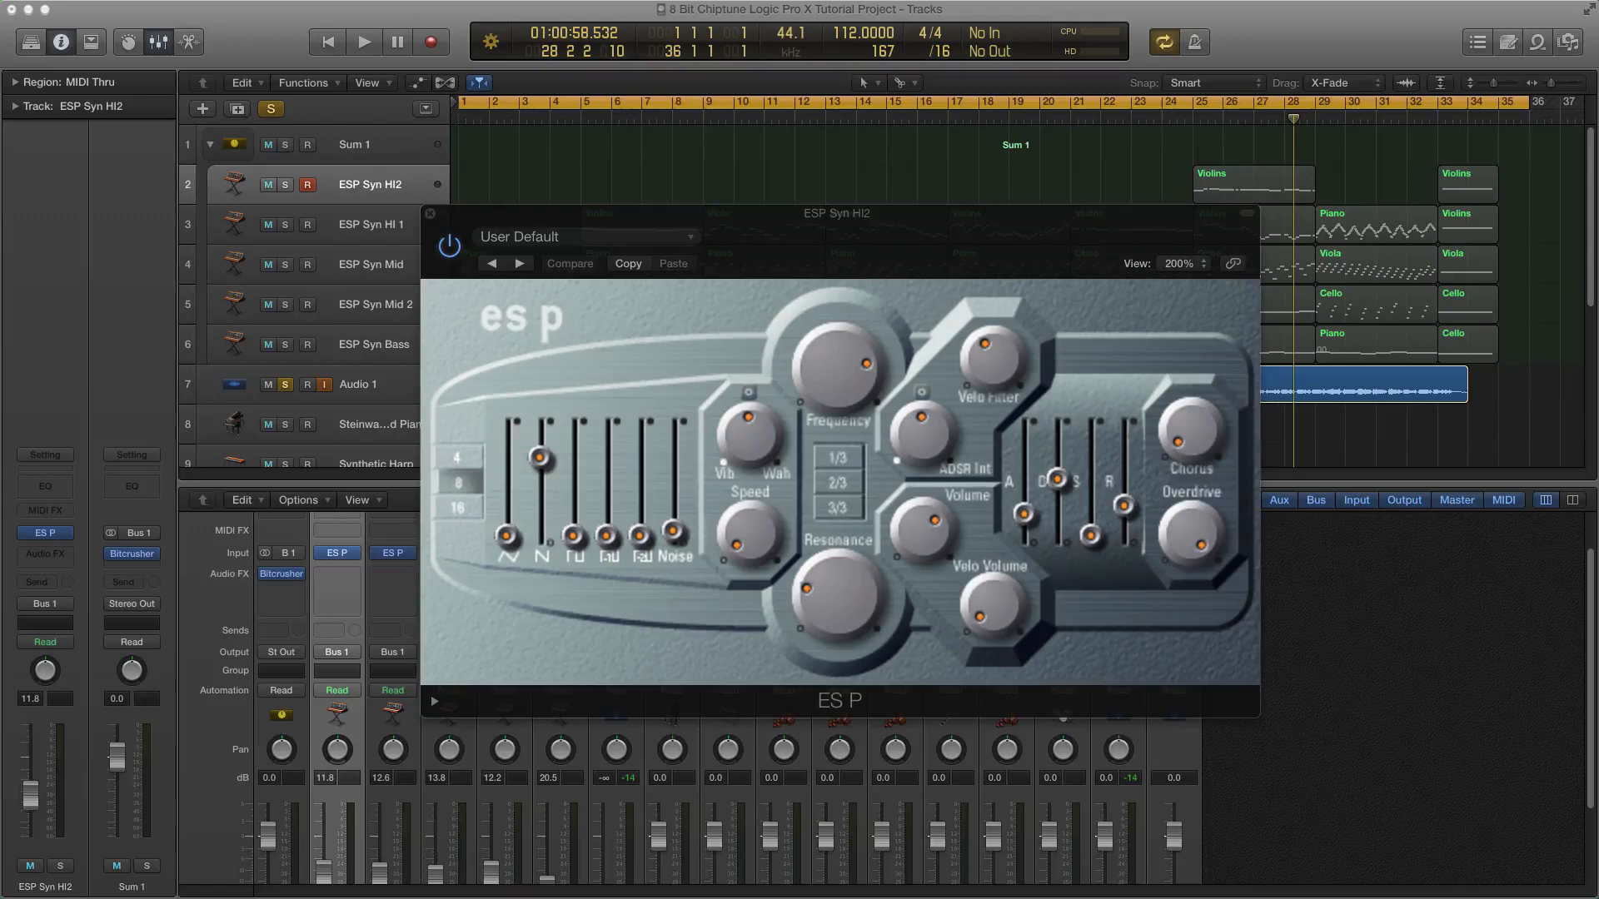
mouse_move(826, 449)
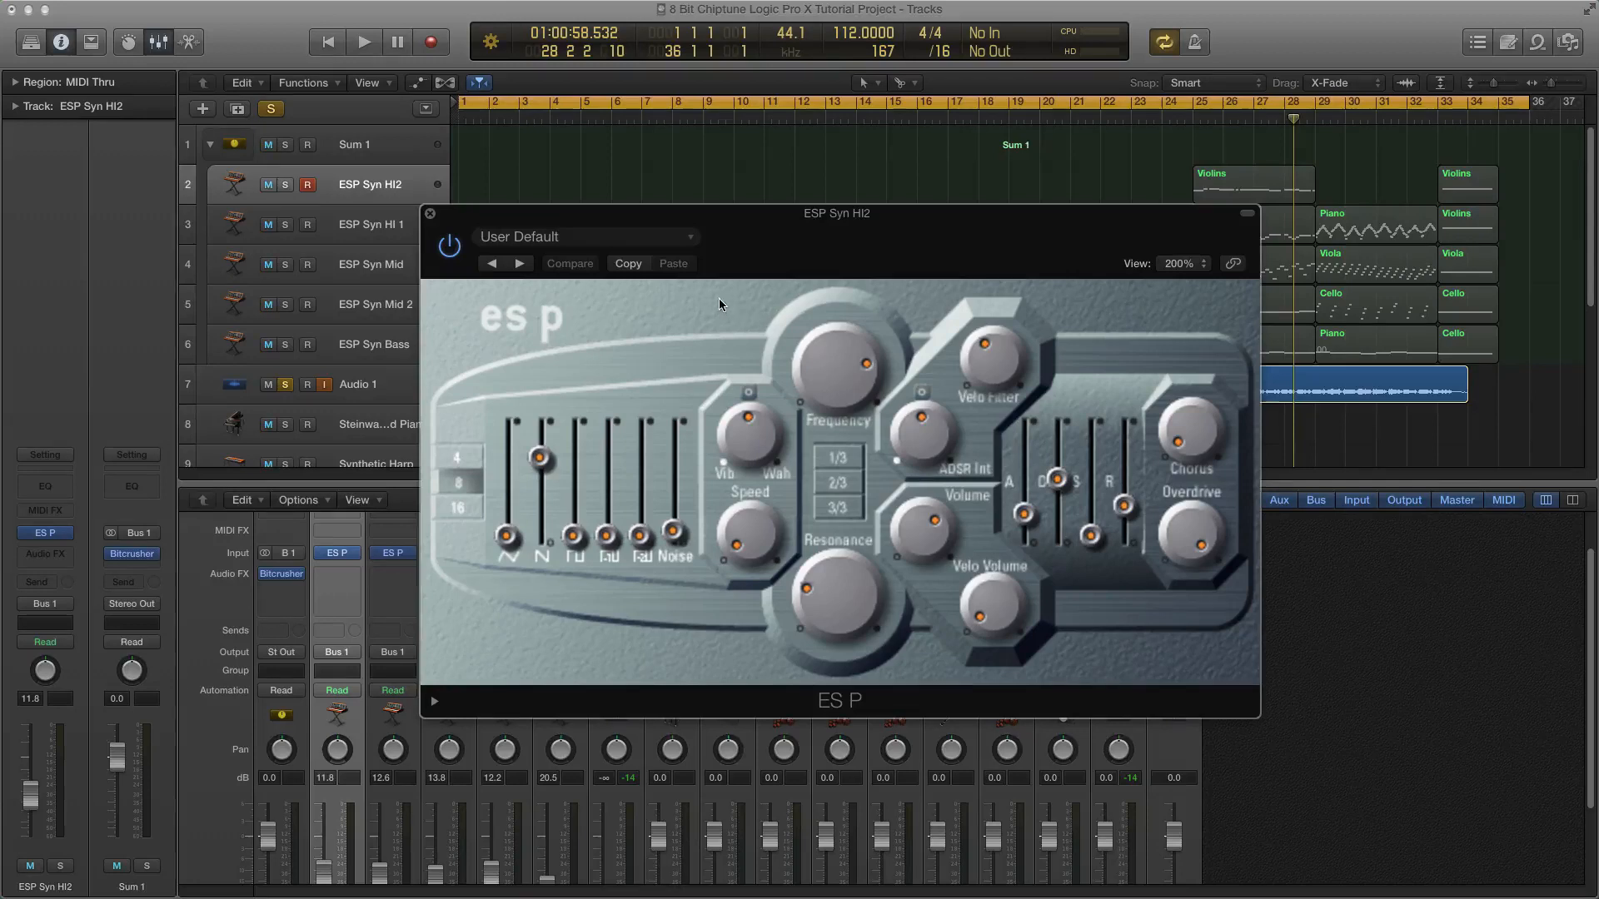
mouse_move(862, 613)
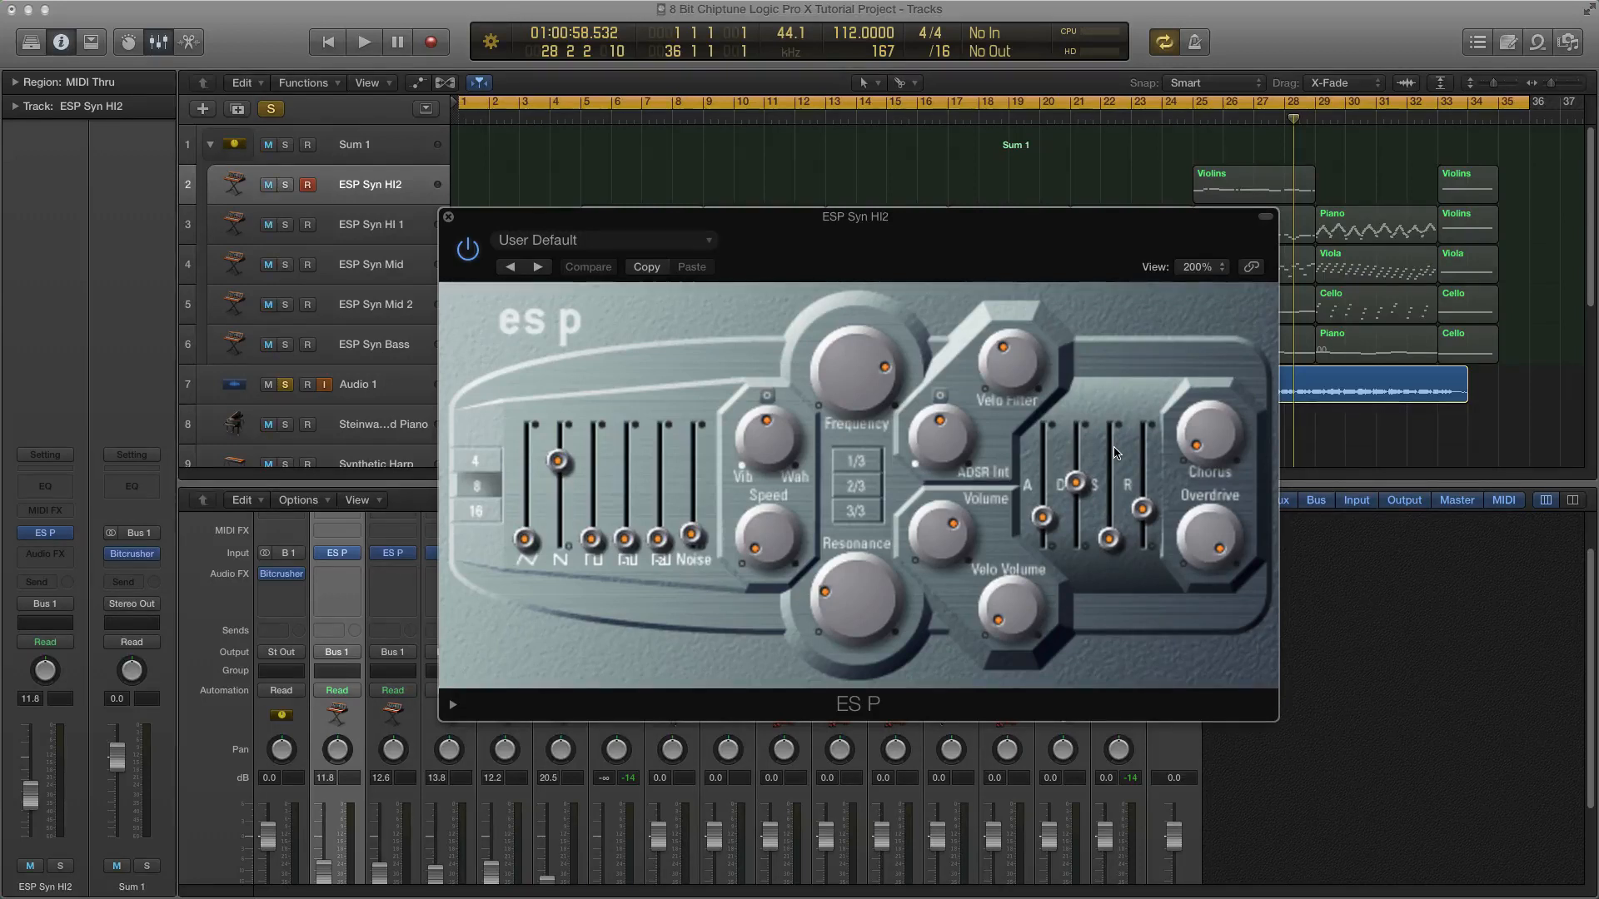
Move the ES P window higher and adjust the synth's Overdrive amount.
left_click_drag(857, 216, 872, 195)
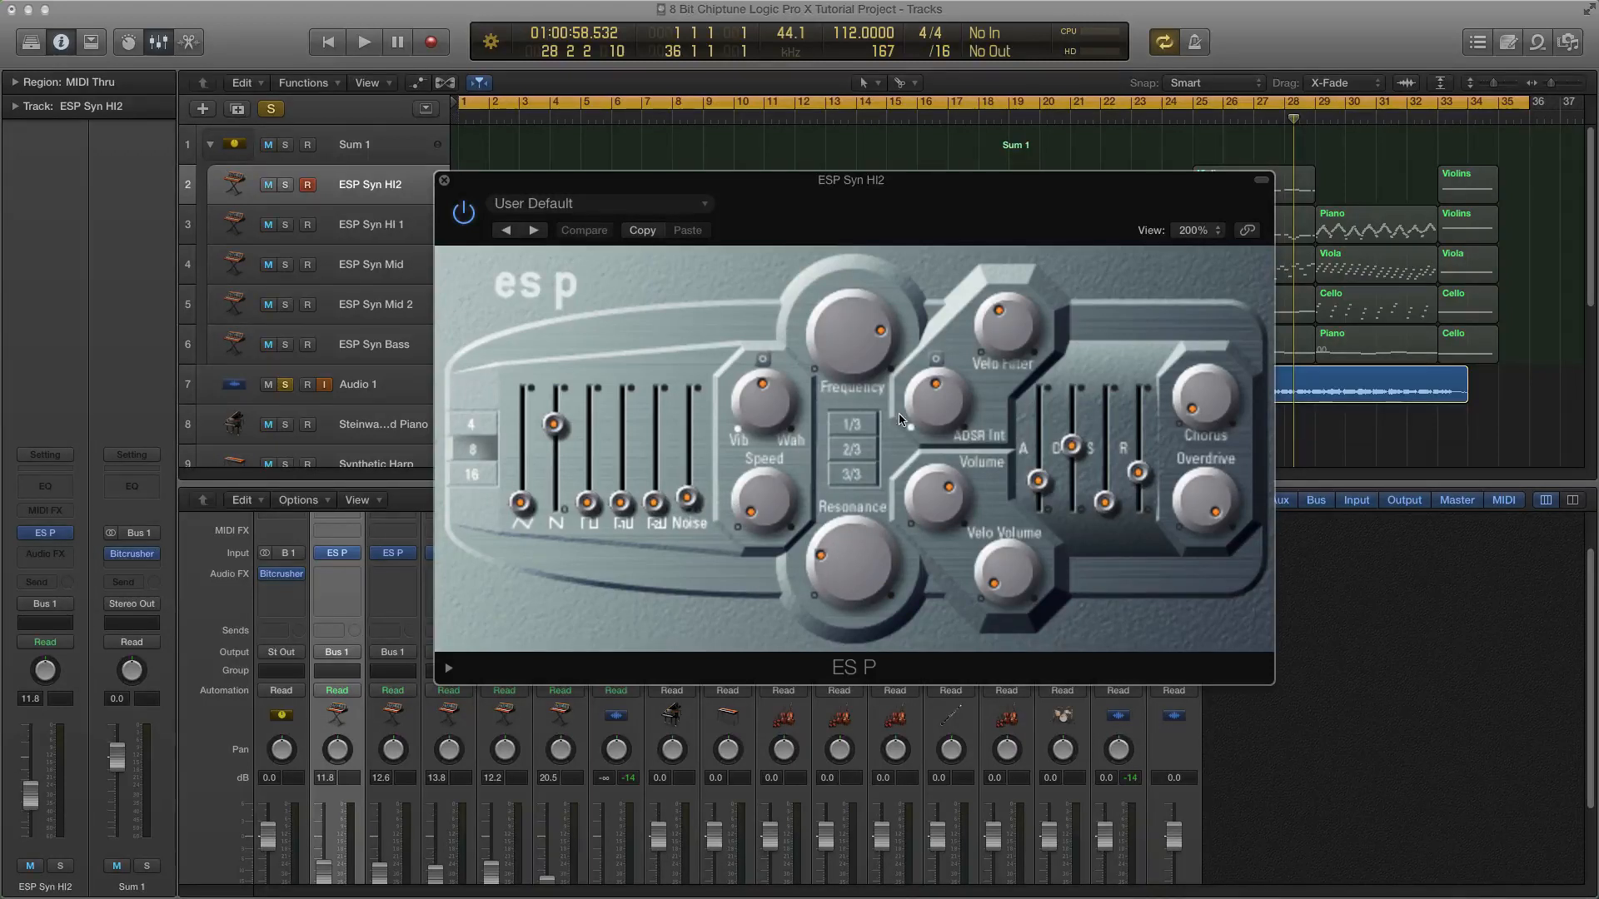
mouse_move(550, 413)
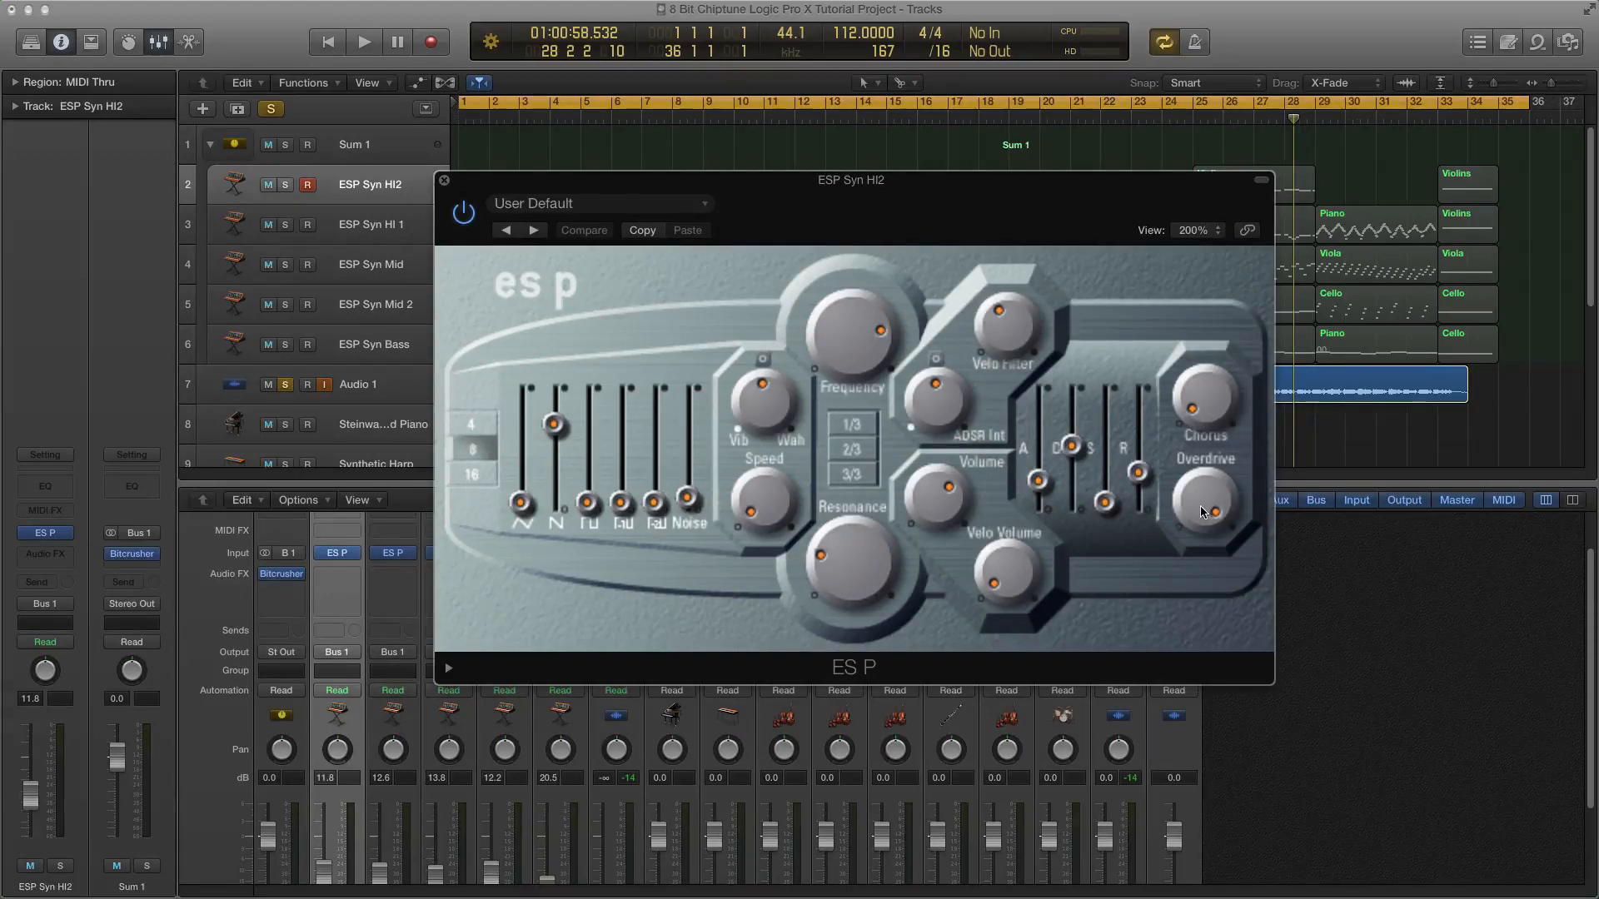
left_click(584, 230)
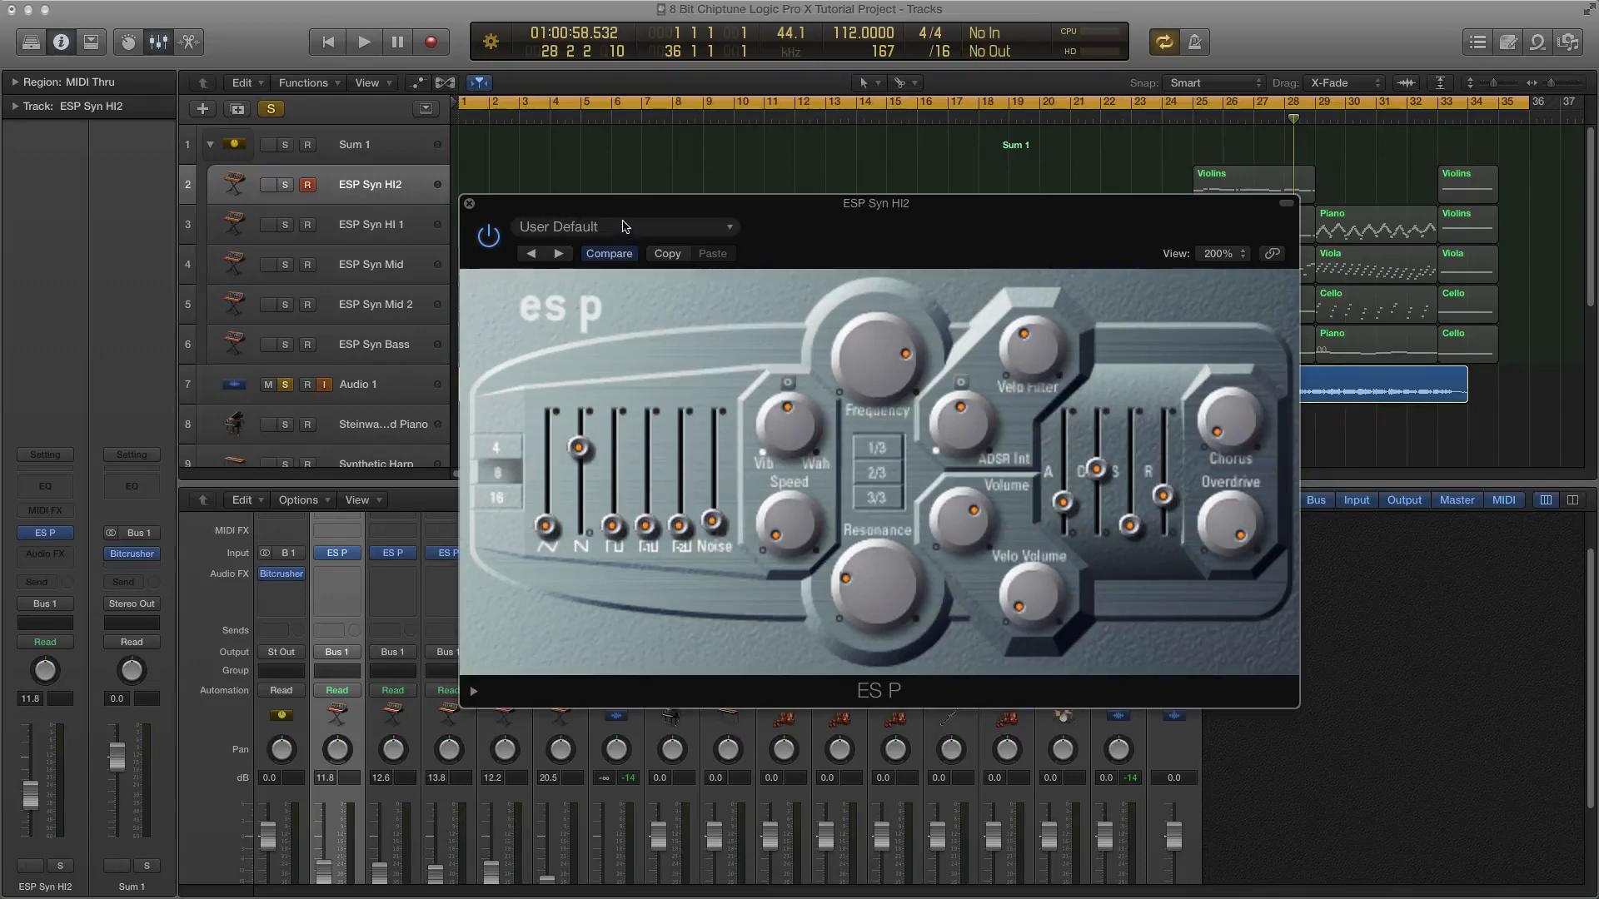
Close ESP Syn HI2's synth, open and close ESP Syn HI 1's ES P, then select all.
left_click(469, 204)
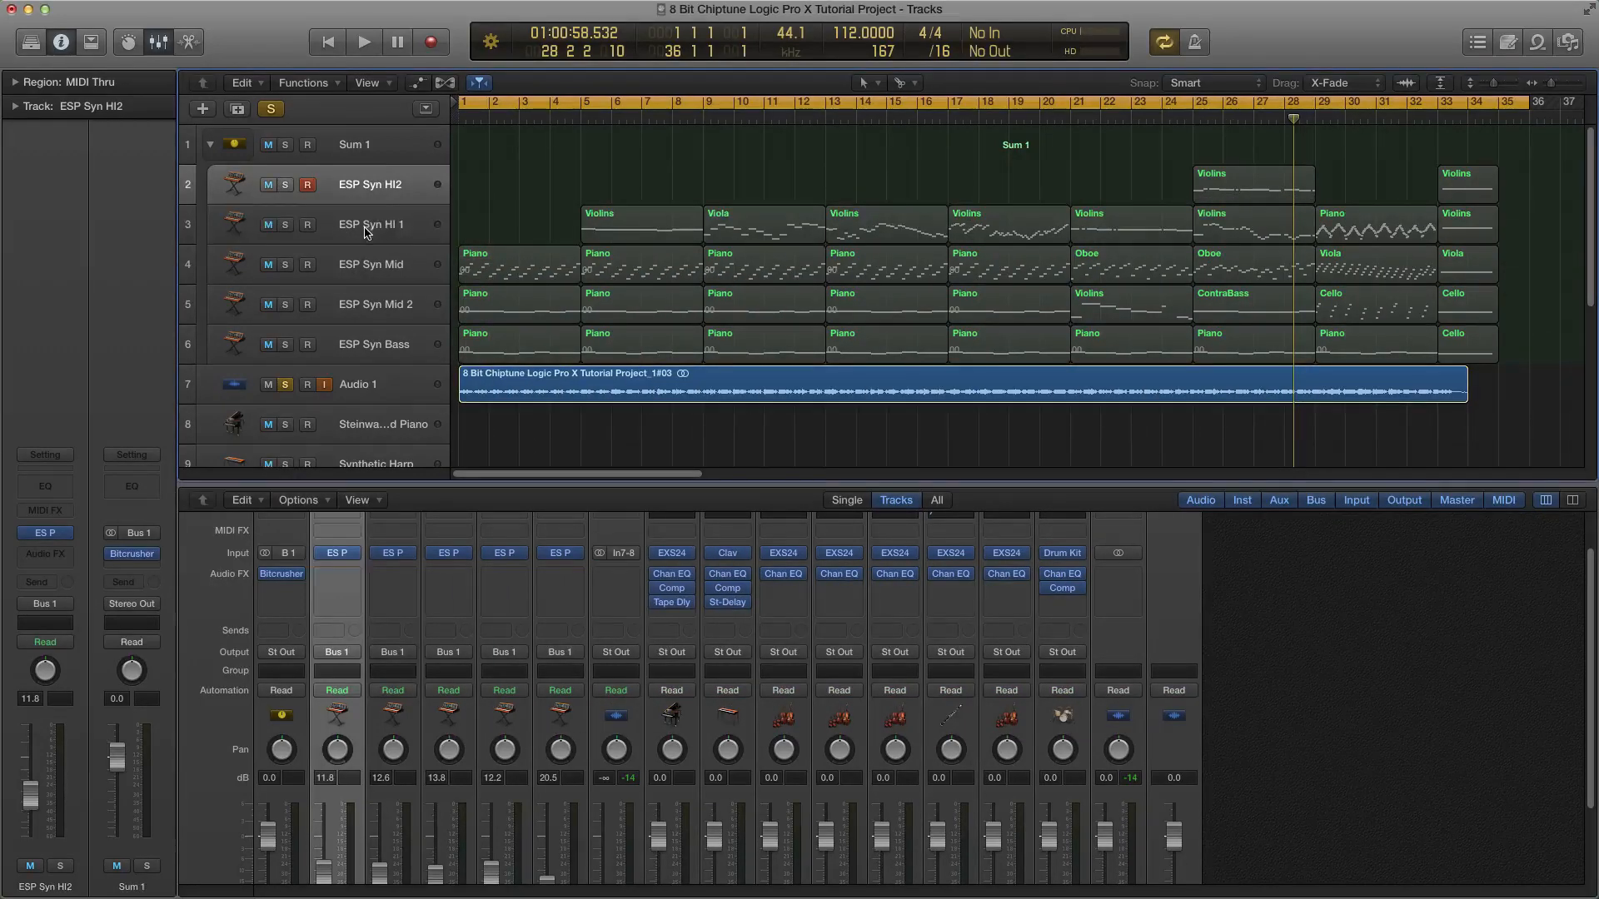
left_click(373, 224)
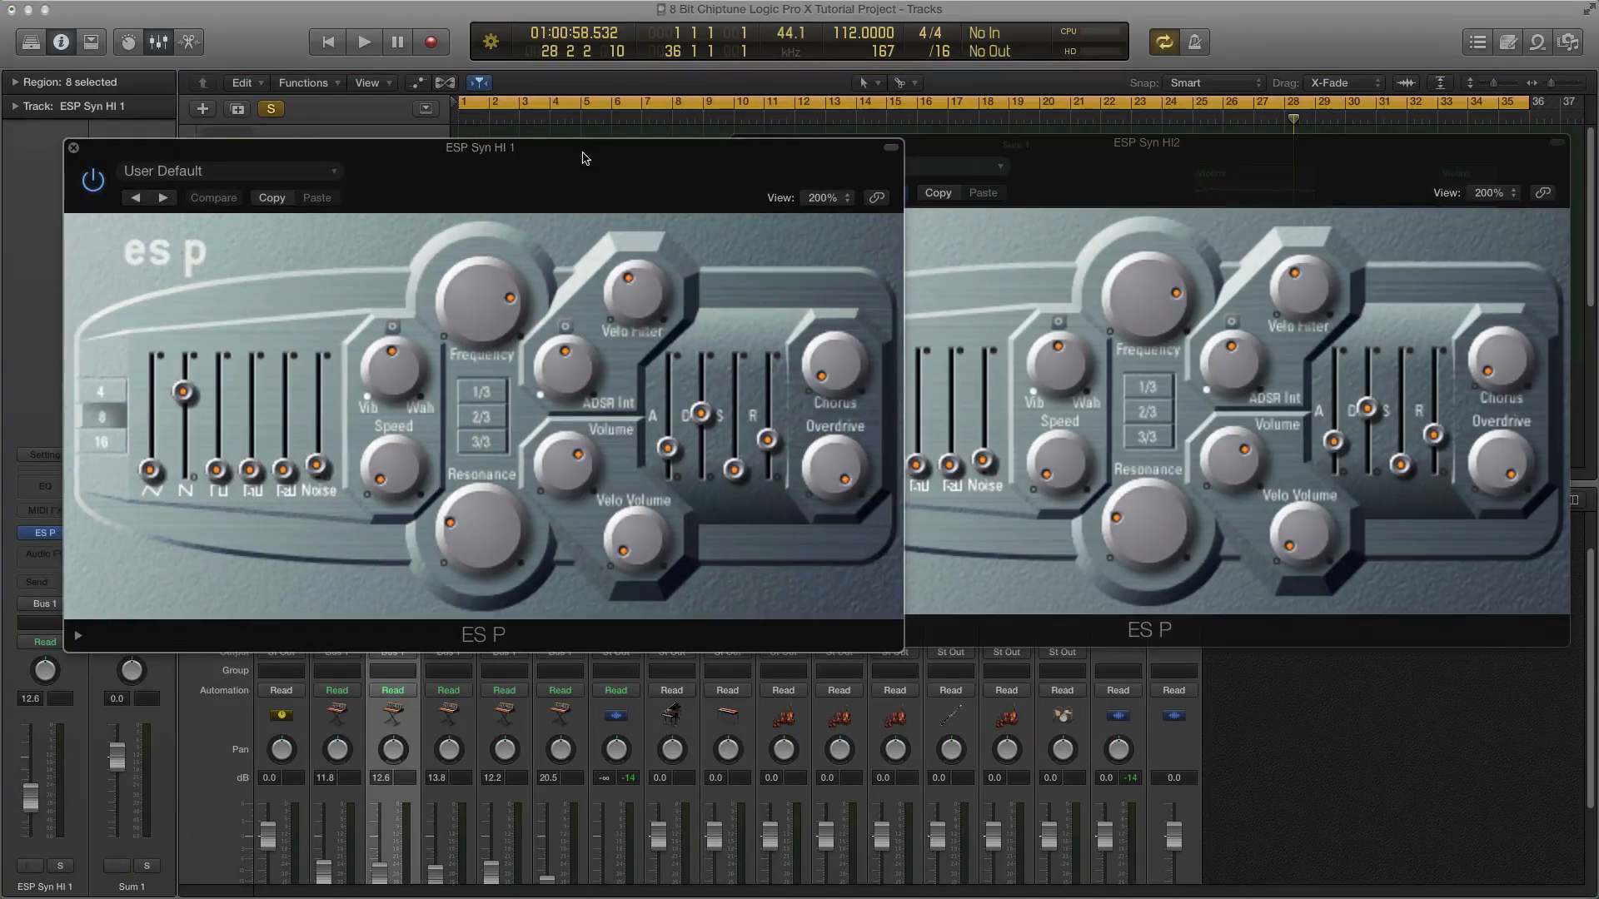
mouse_move(163, 194)
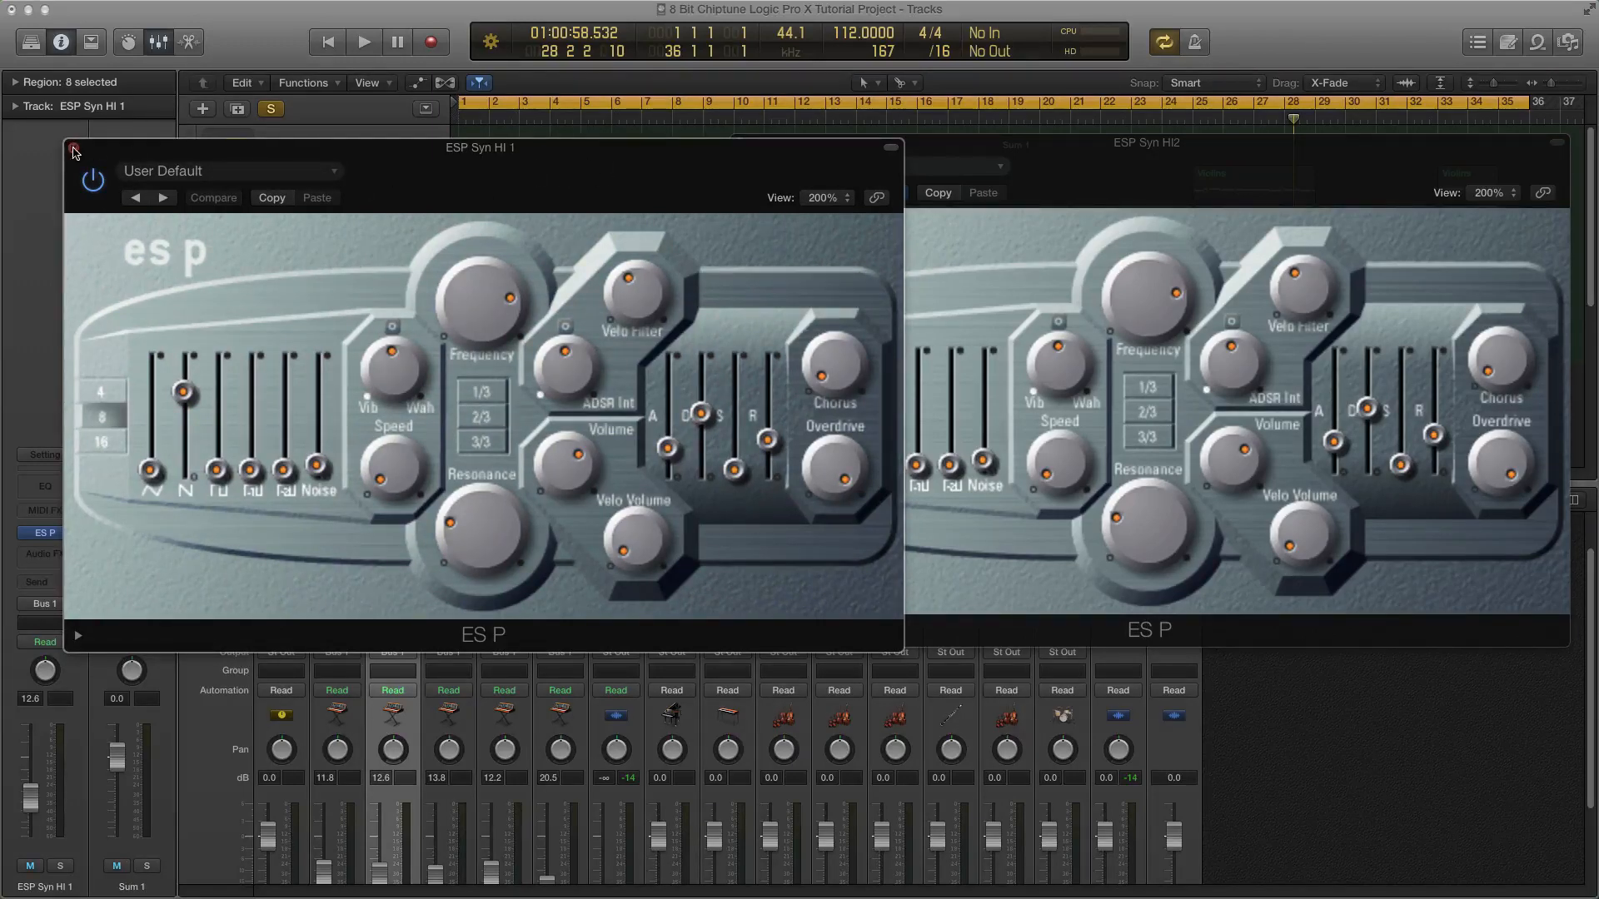
left_click(74, 149)
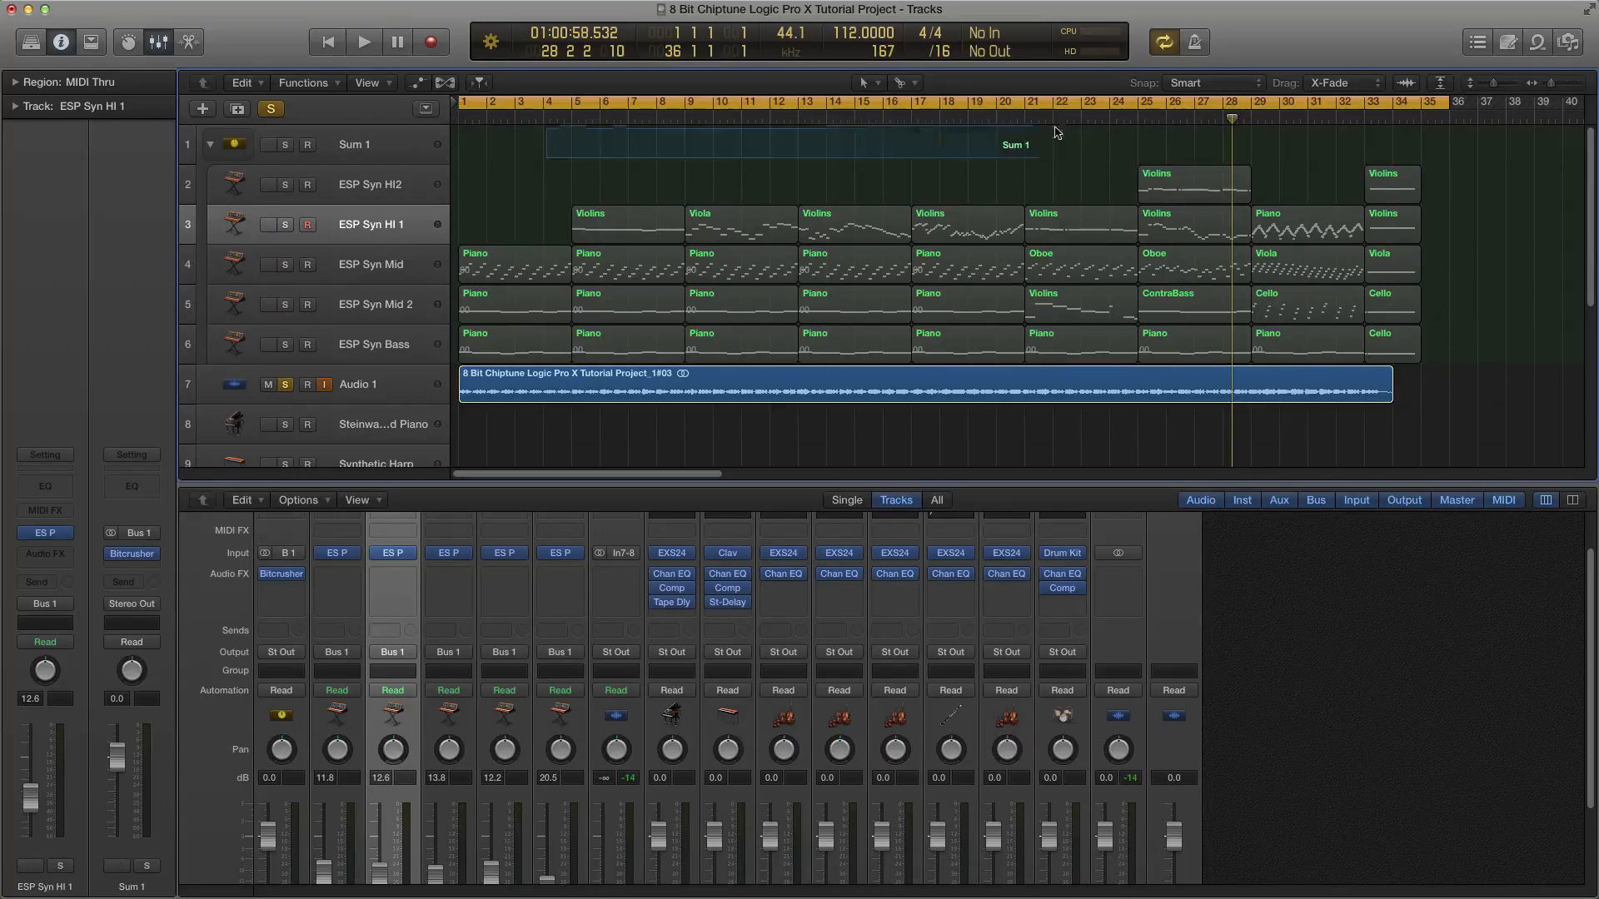
key("cmd+a")
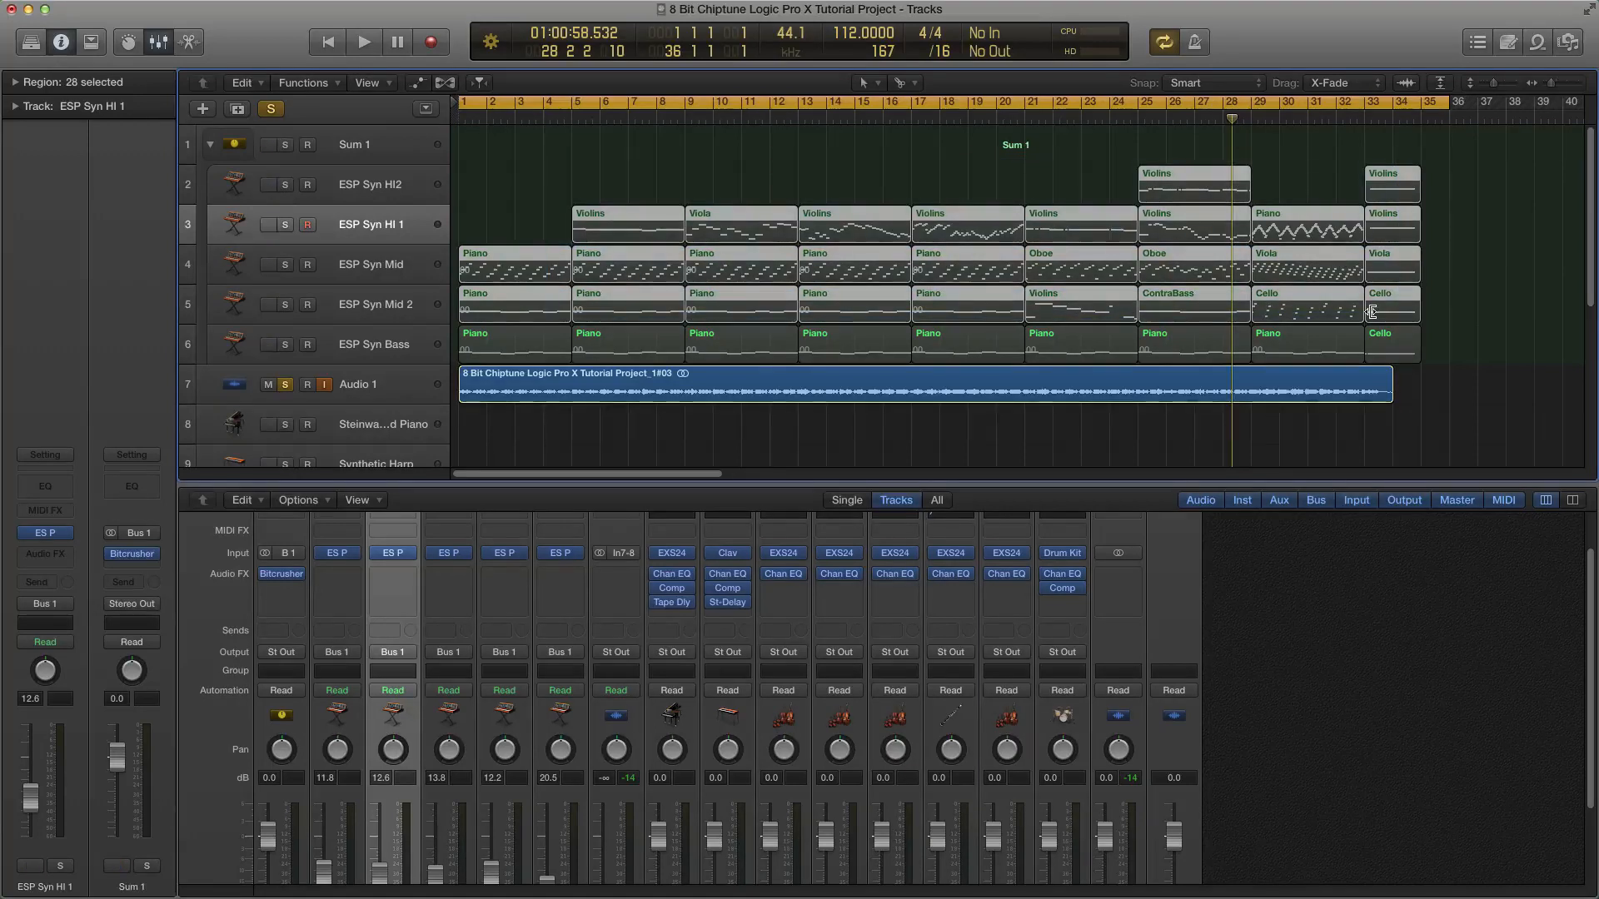
mouse_move(1004, 260)
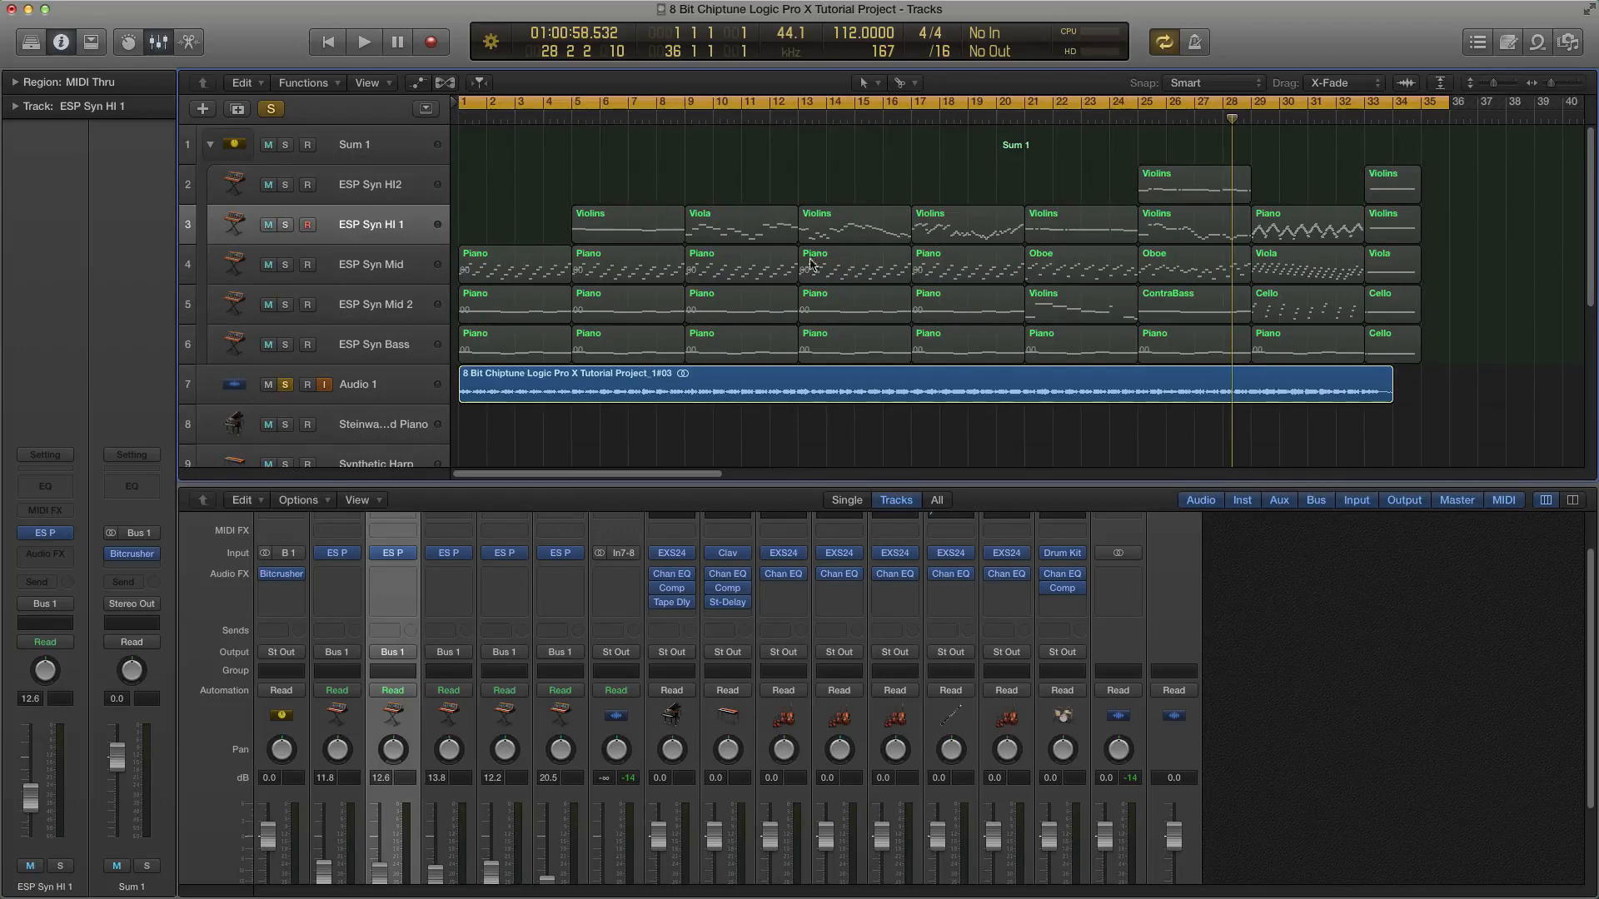
left_click(373, 344)
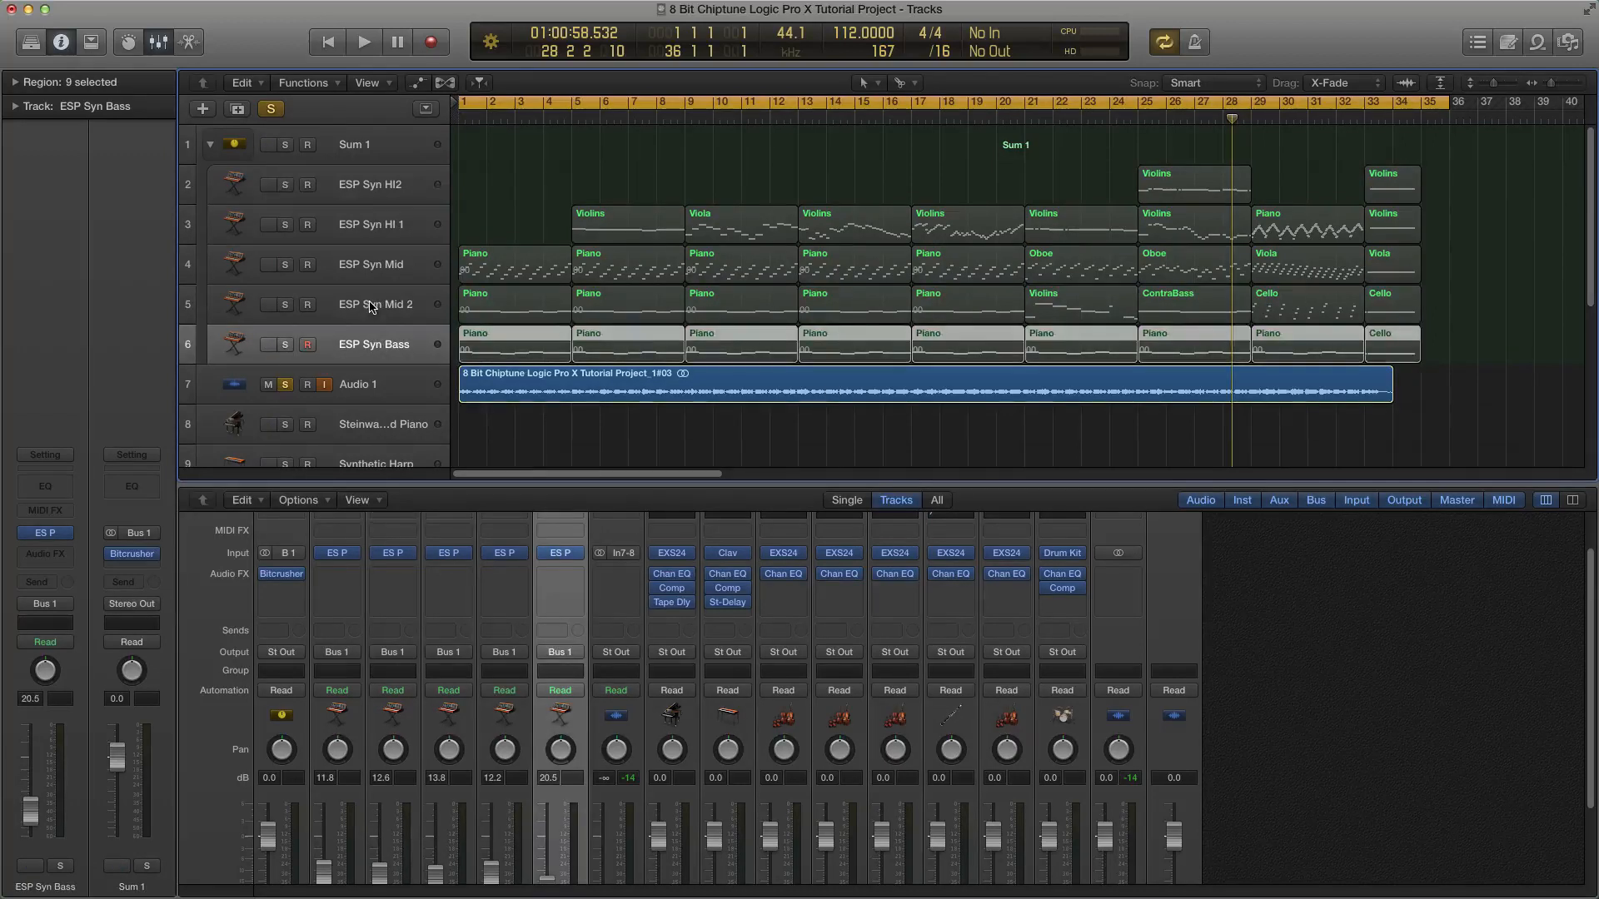
left_click(374, 304)
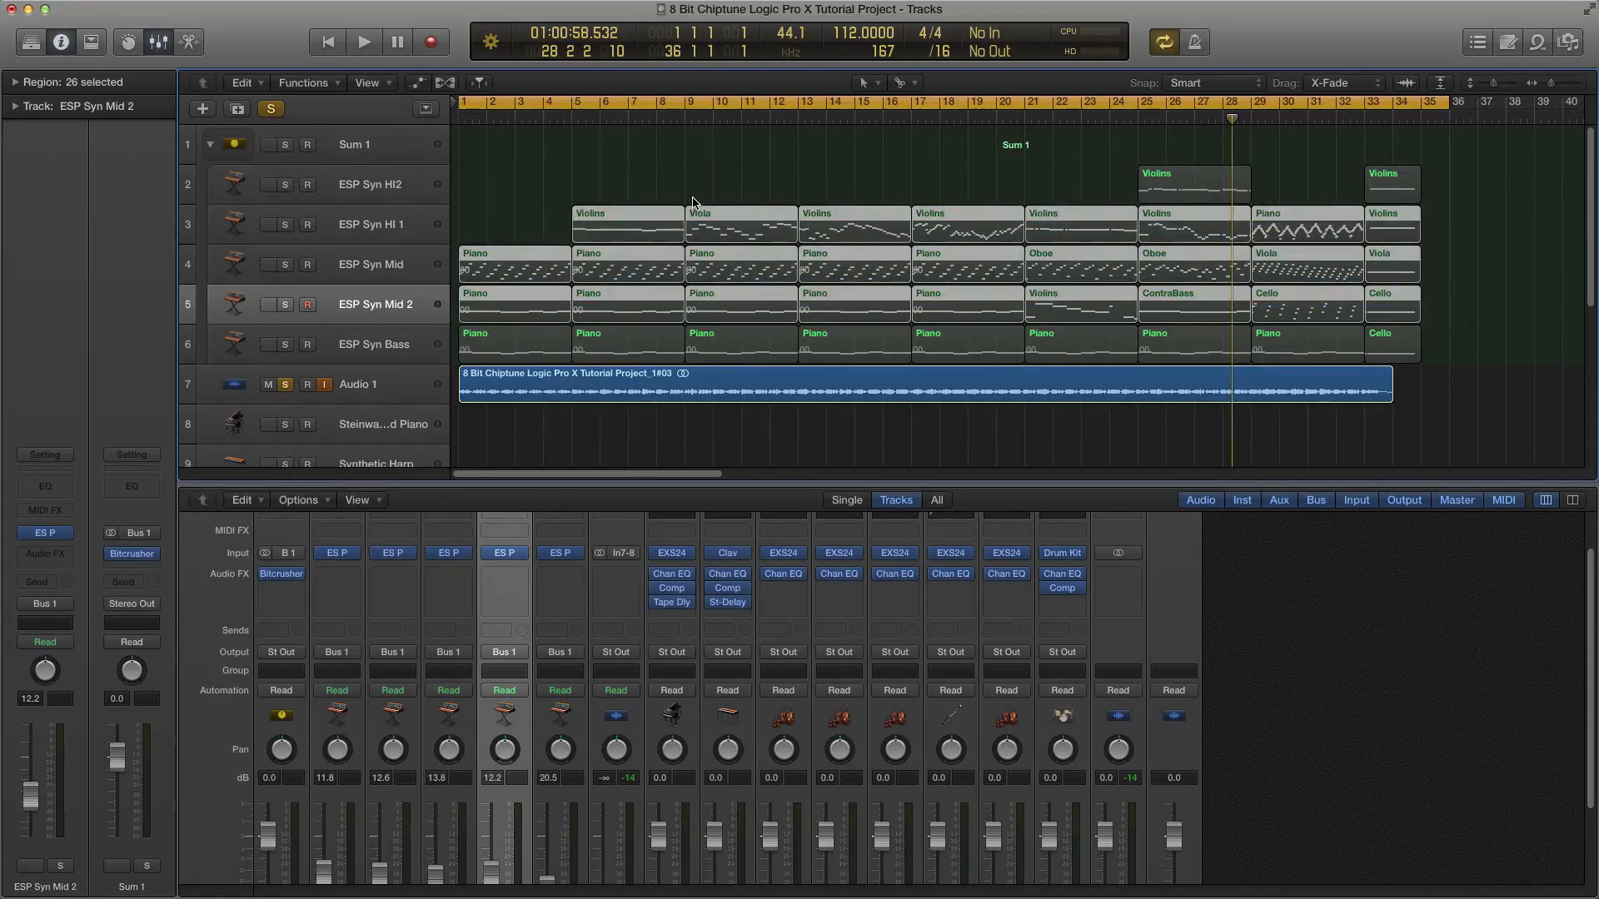
left_click(372, 224)
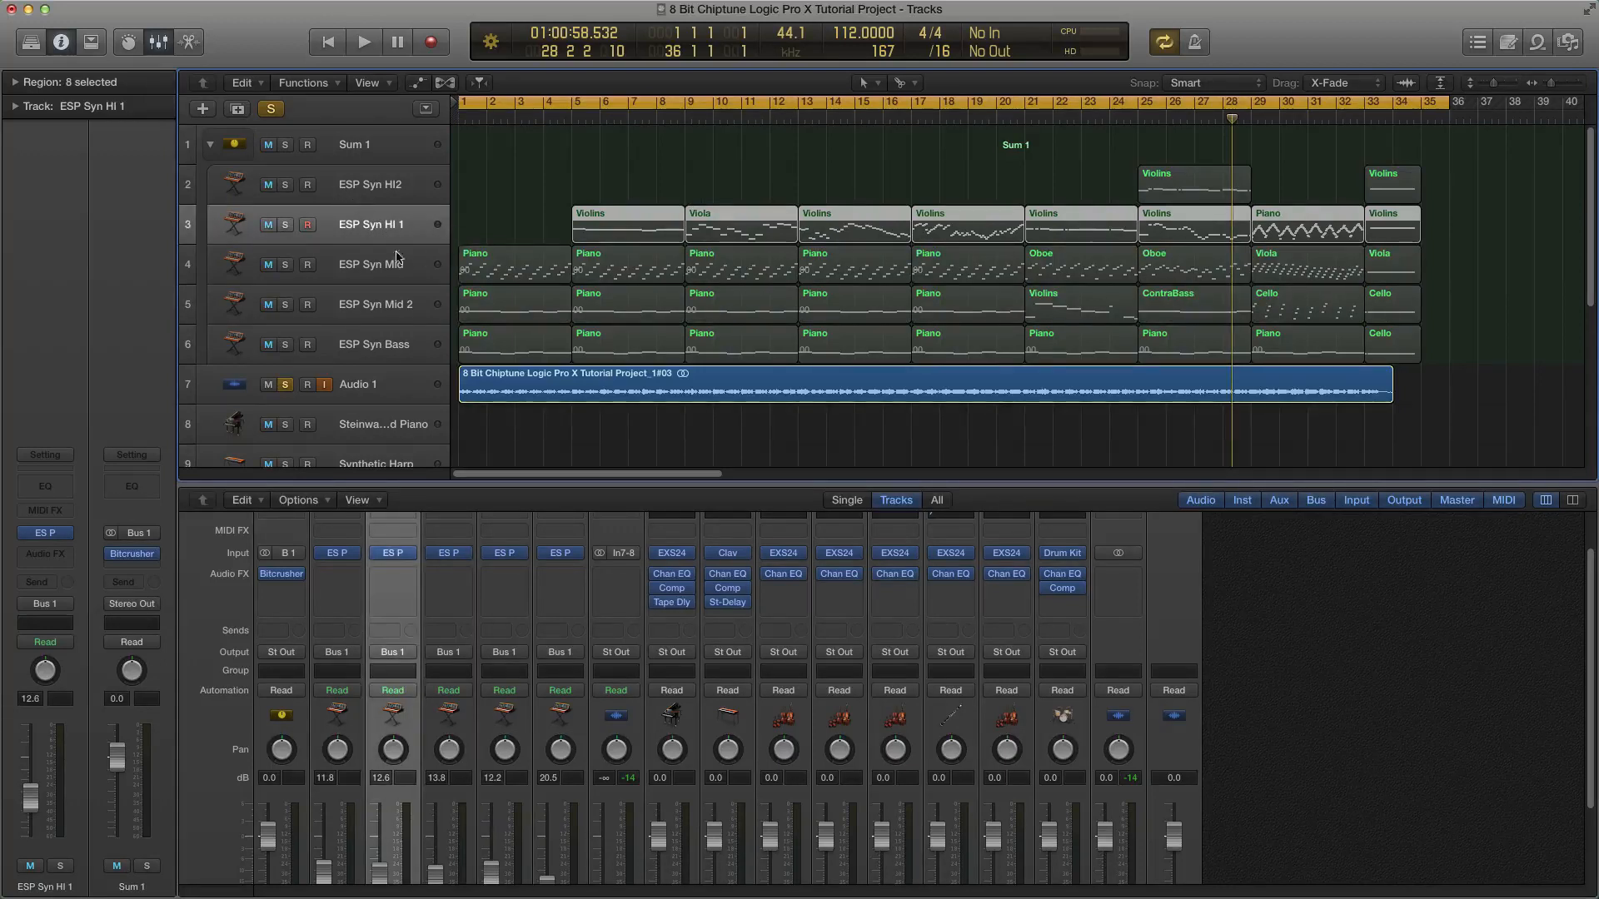
left_click(370, 263)
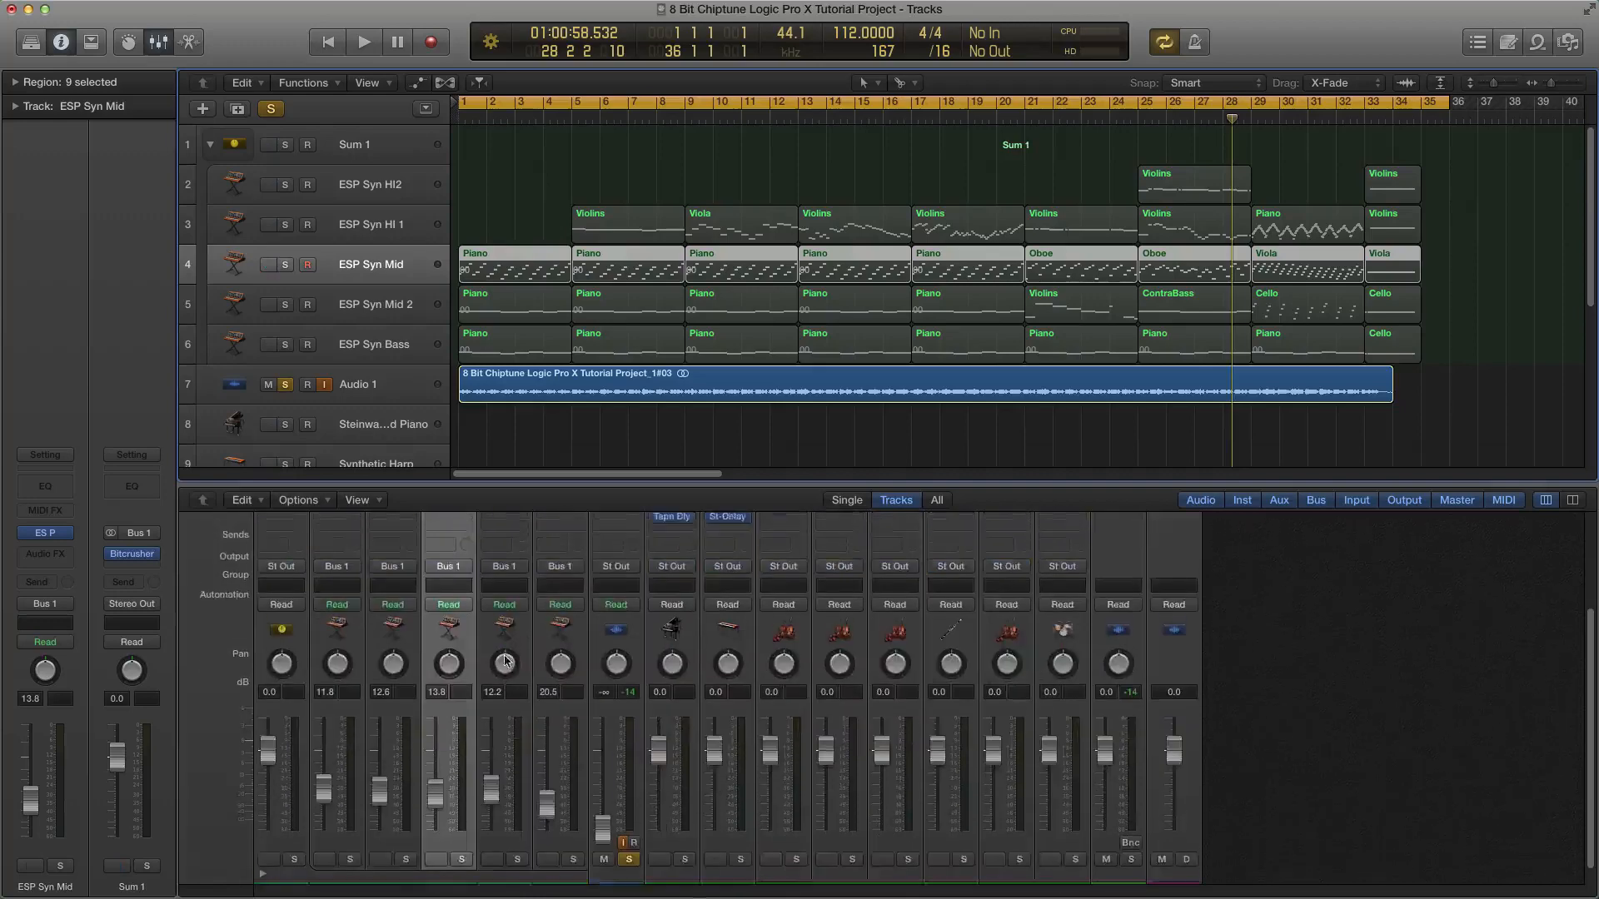
left_click(45, 532)
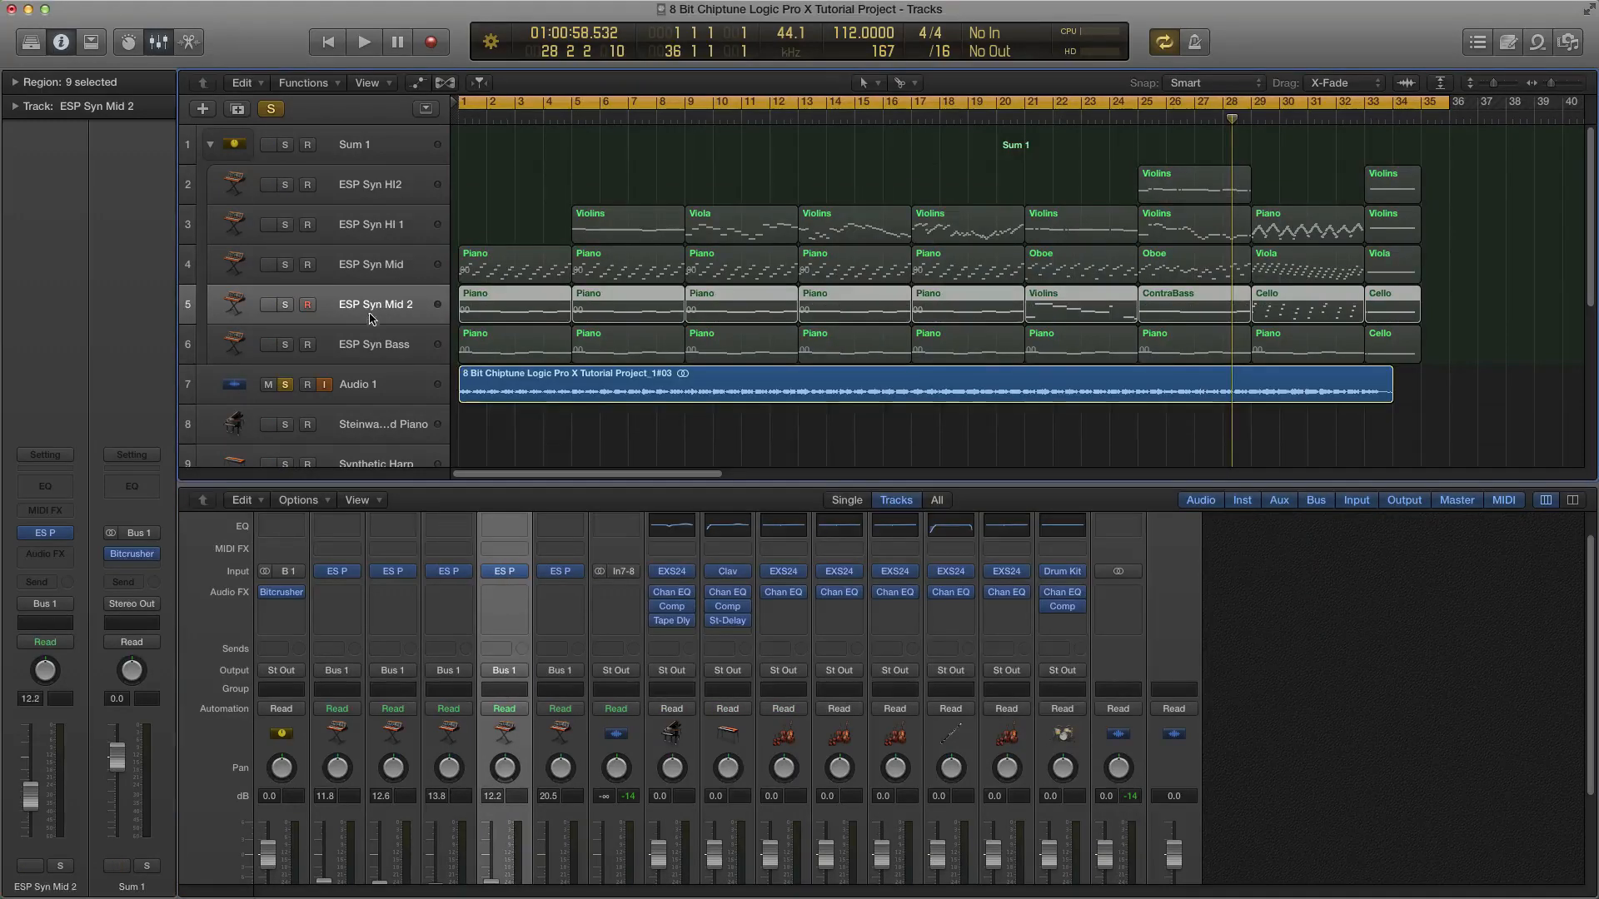
left_click(503, 569)
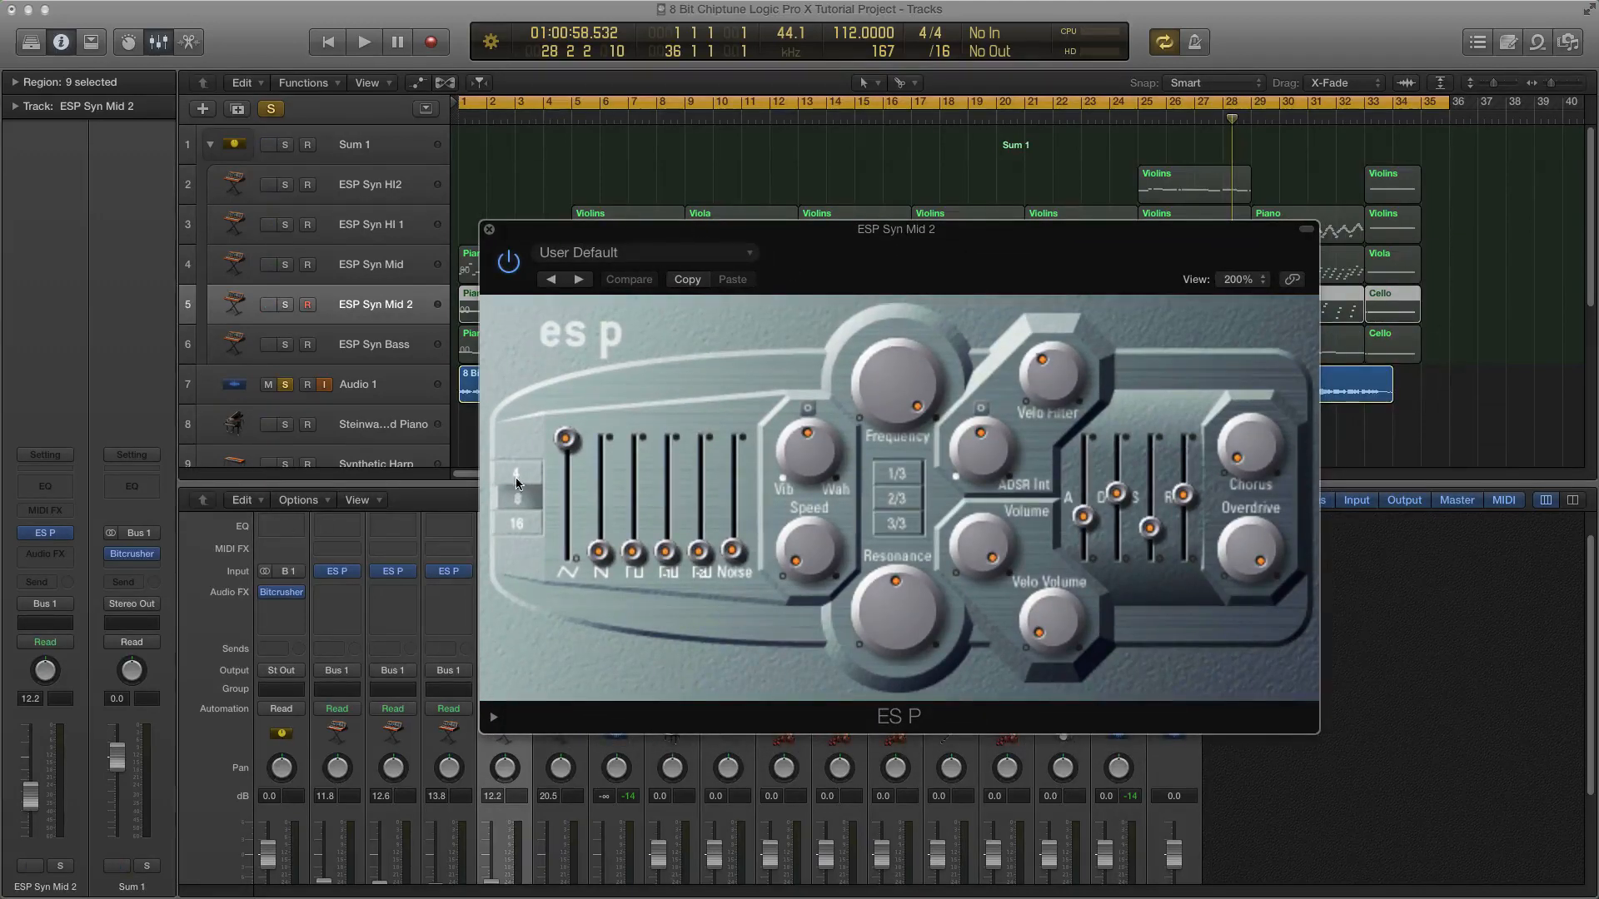
mouse_move(742, 627)
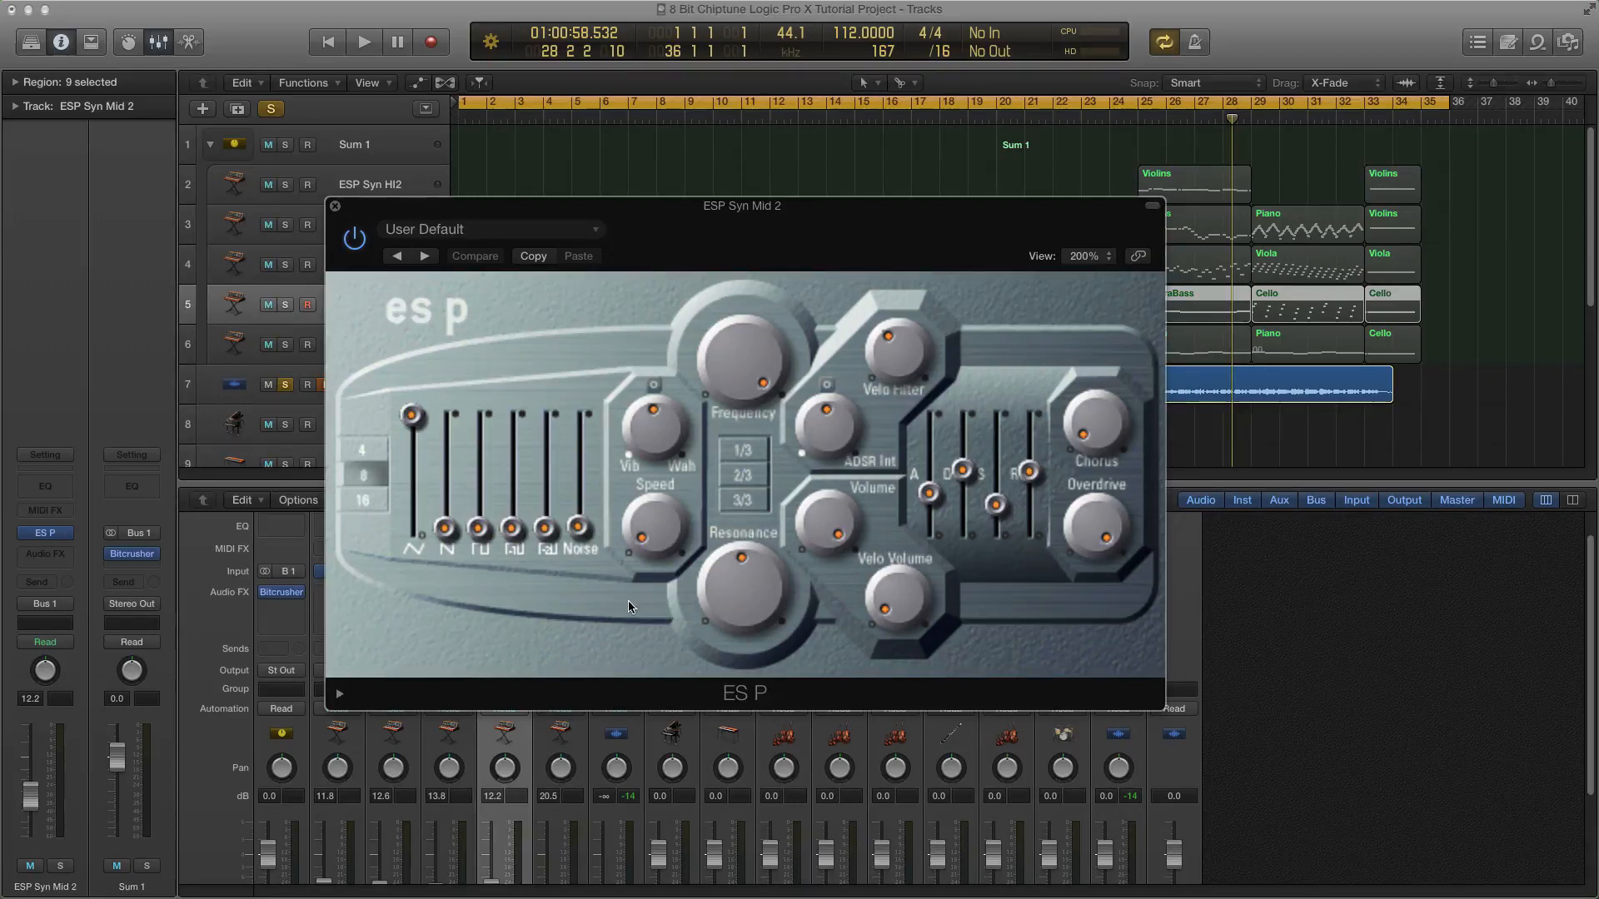
mouse_move(918, 546)
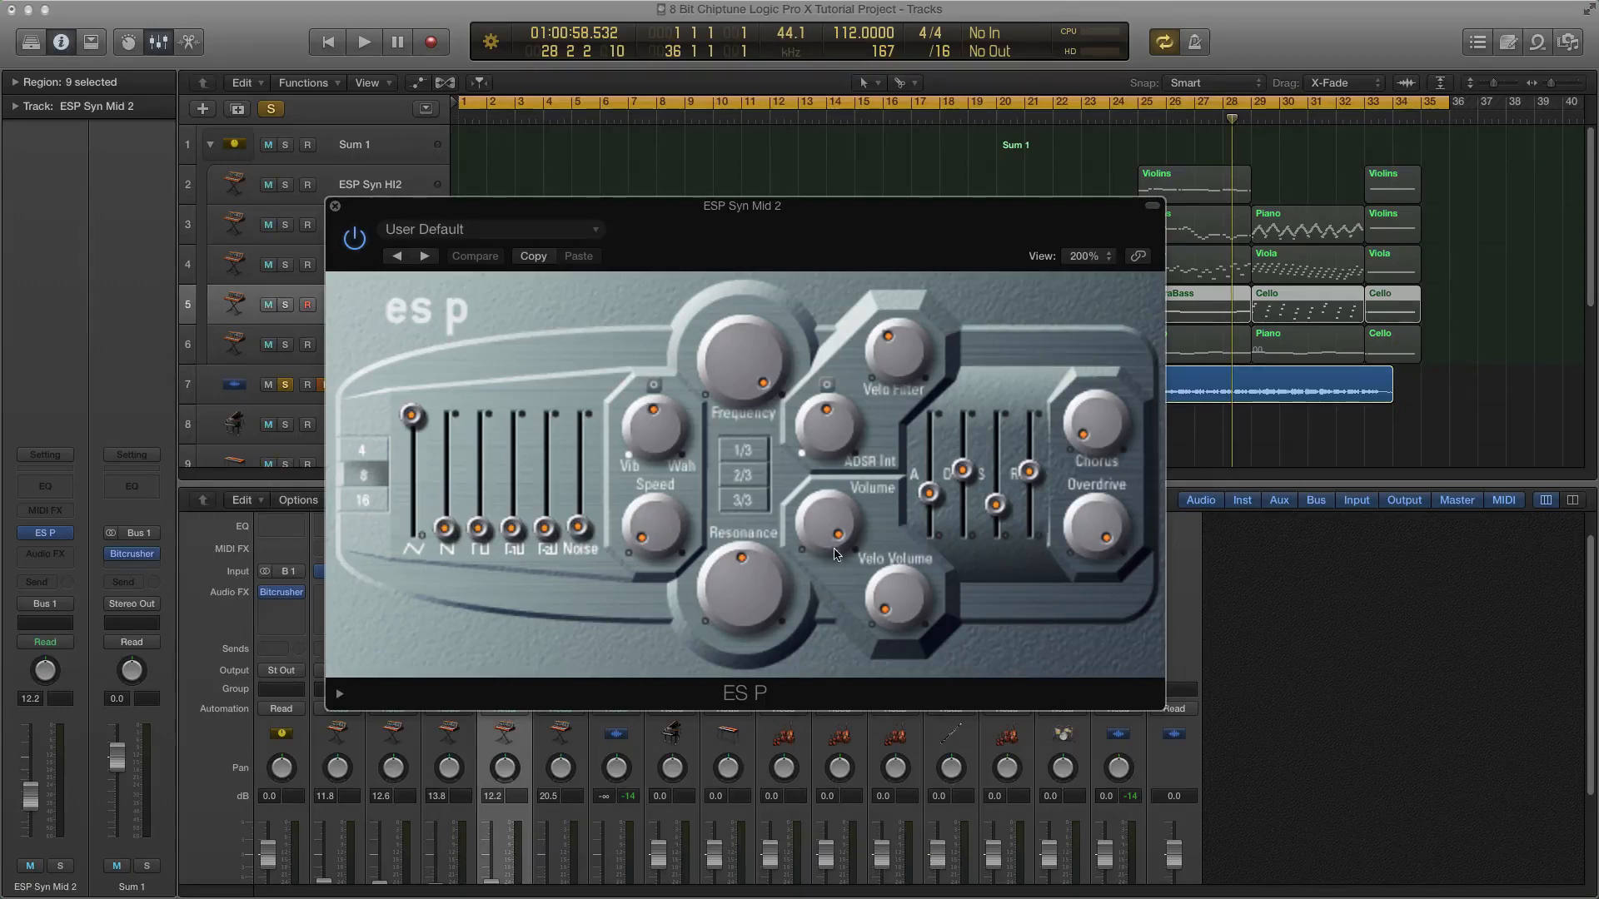
mouse_move(1083, 549)
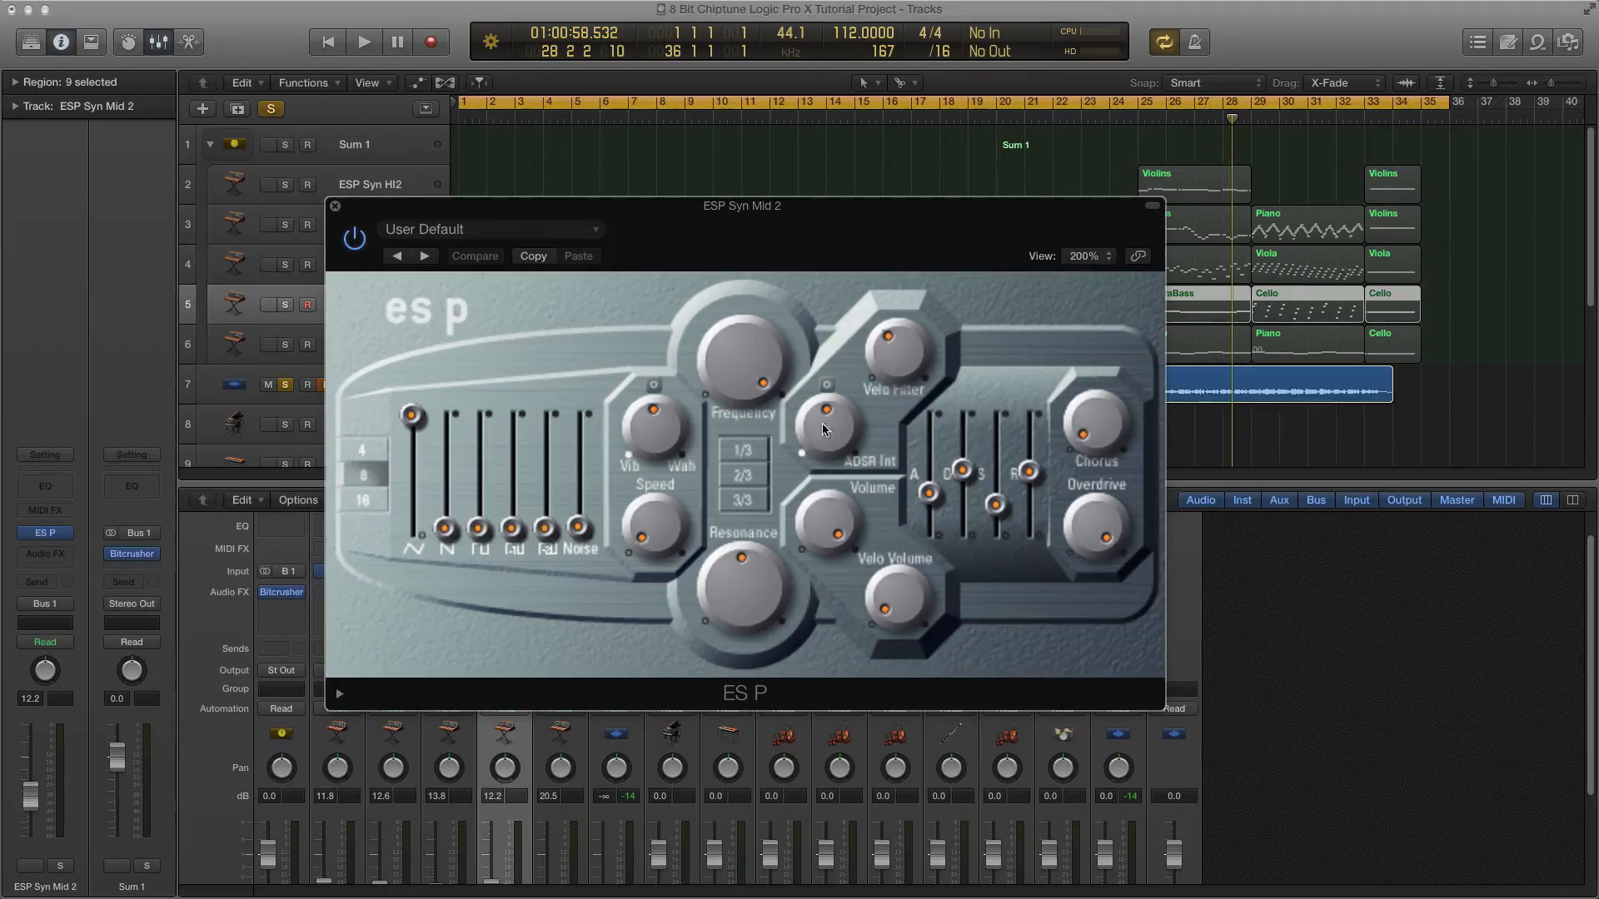
left_click(335, 206)
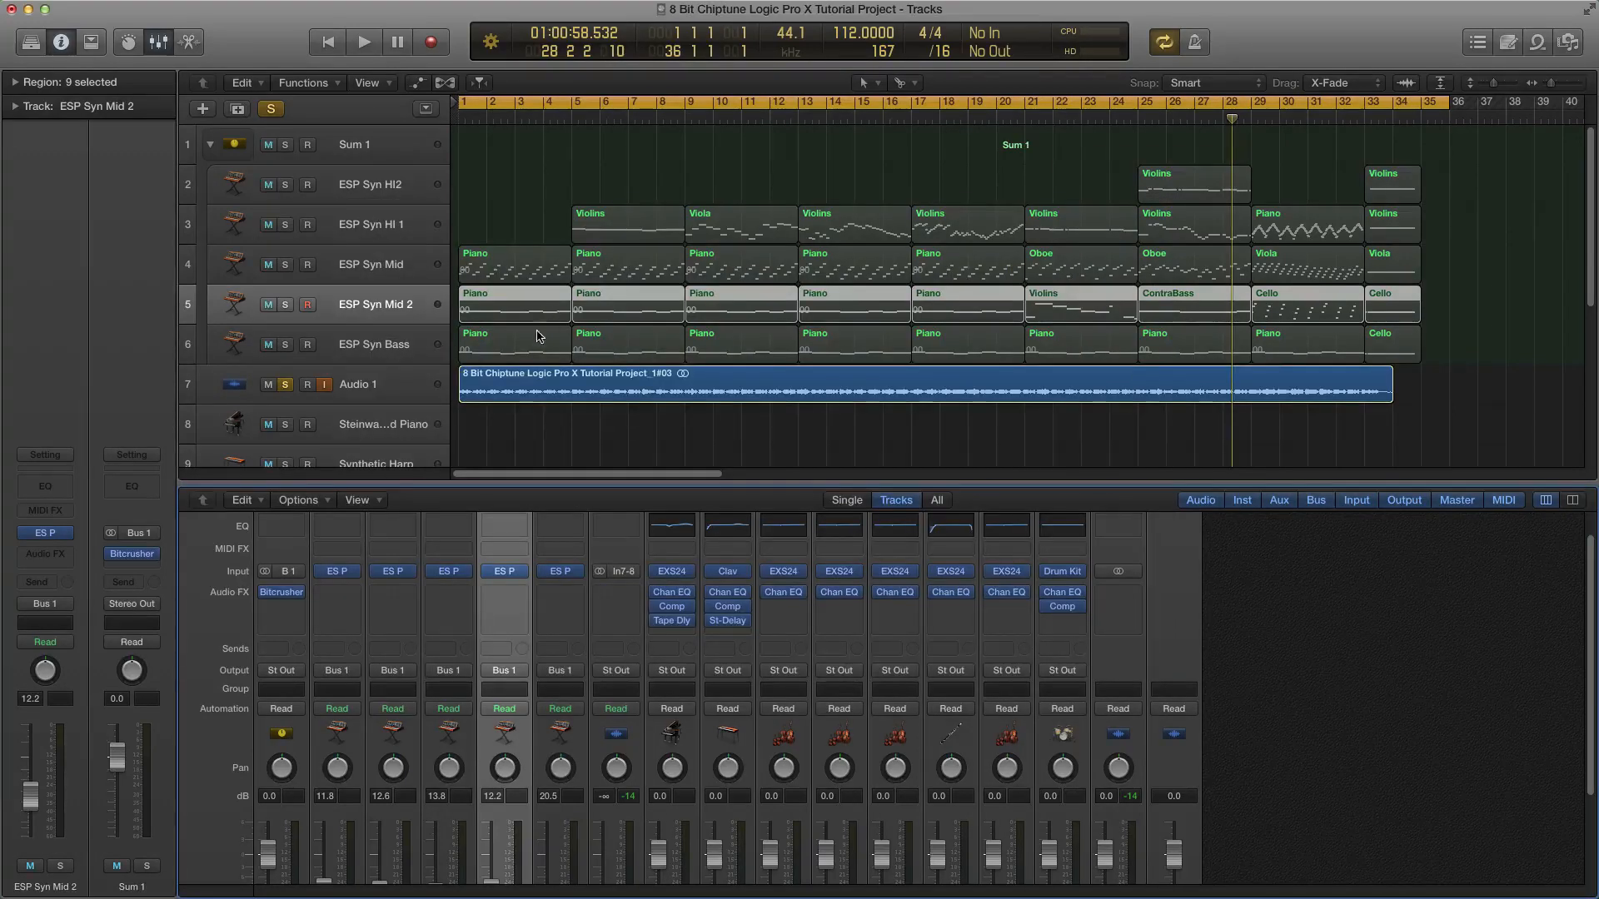
Open the ES P synth on ESP Syn Bass to inspect it, then close it.
left_click(374, 344)
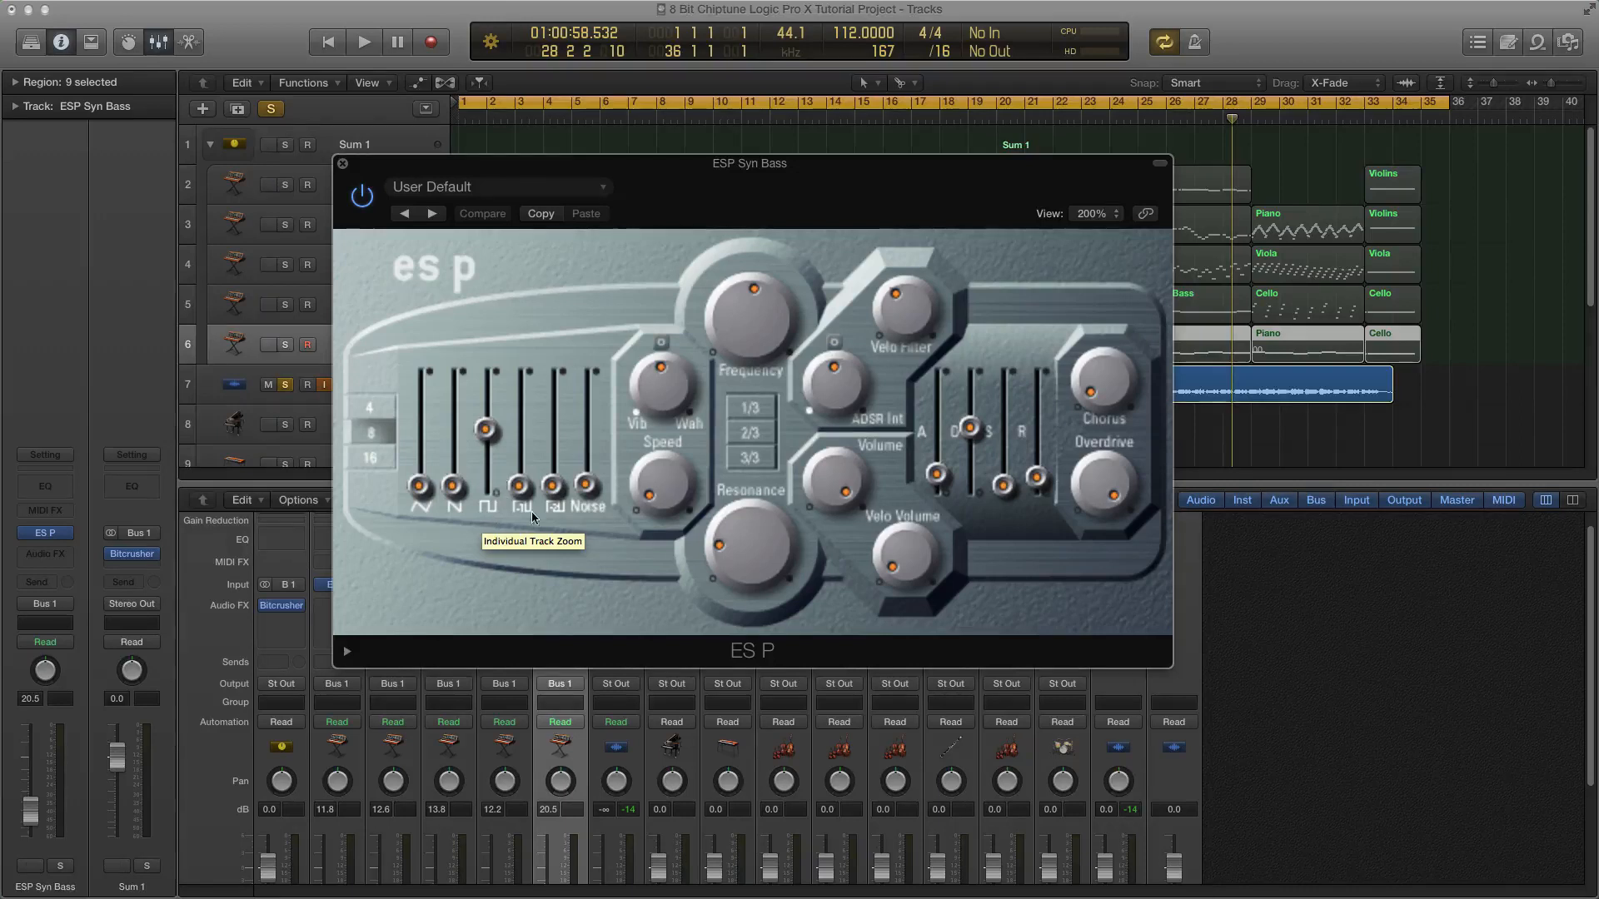
mouse_move(1012, 600)
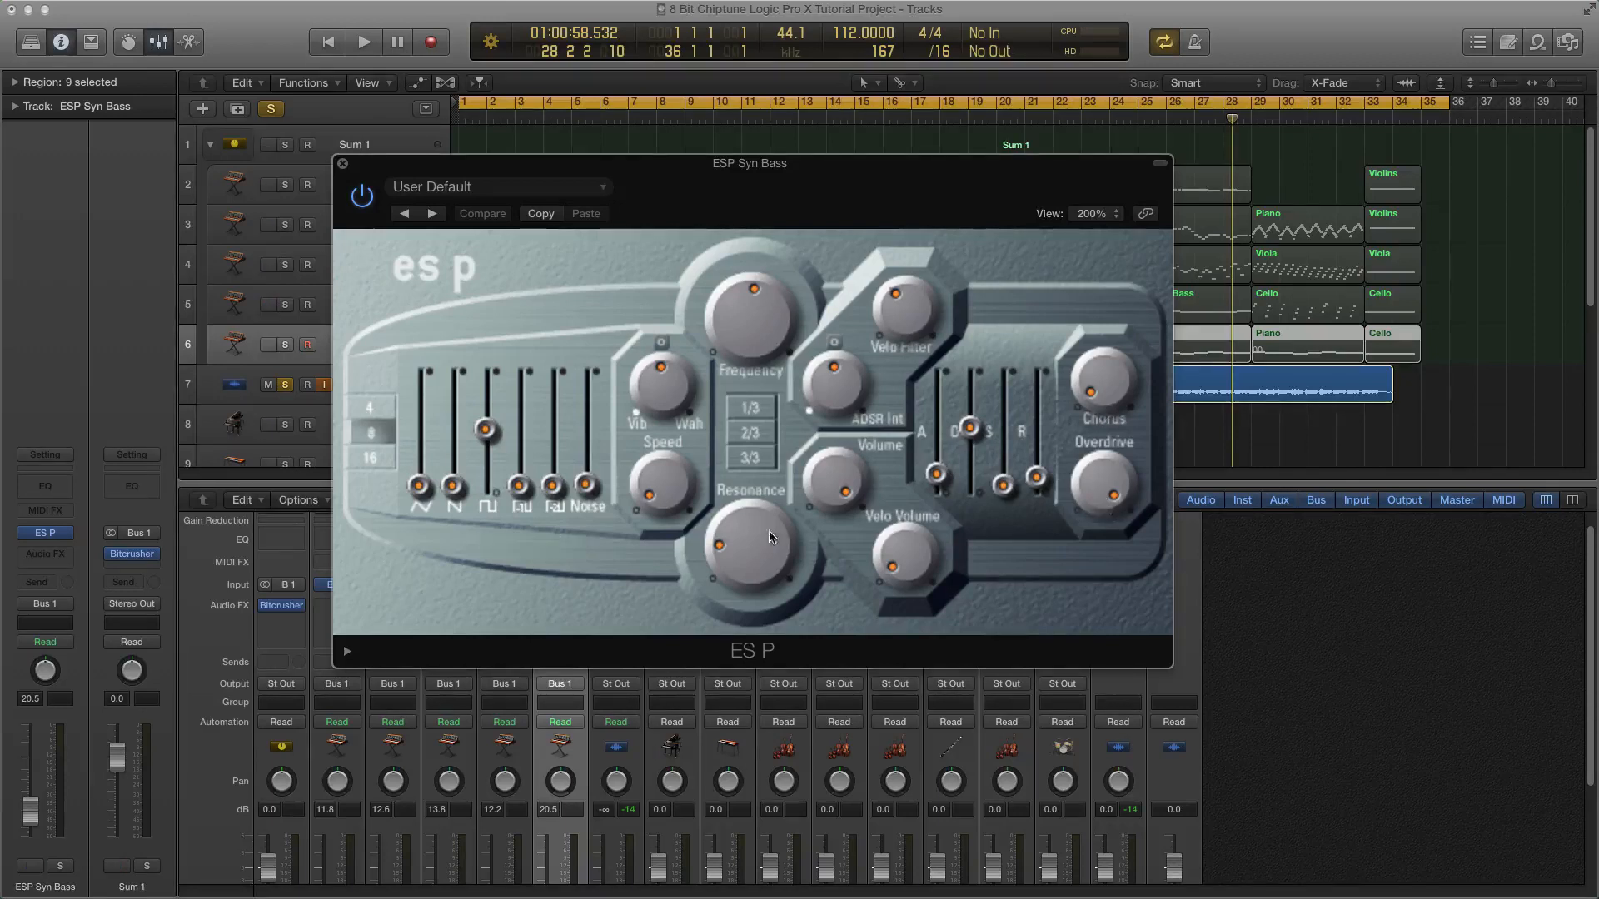
mouse_move(759, 500)
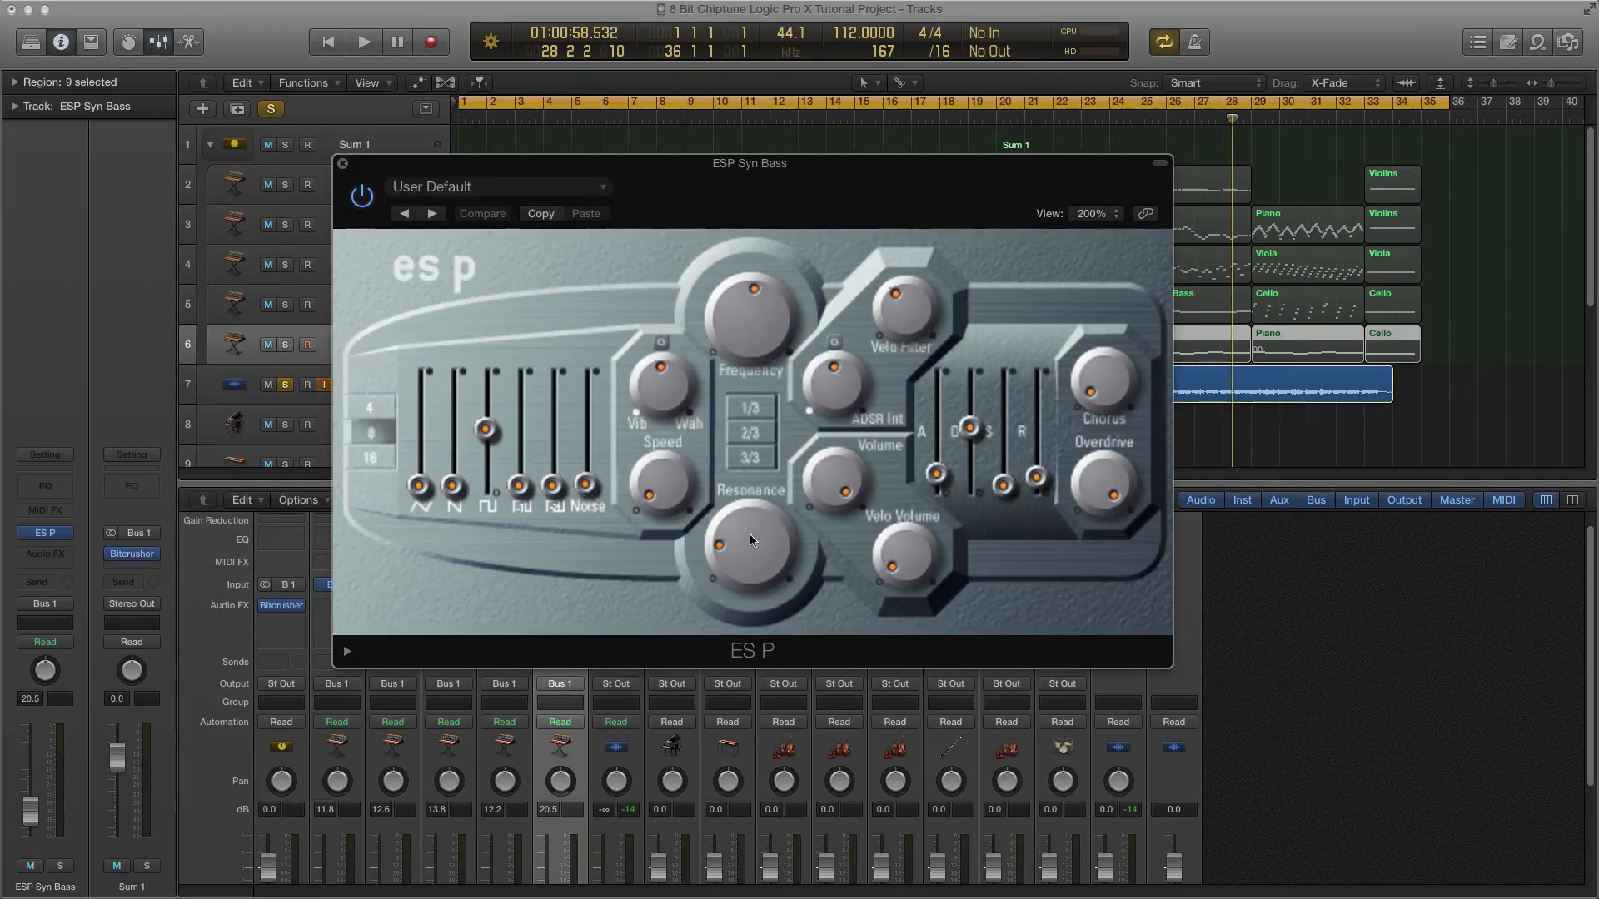
left_click(342, 164)
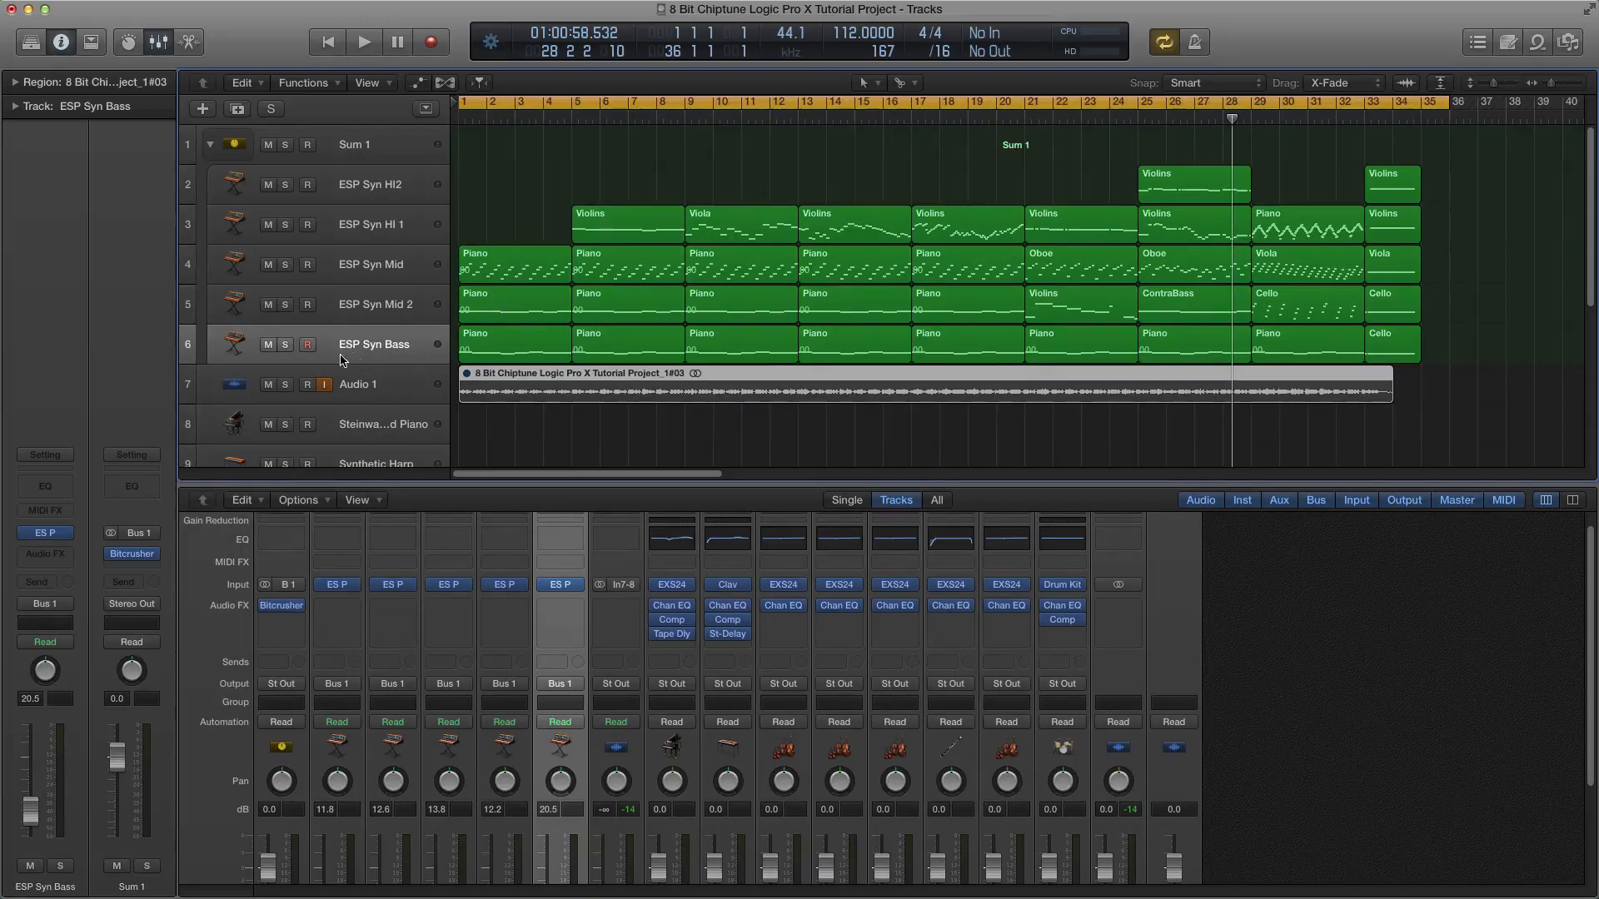
Solo ESP Syn Bass, play it back, stop, and start playback again.
left_click(285, 344)
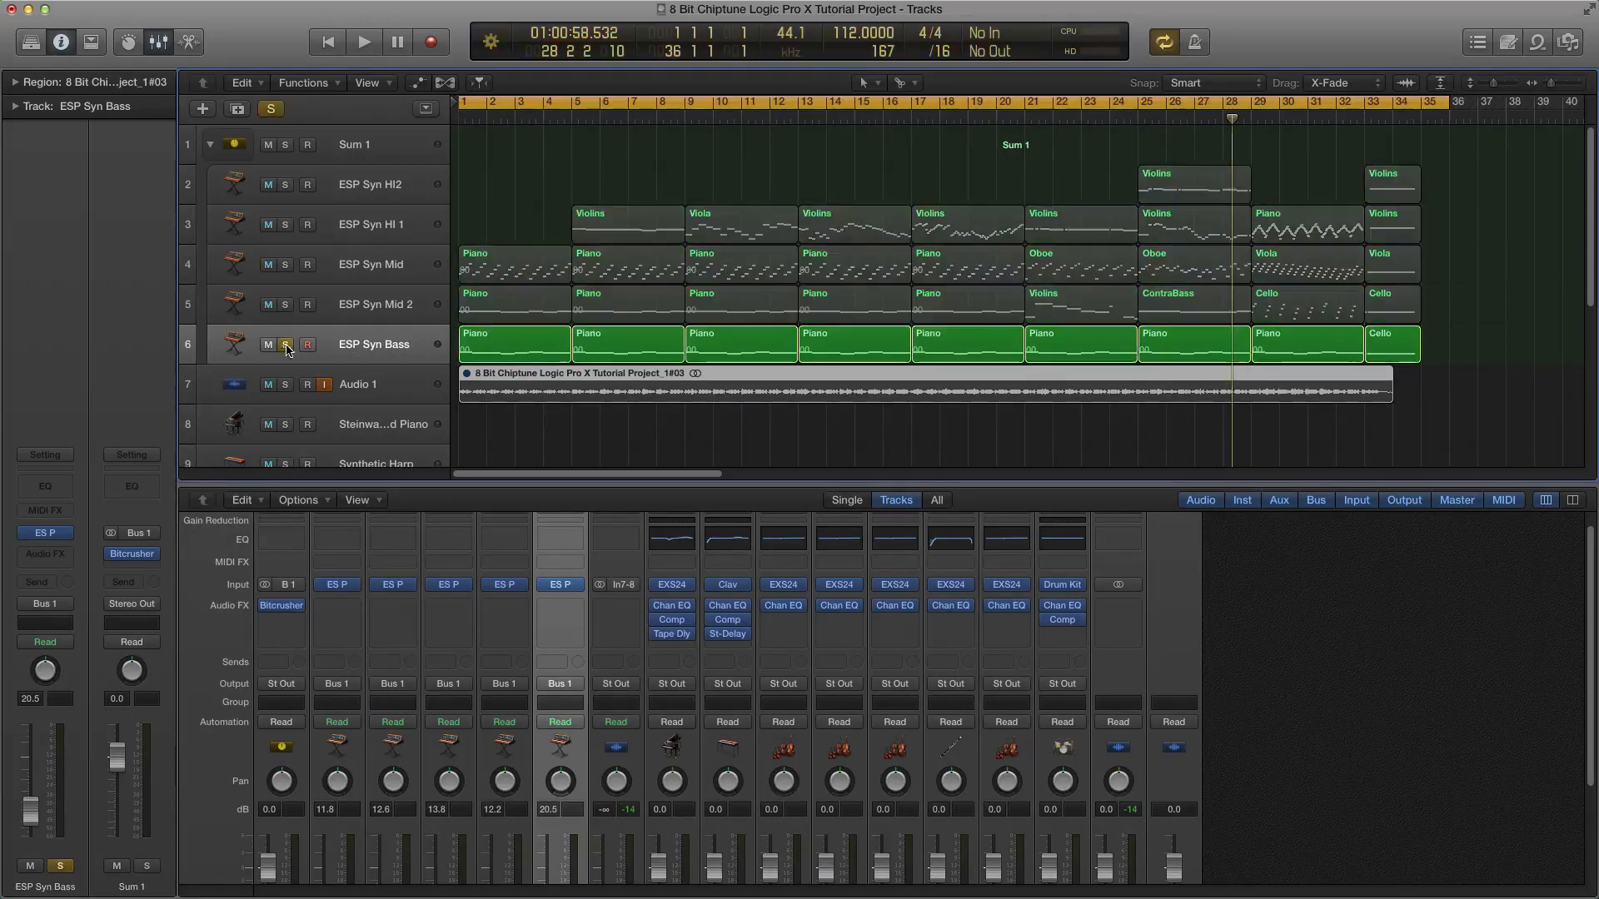
mouse_move(357, 345)
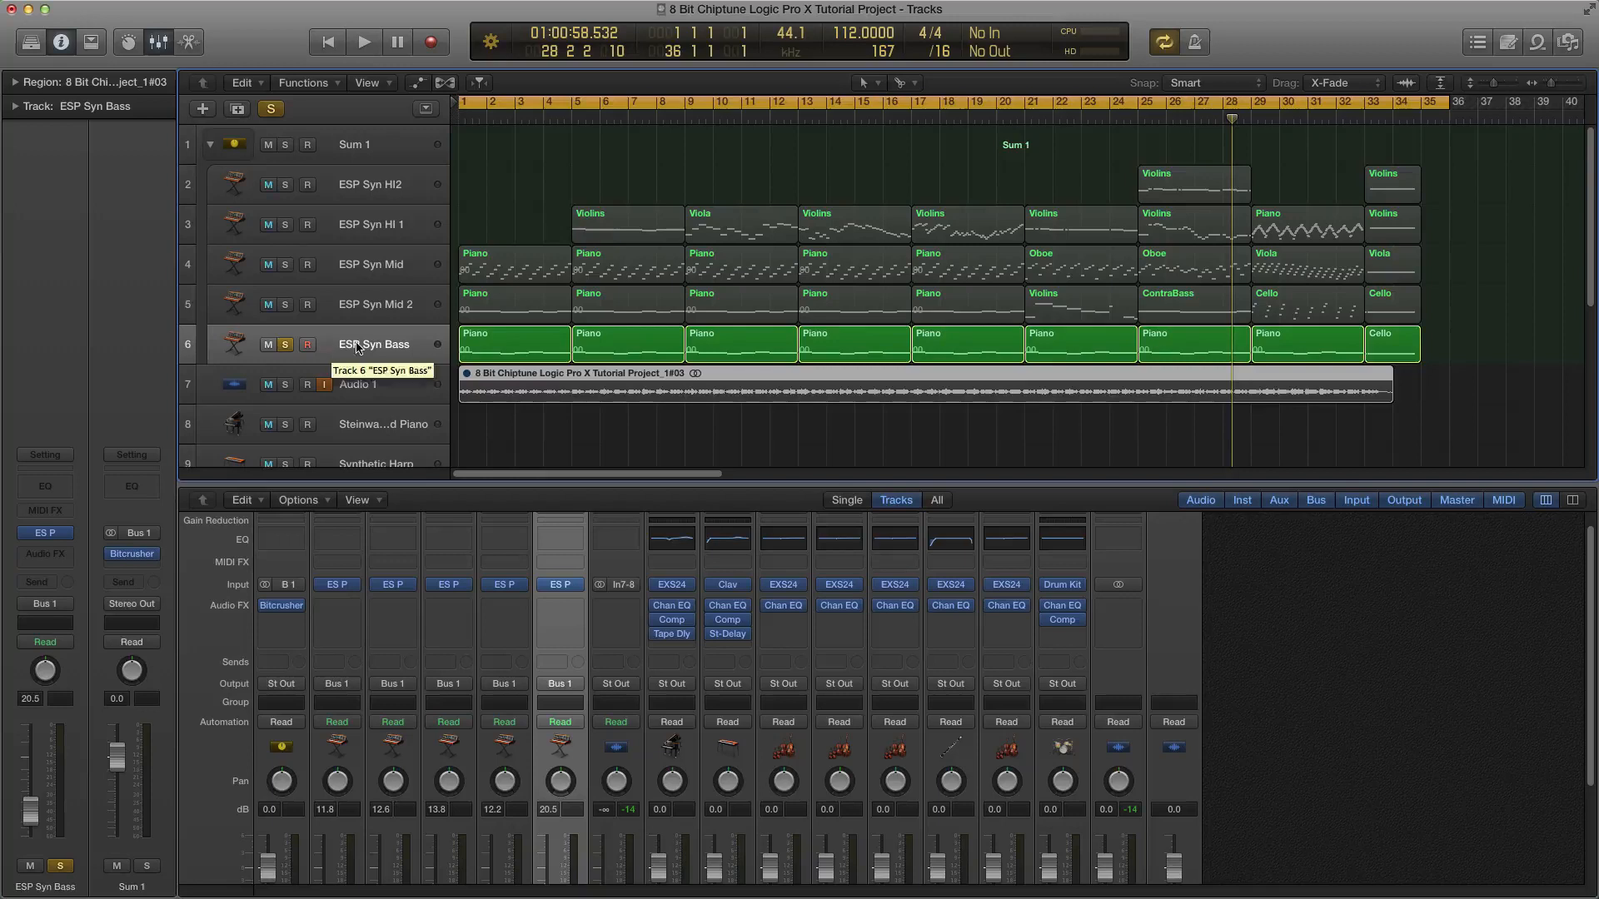
left_click(362, 42)
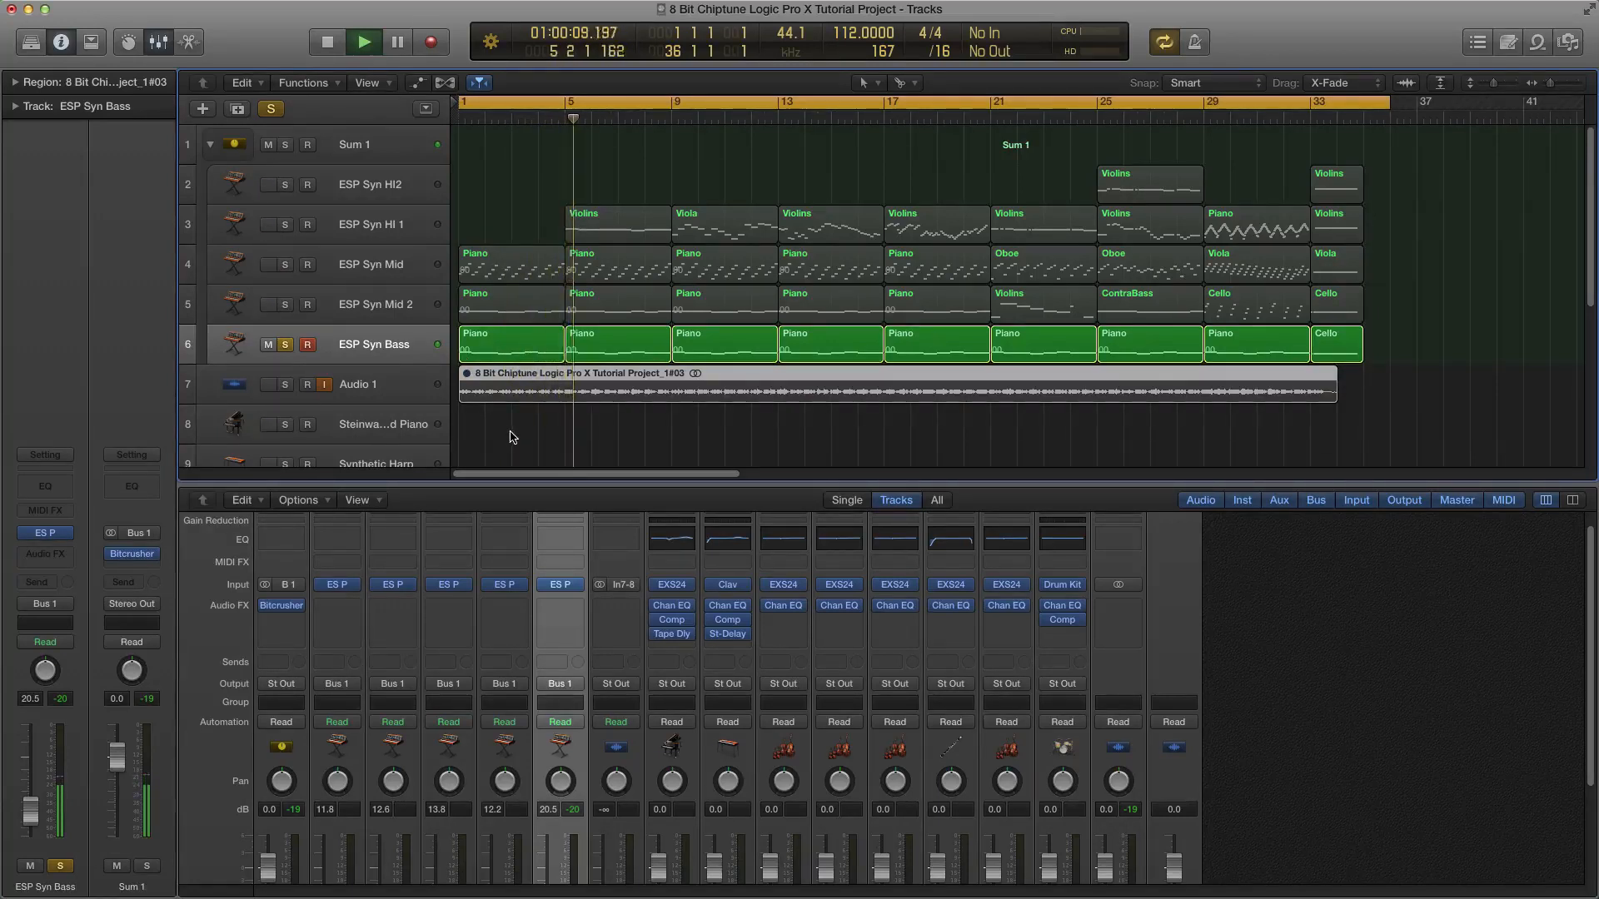
left_click(363, 41)
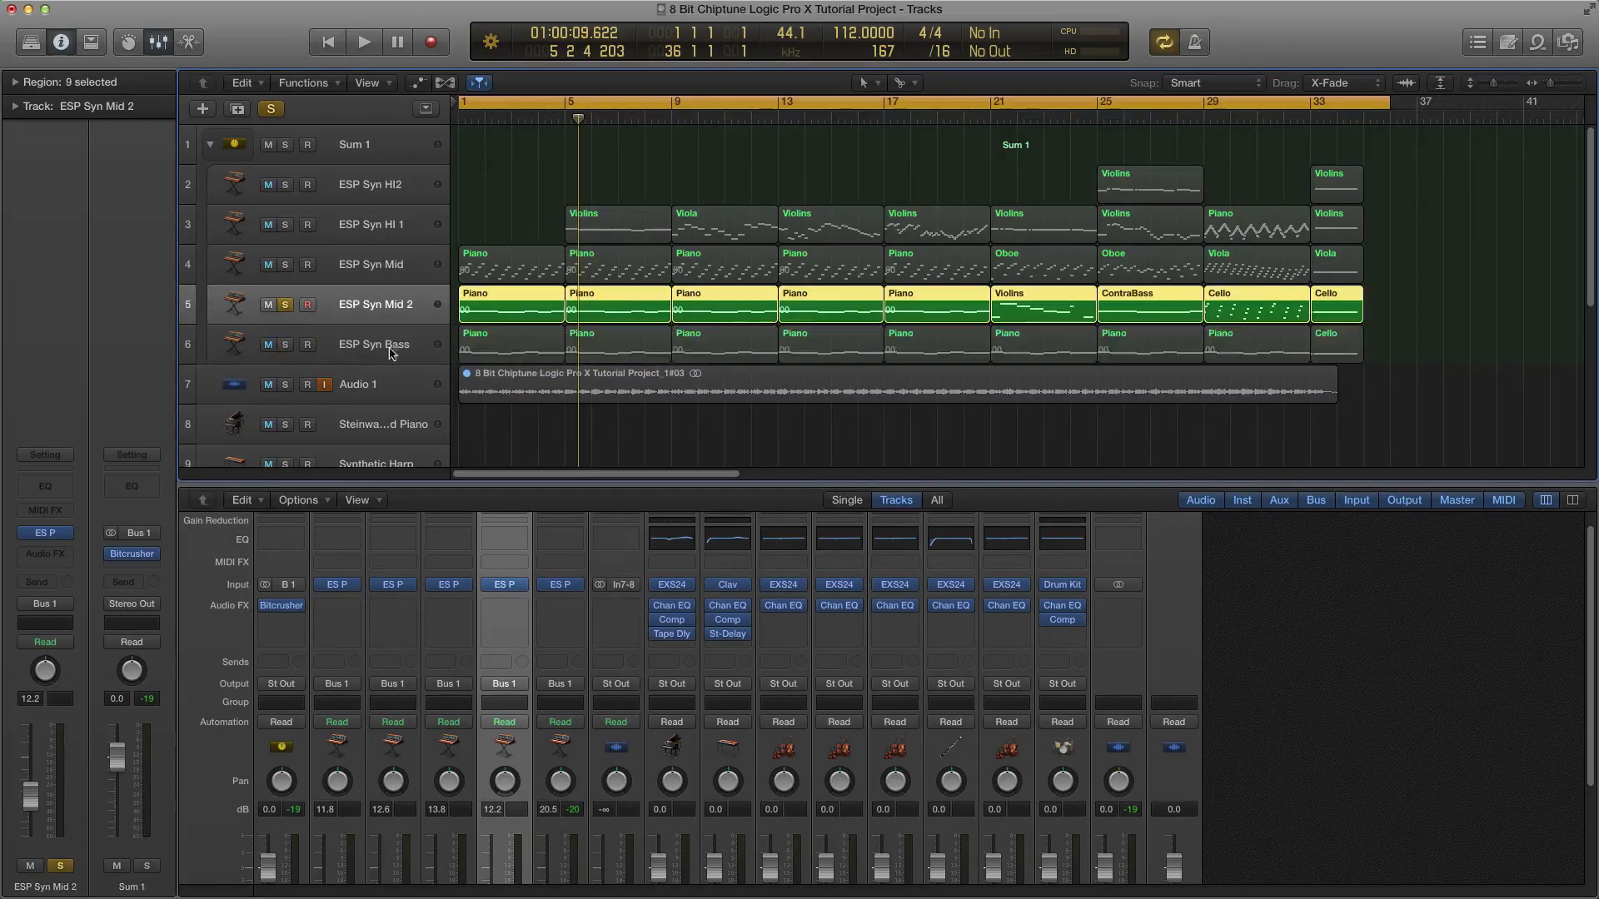
left_click(362, 41)
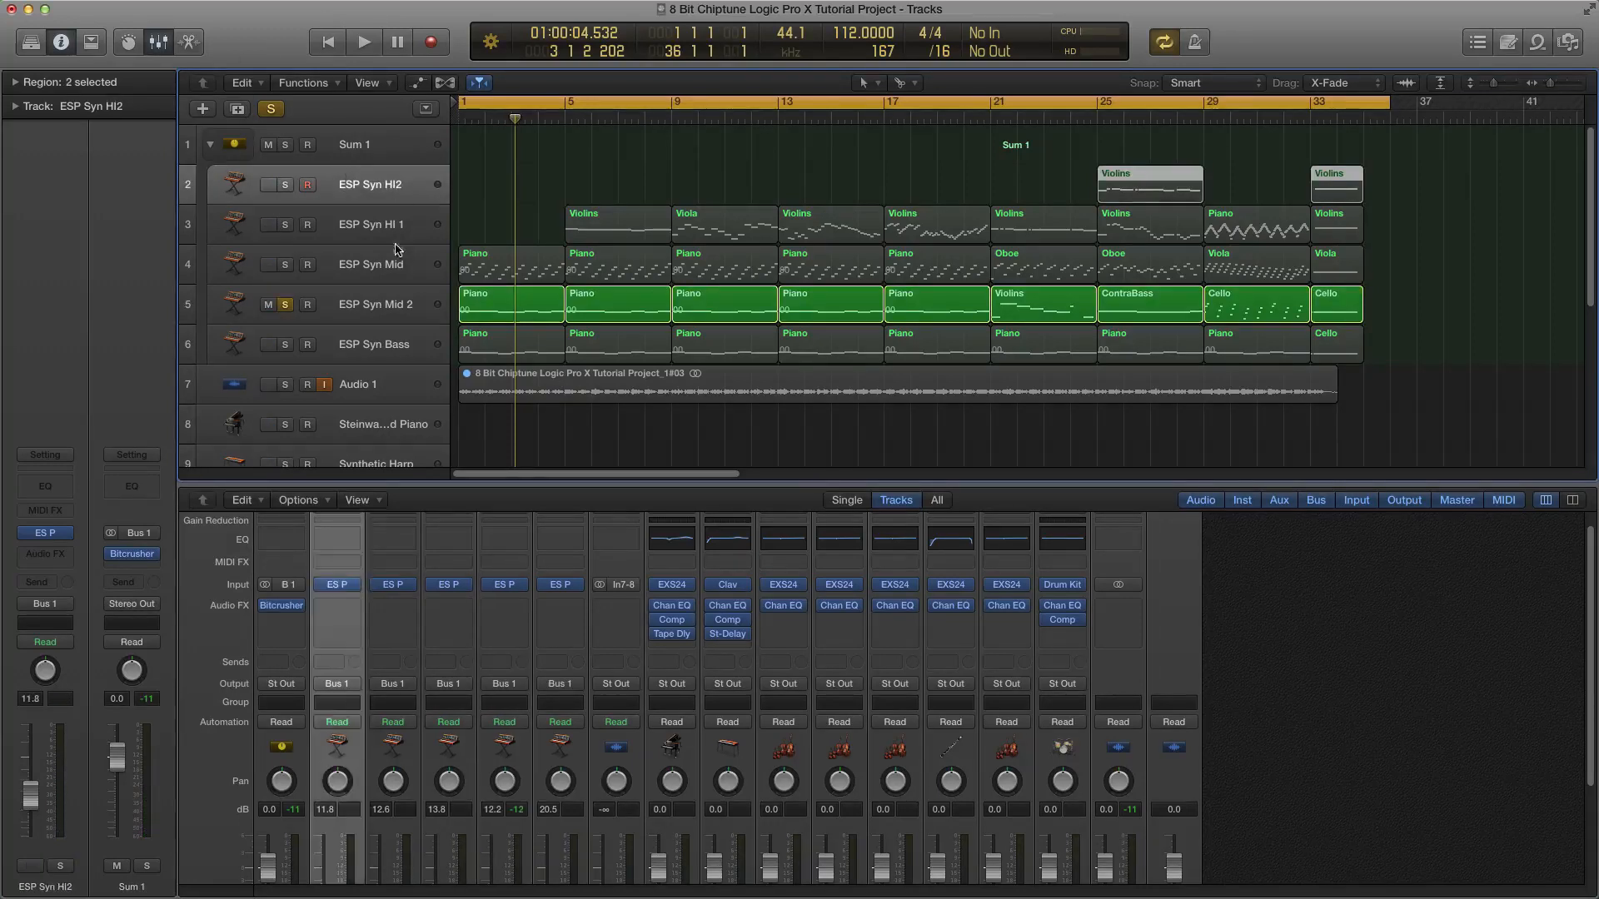
Bring up the track commands menu for ESP Syn HI2.
right_click(373, 185)
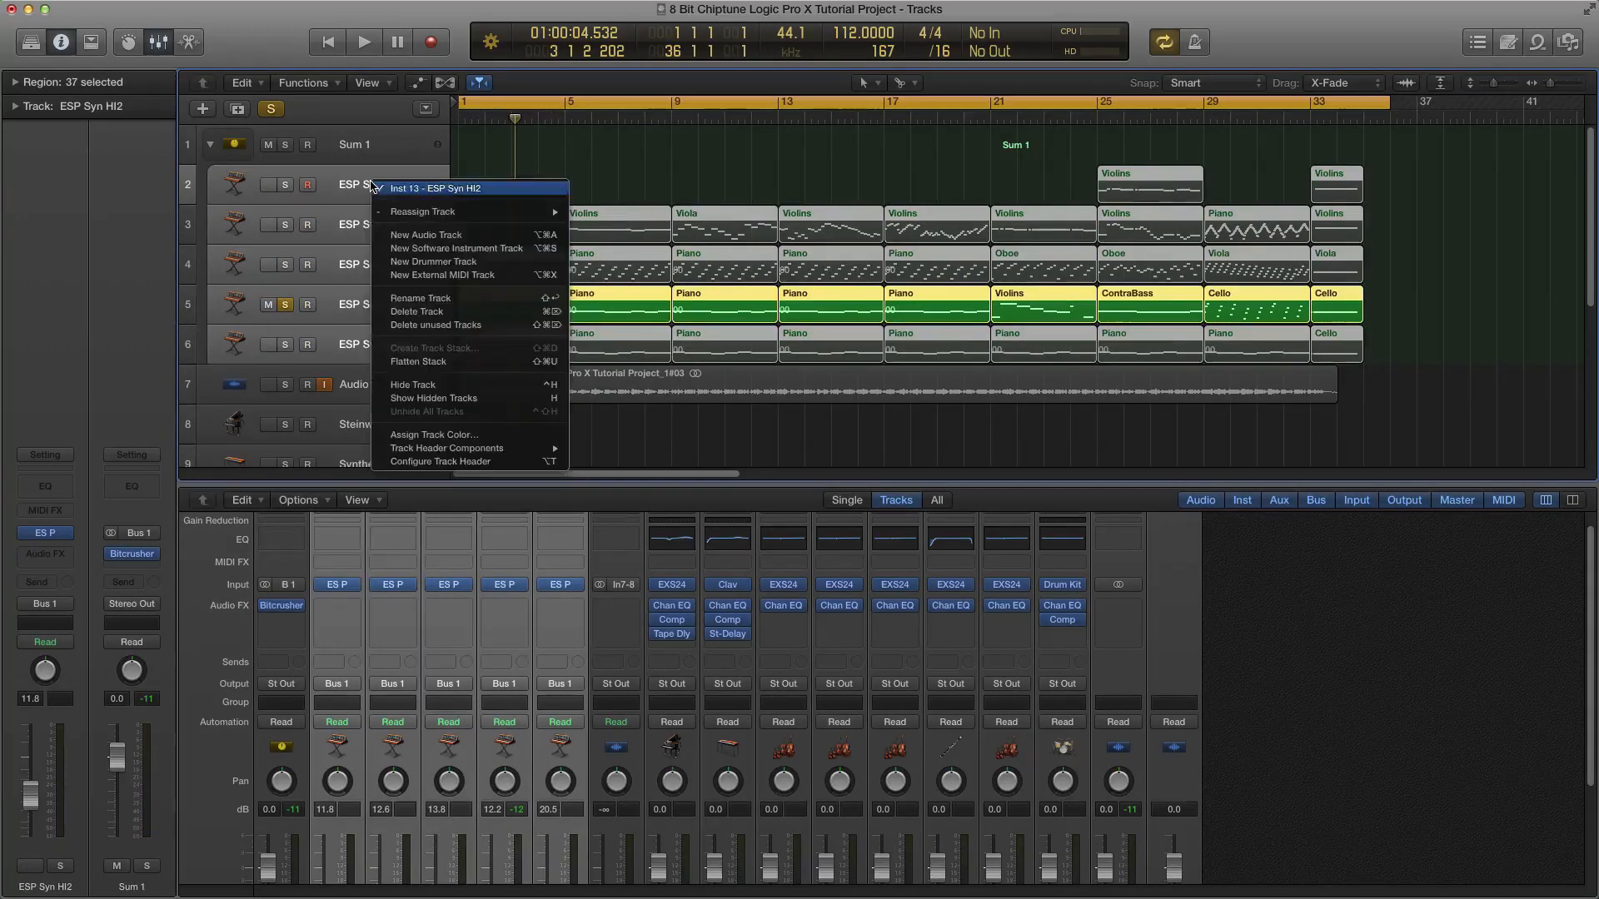
mouse_move(433, 399)
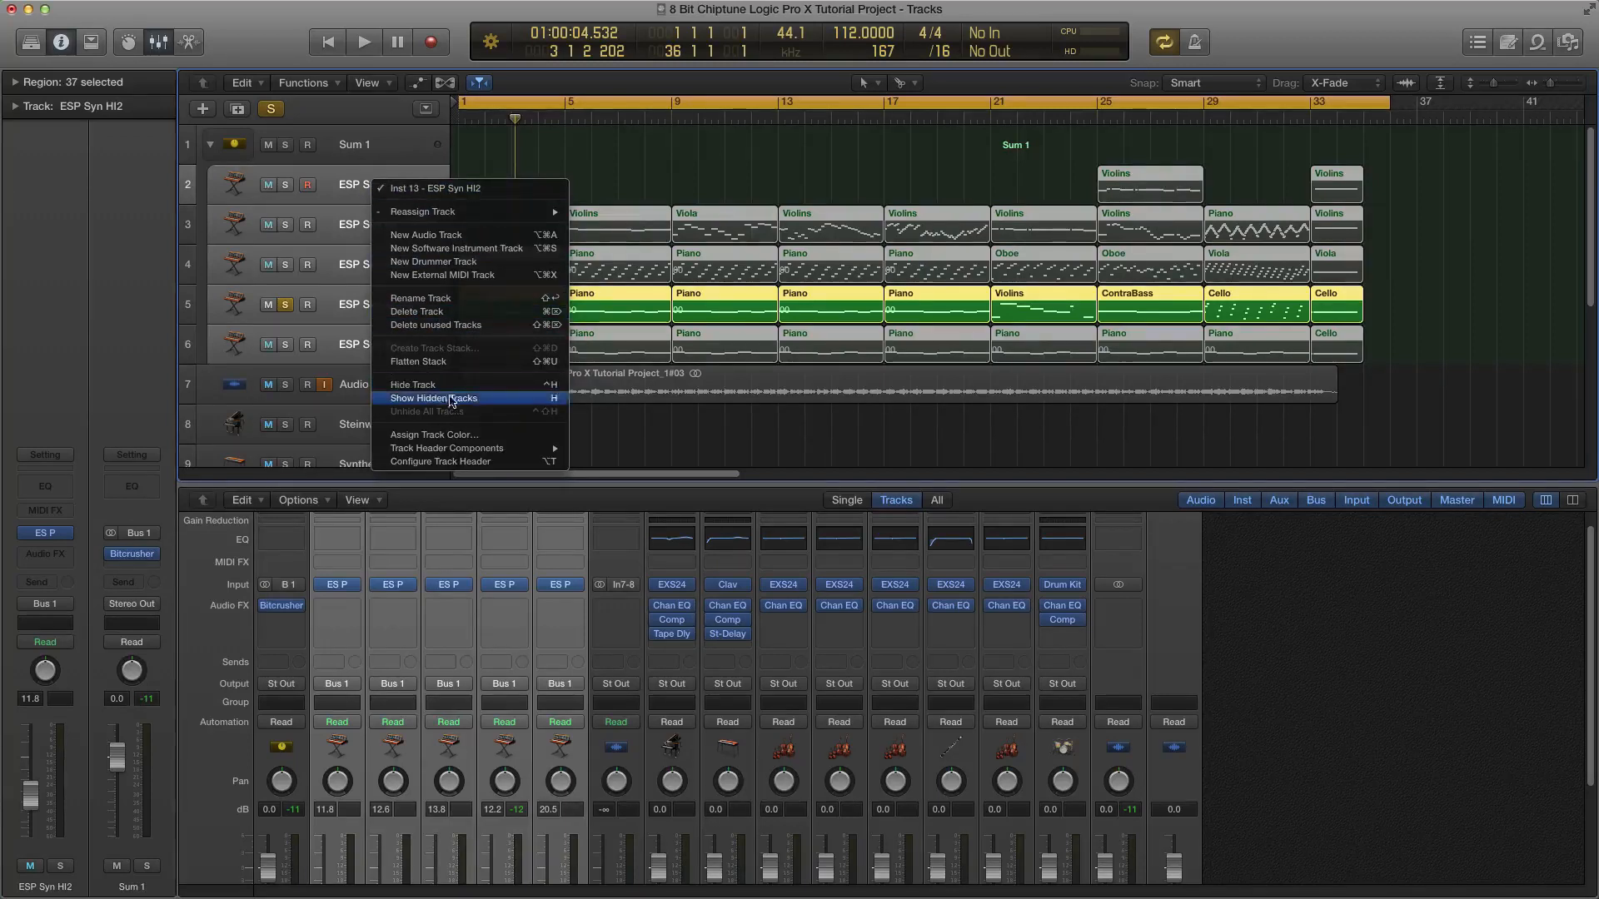
mouse_move(449, 385)
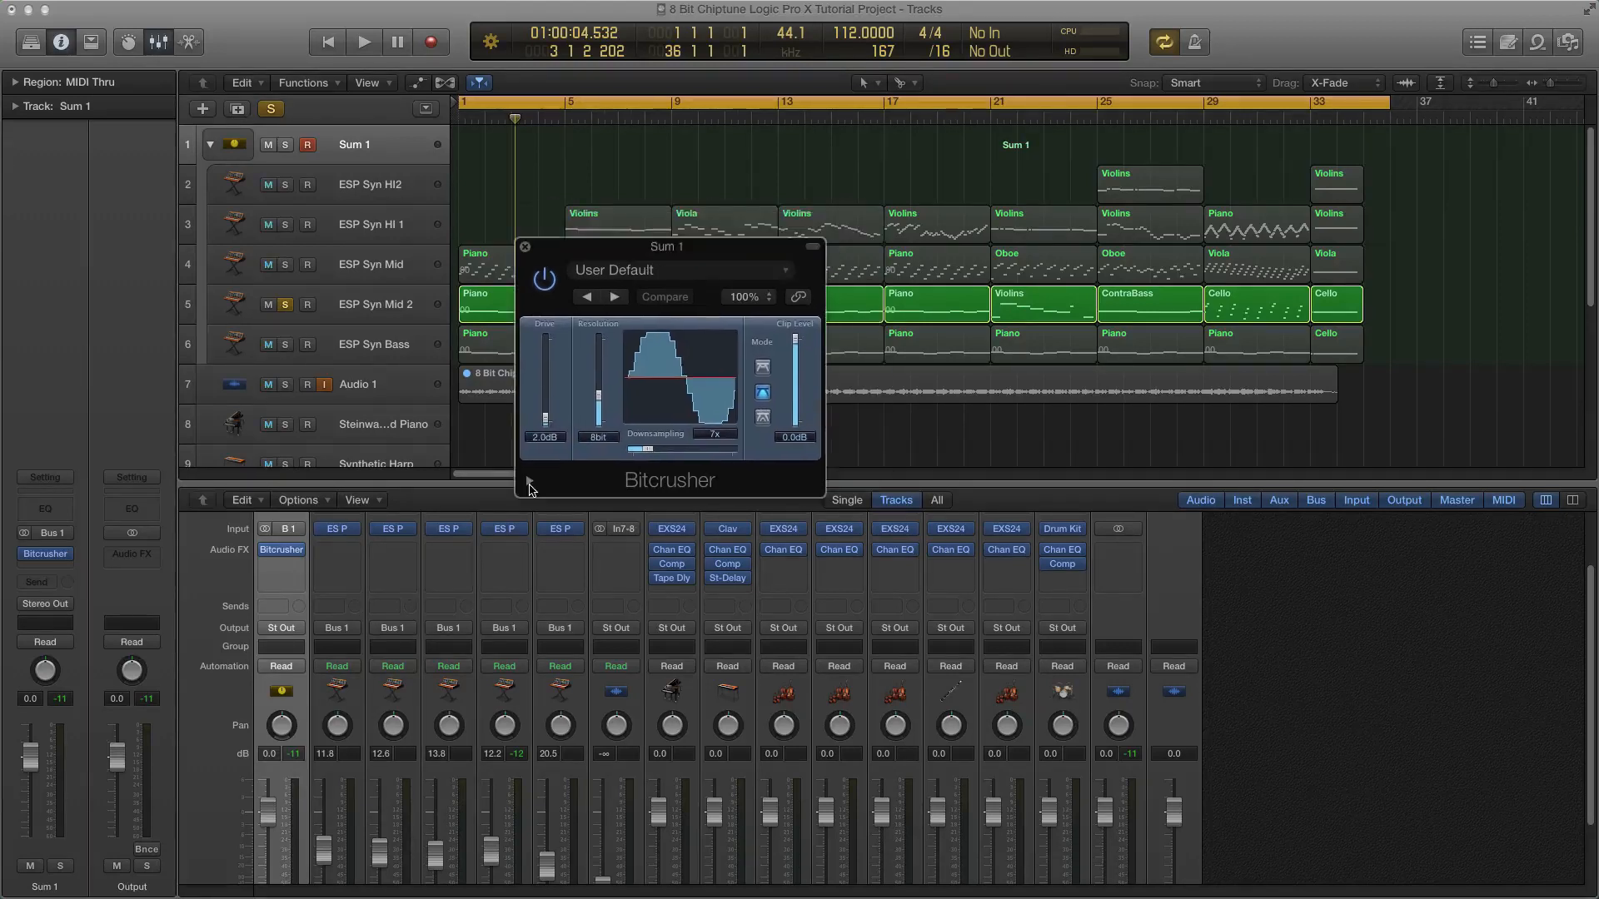
Close the Sum 1 Bitcrusher plug-in window.
left_click(529, 481)
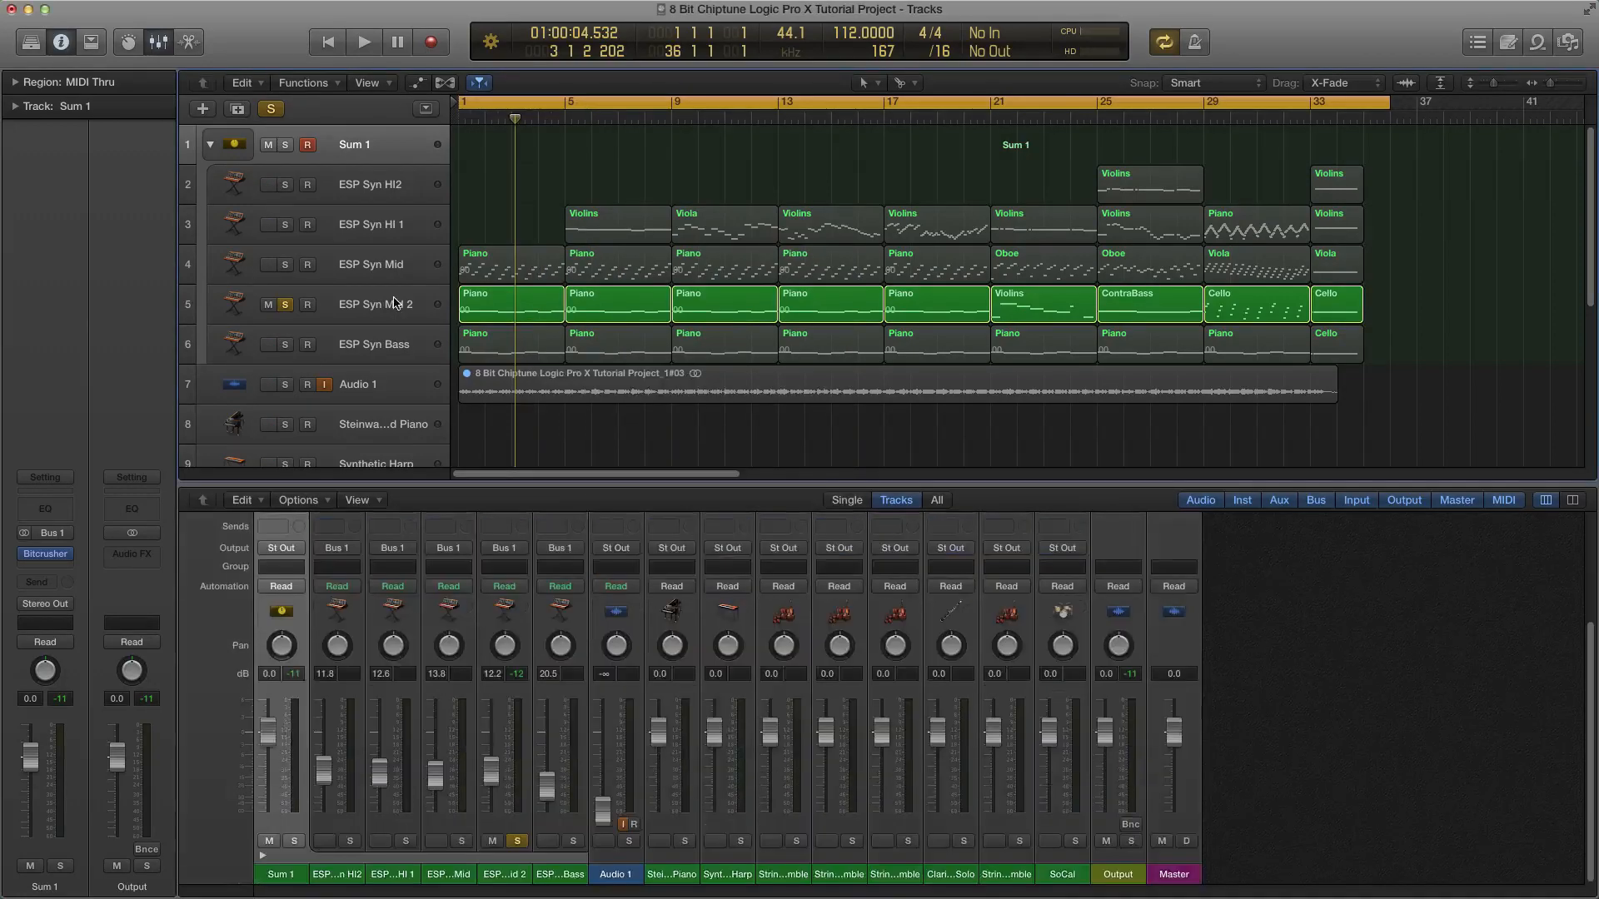
Select ESP Syn Mid, play its soloed part, and stop playback.
left_click(372, 264)
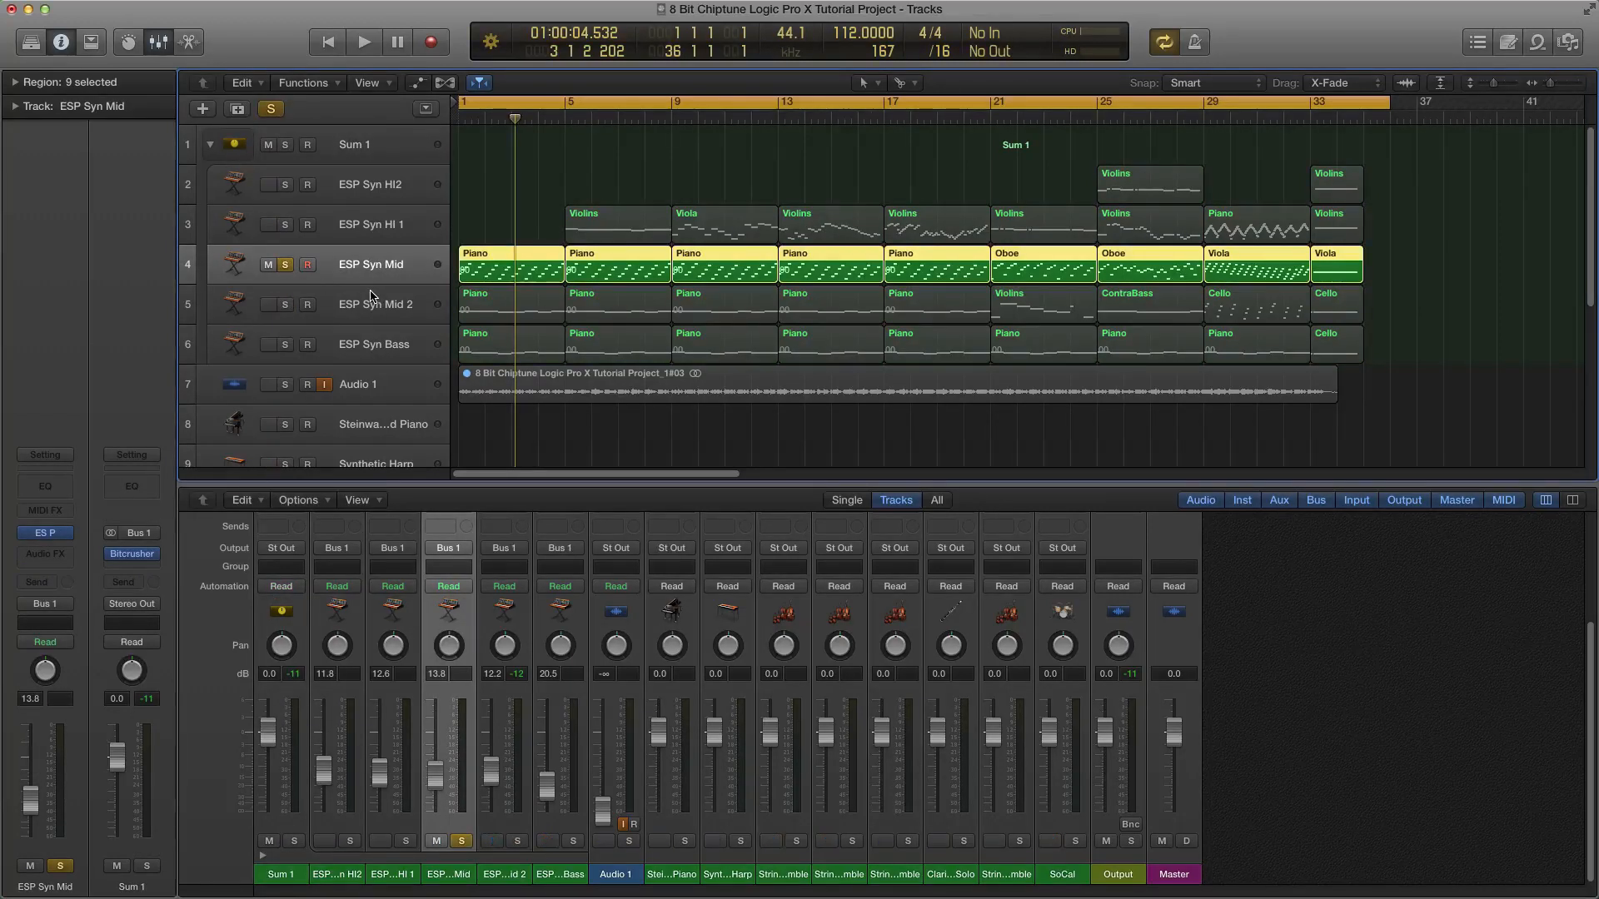
left_click(363, 42)
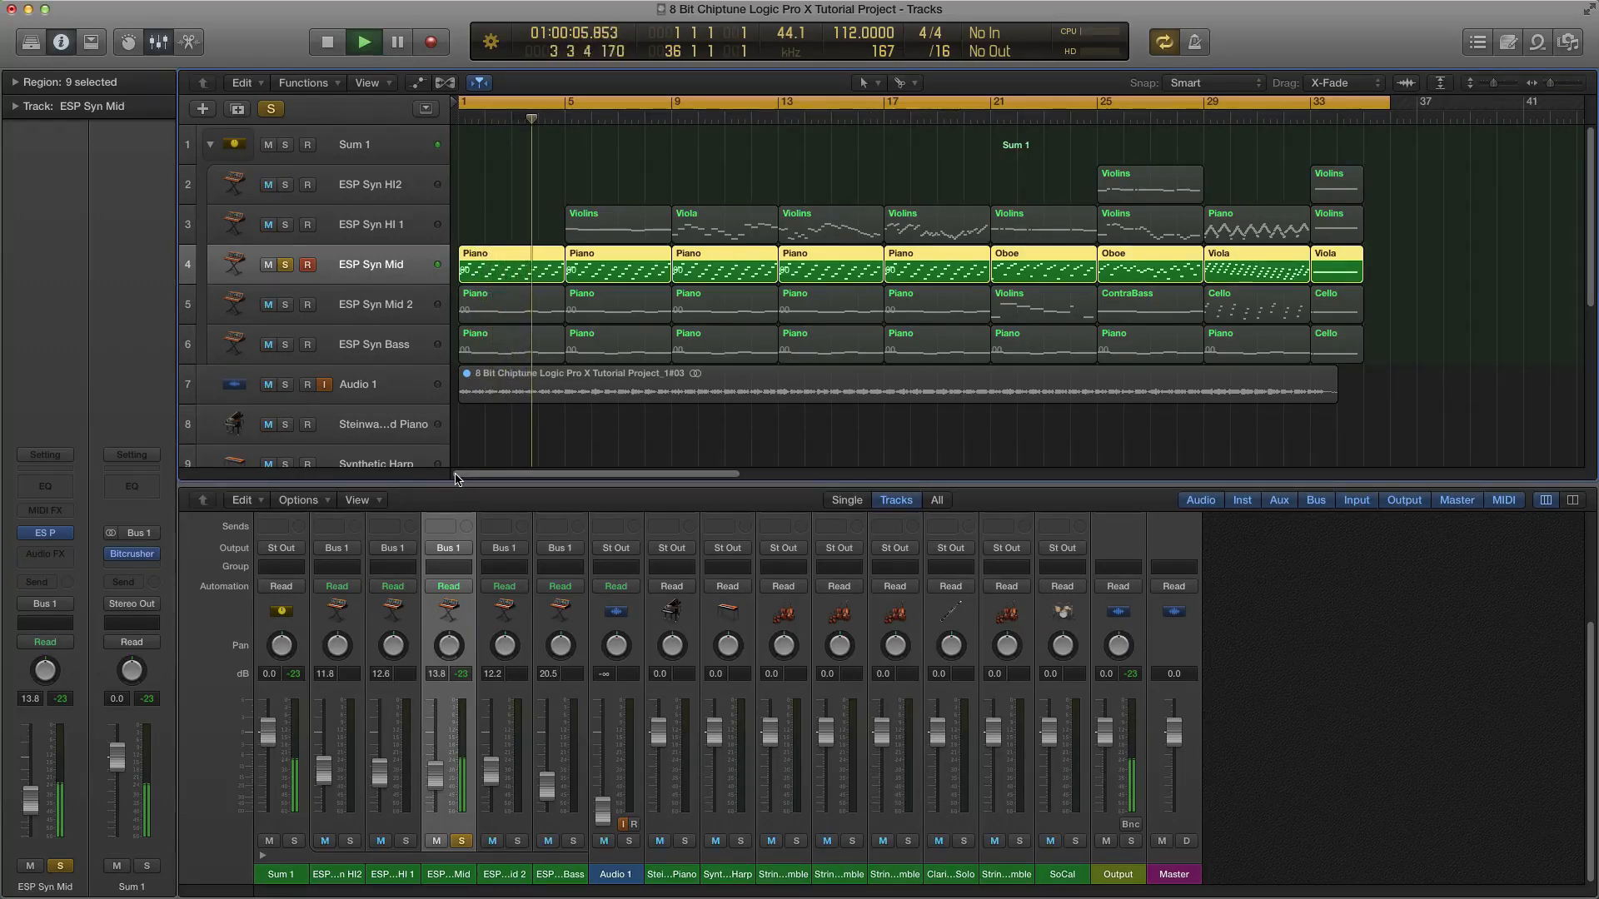
left_click(363, 42)
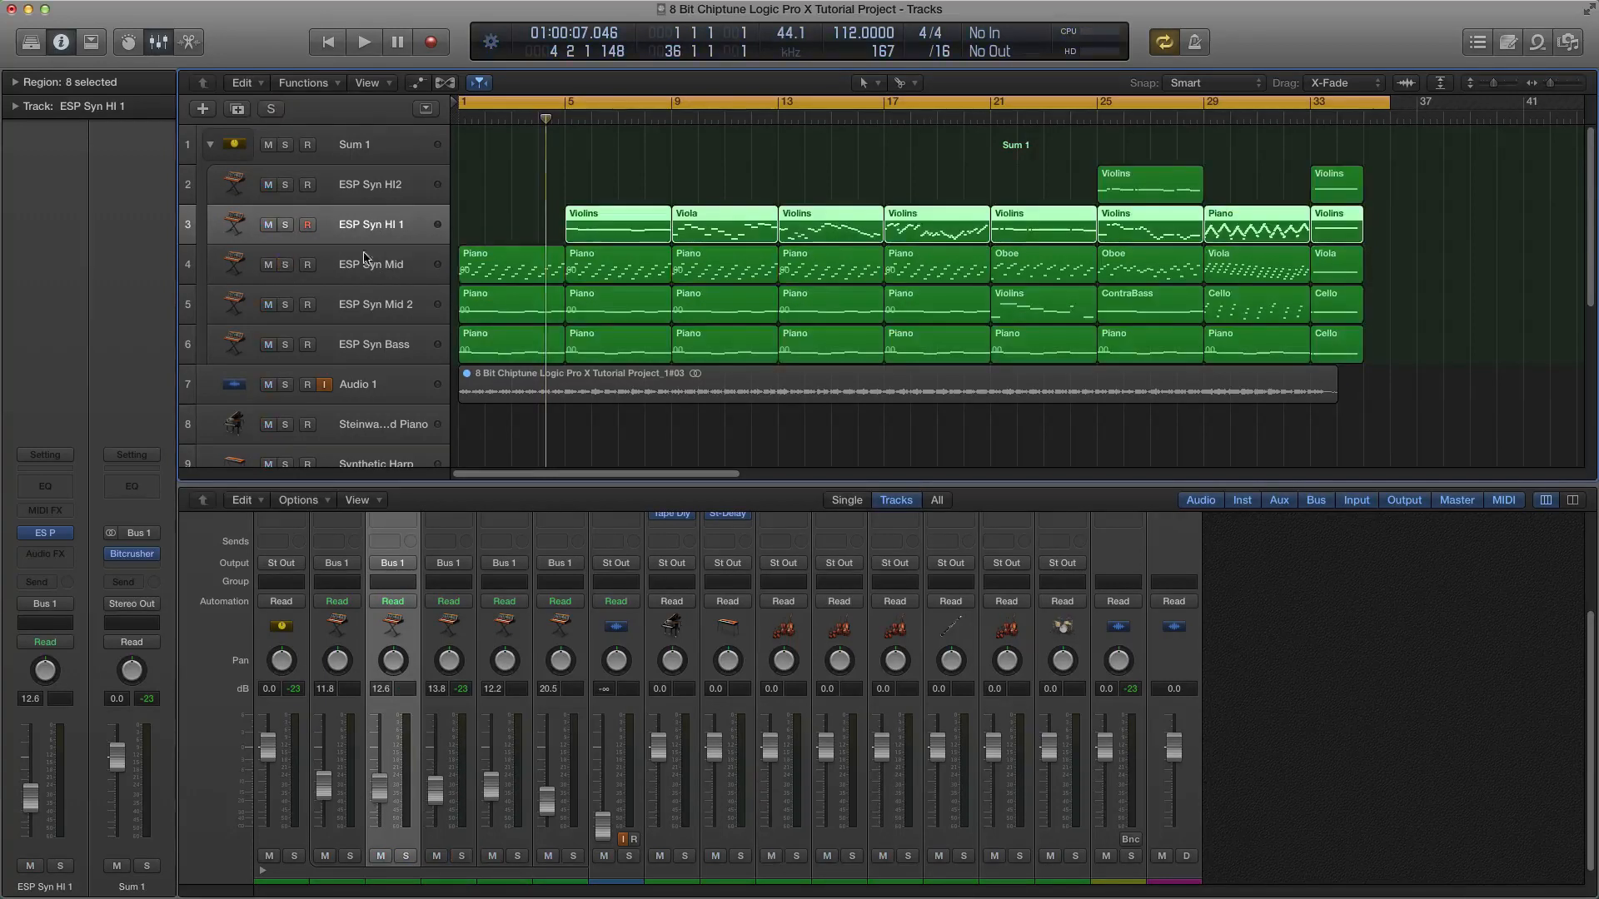
Solo ESP Syn HI 1, play the part alone, then stop playback.
left_click(286, 223)
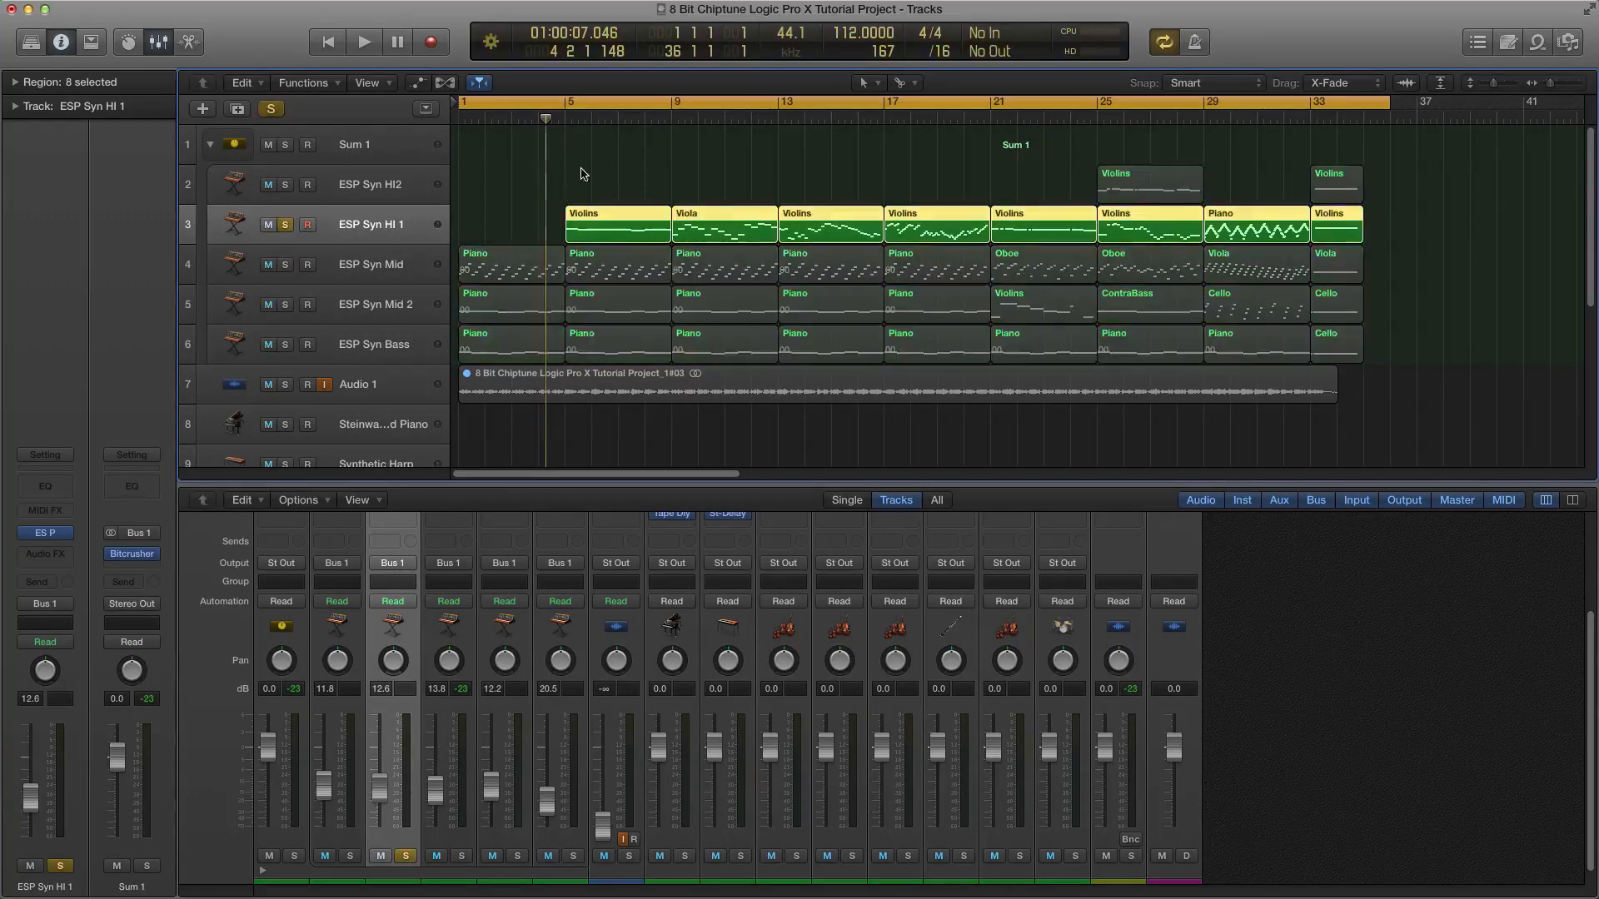
left_click(363, 42)
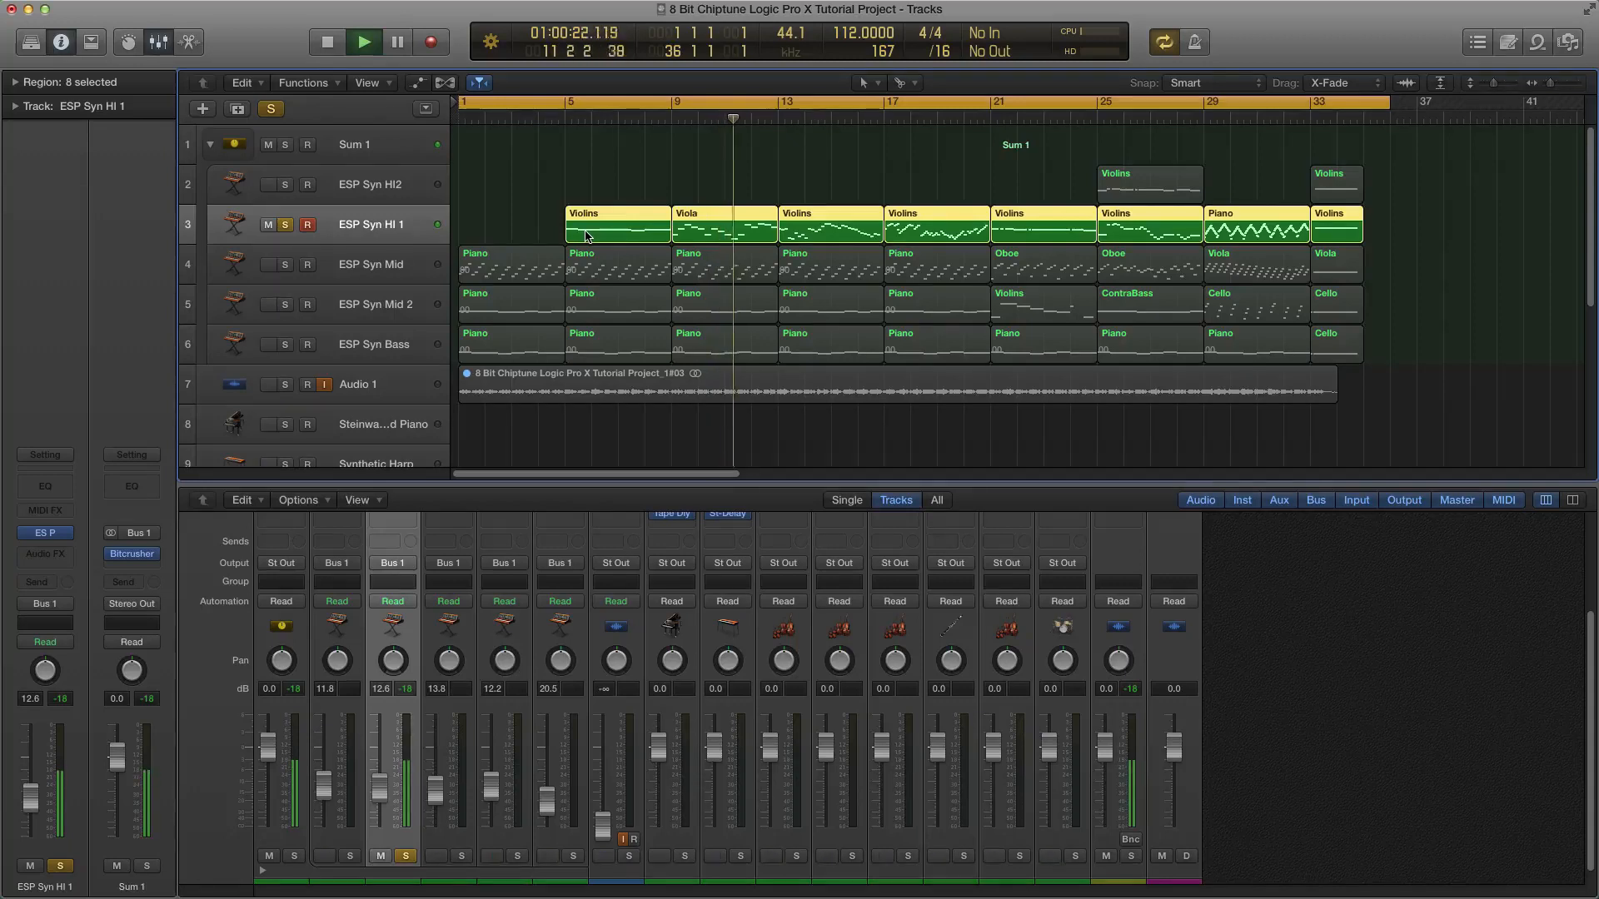
left_click(363, 42)
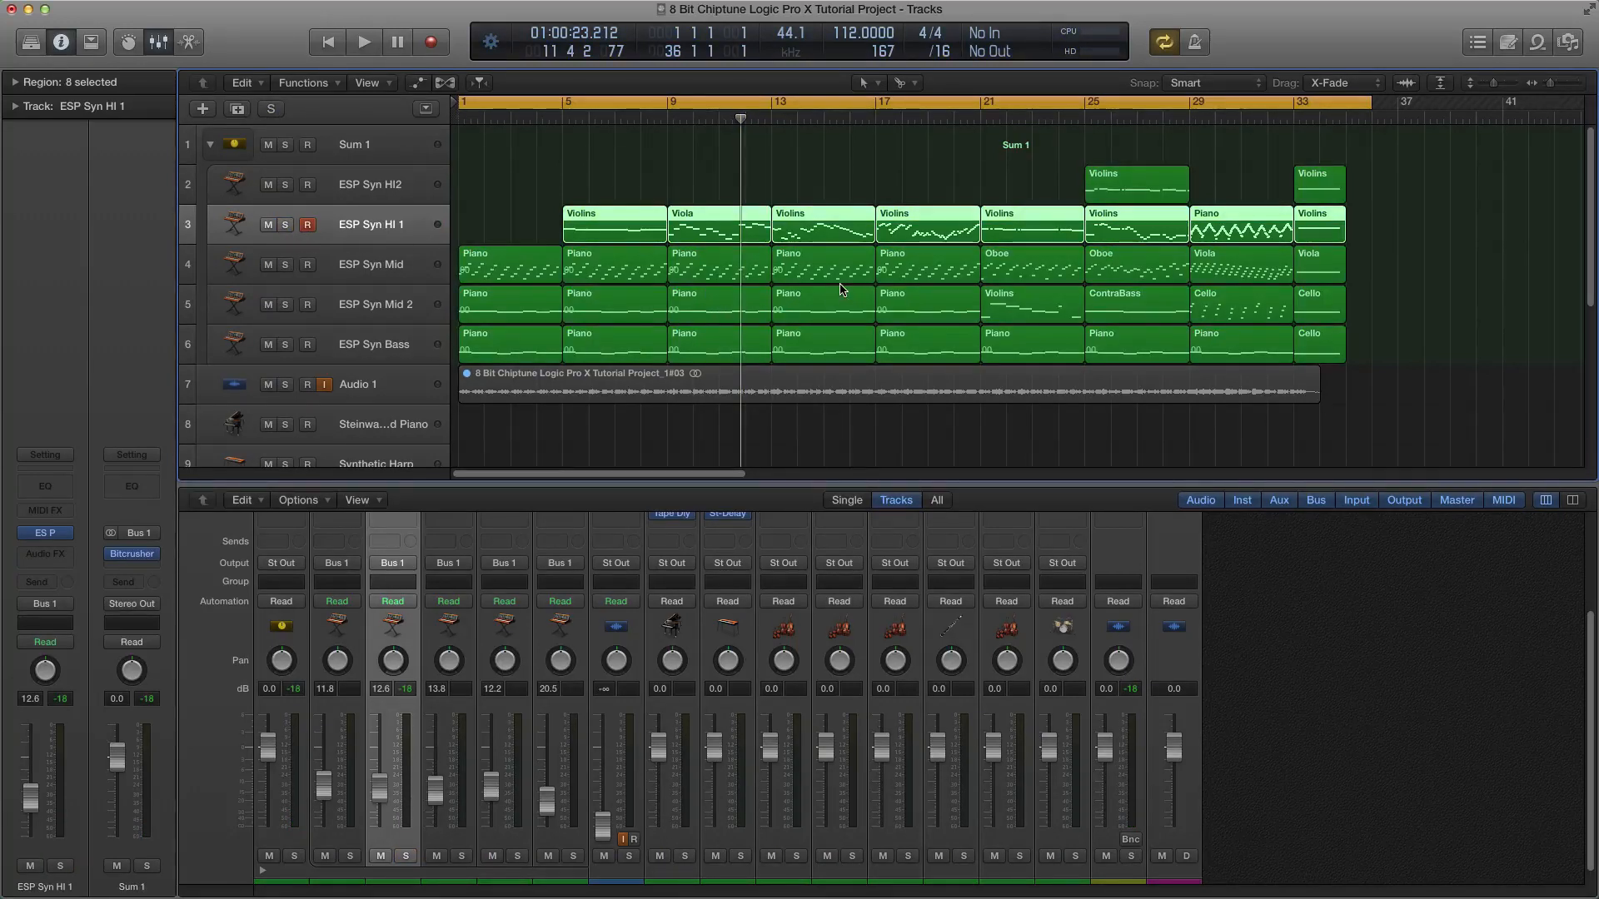
Play all the chiptune tracks together unsoloed, stopping around bar 16.
left_click(363, 41)
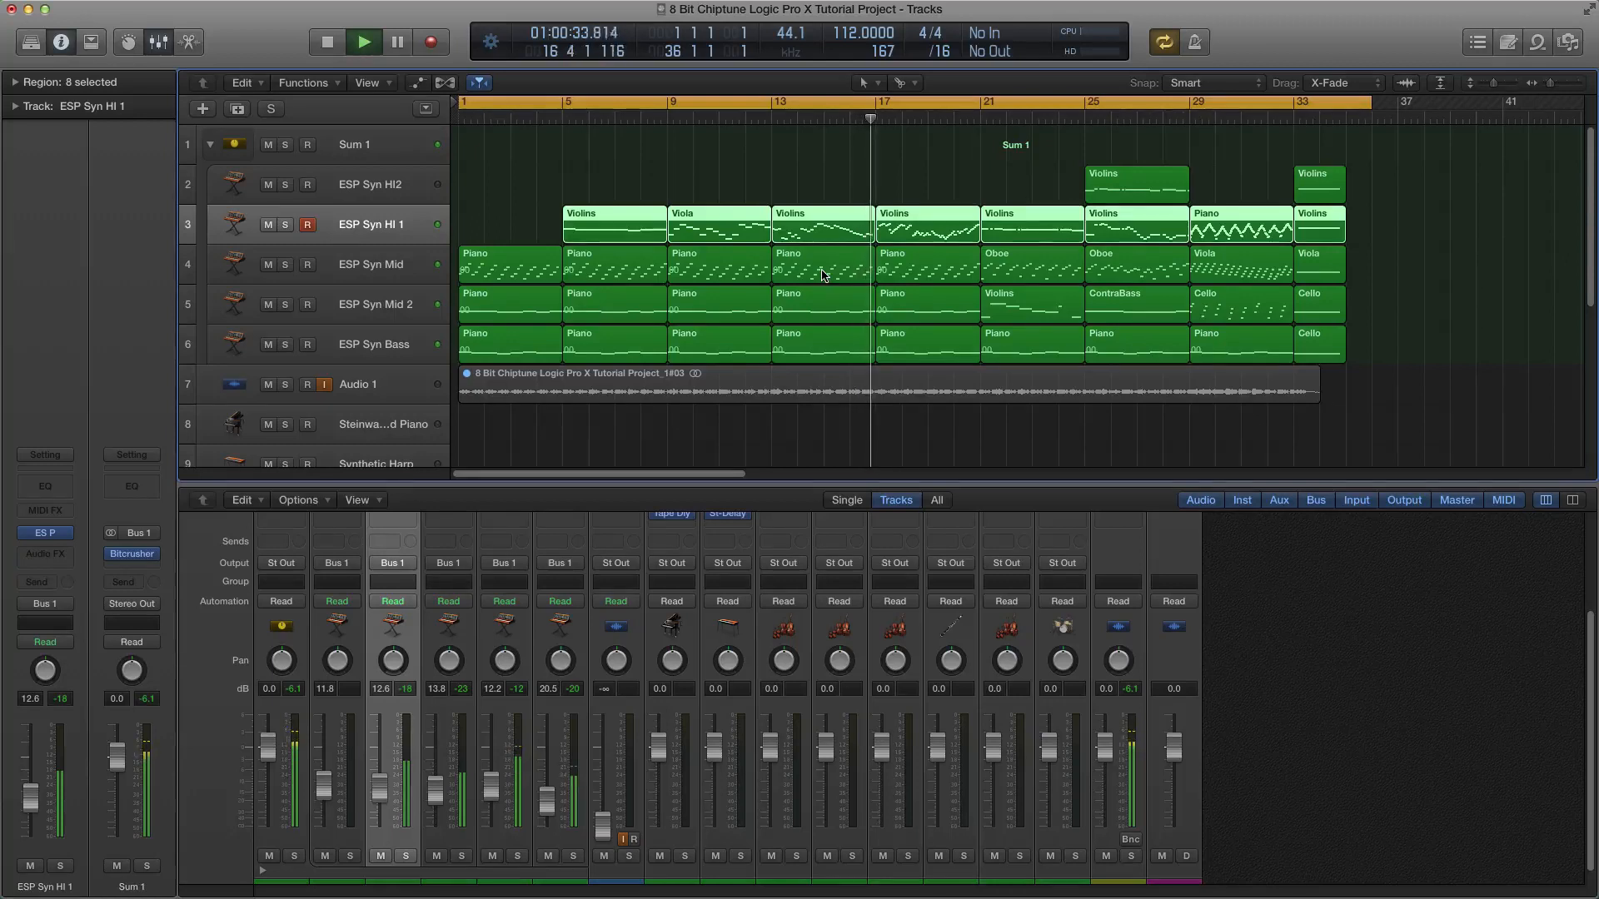
left_click(396, 42)
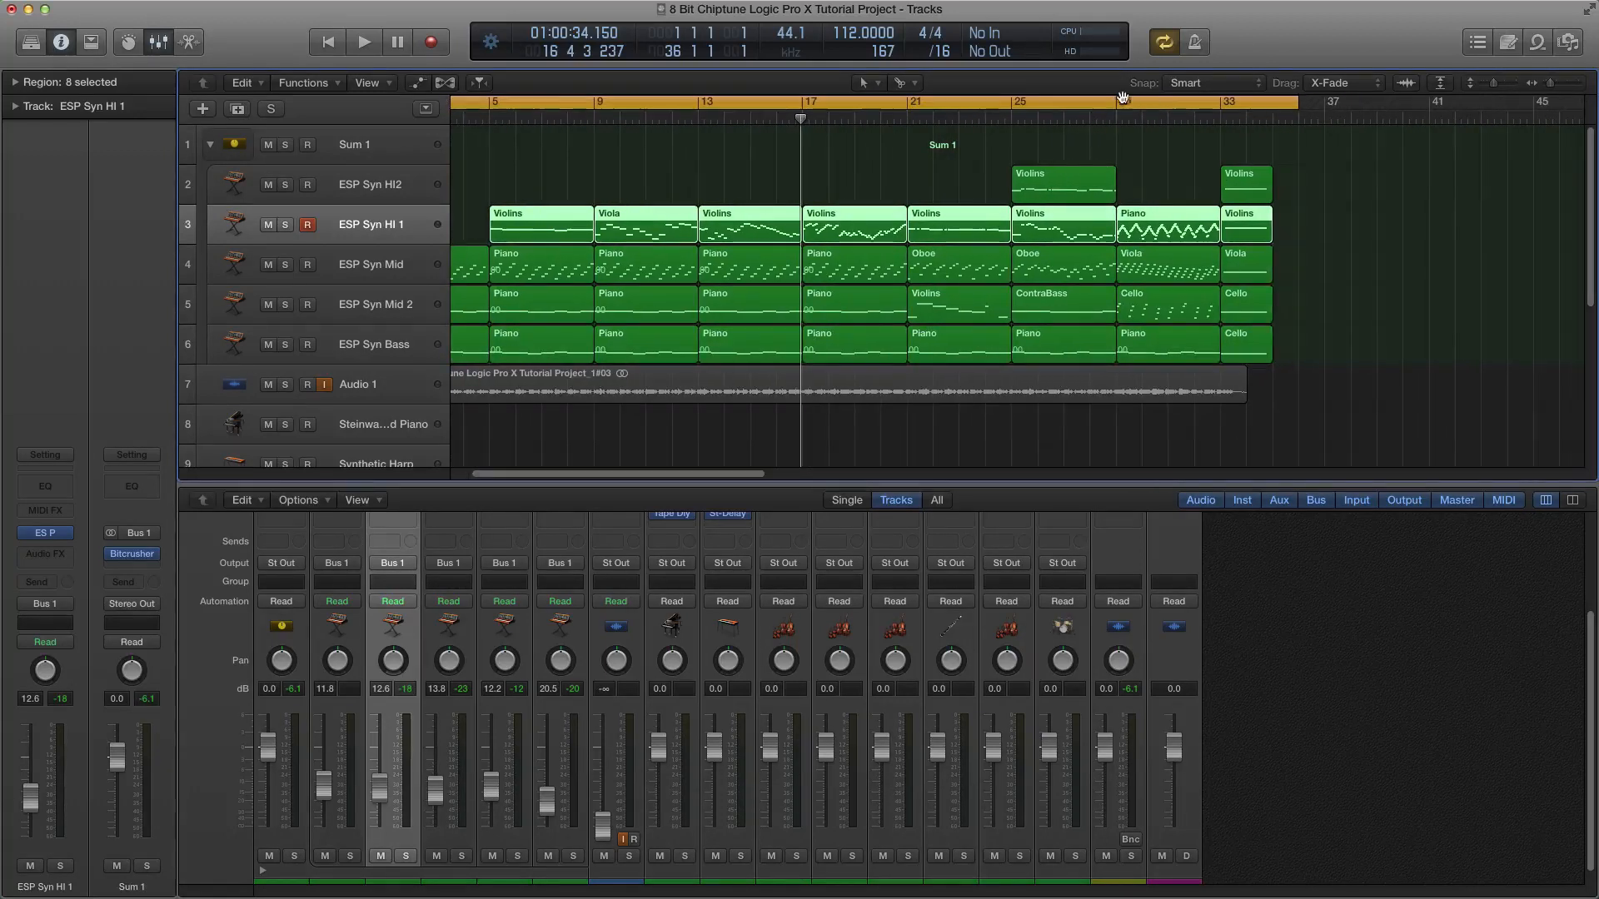
Disable Cycle looping and resume playback from the Piano region at bar 29.
left_click(1168, 214)
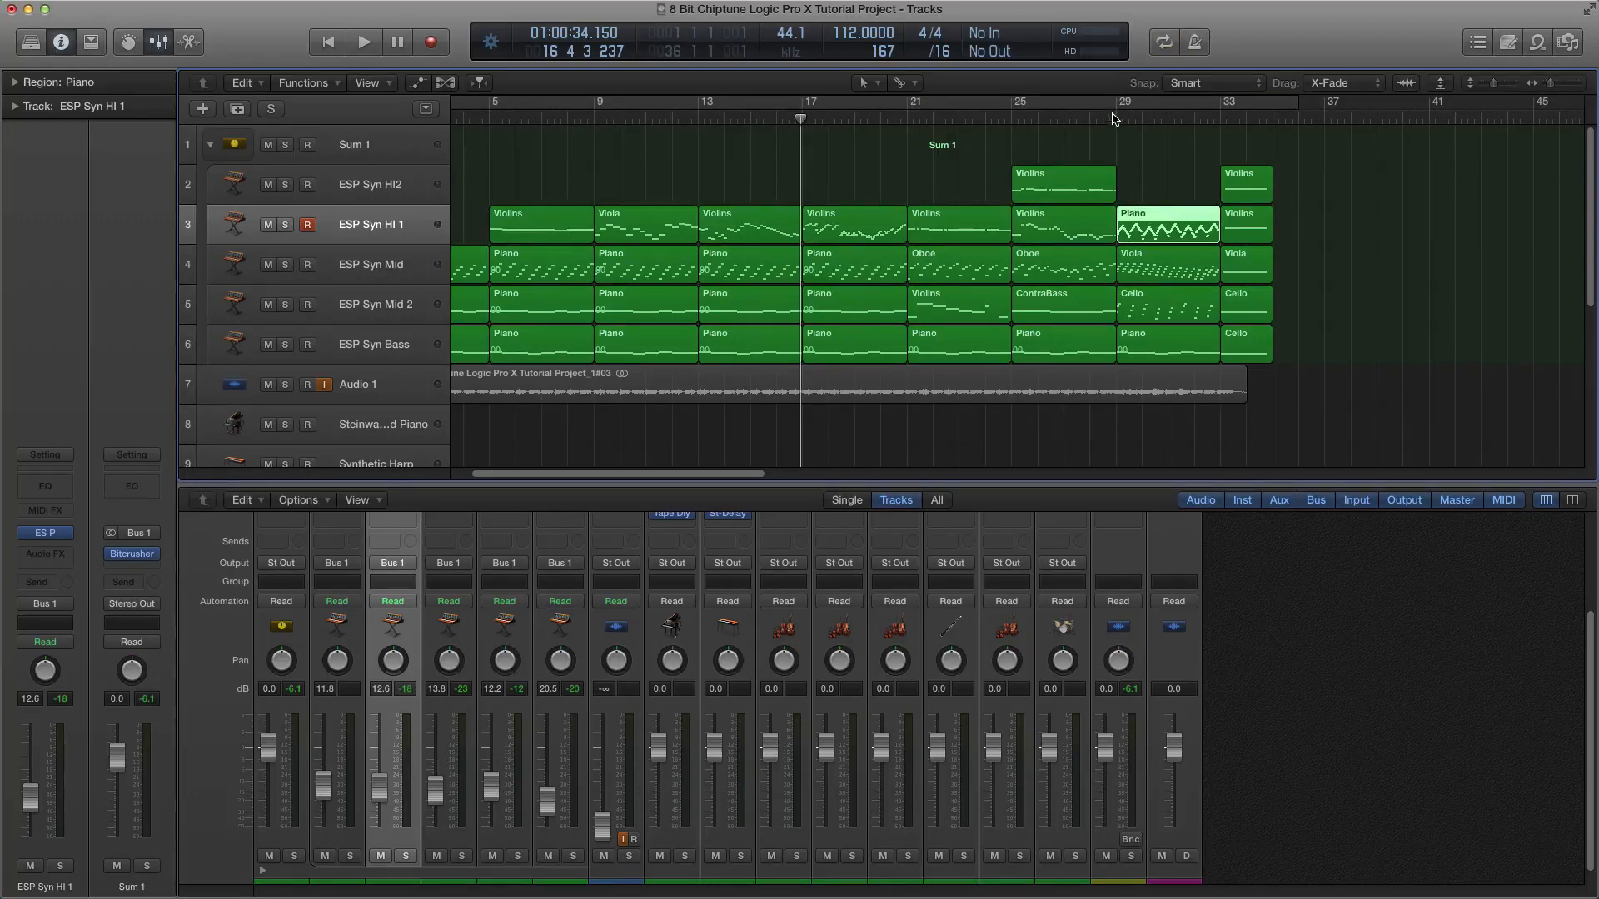
left_click(363, 42)
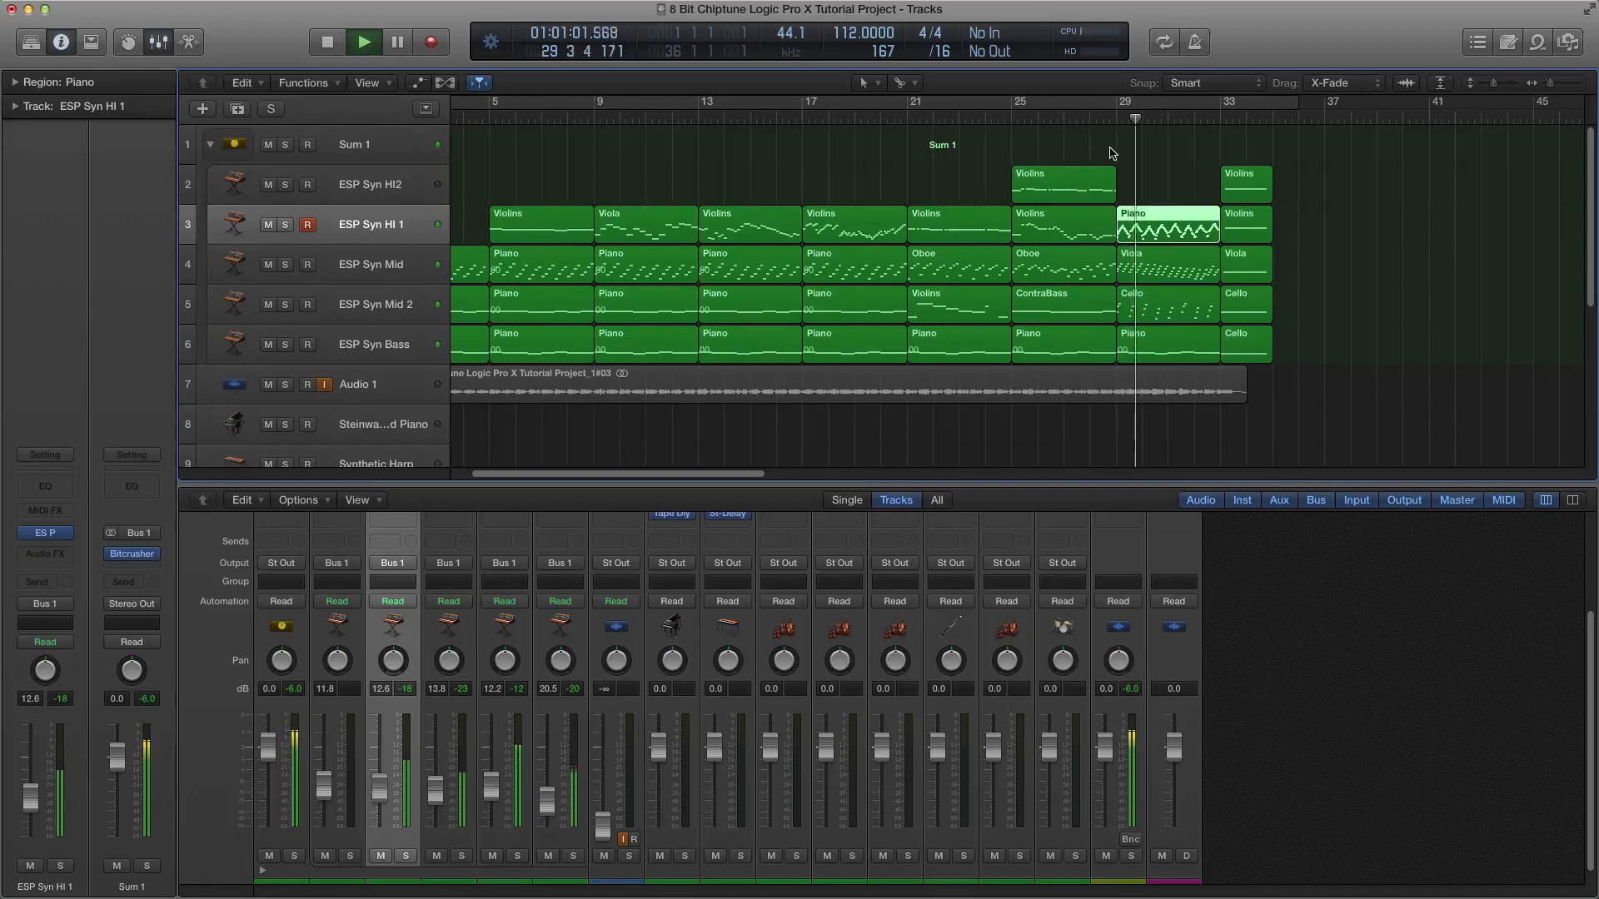
mouse_move(1140, 170)
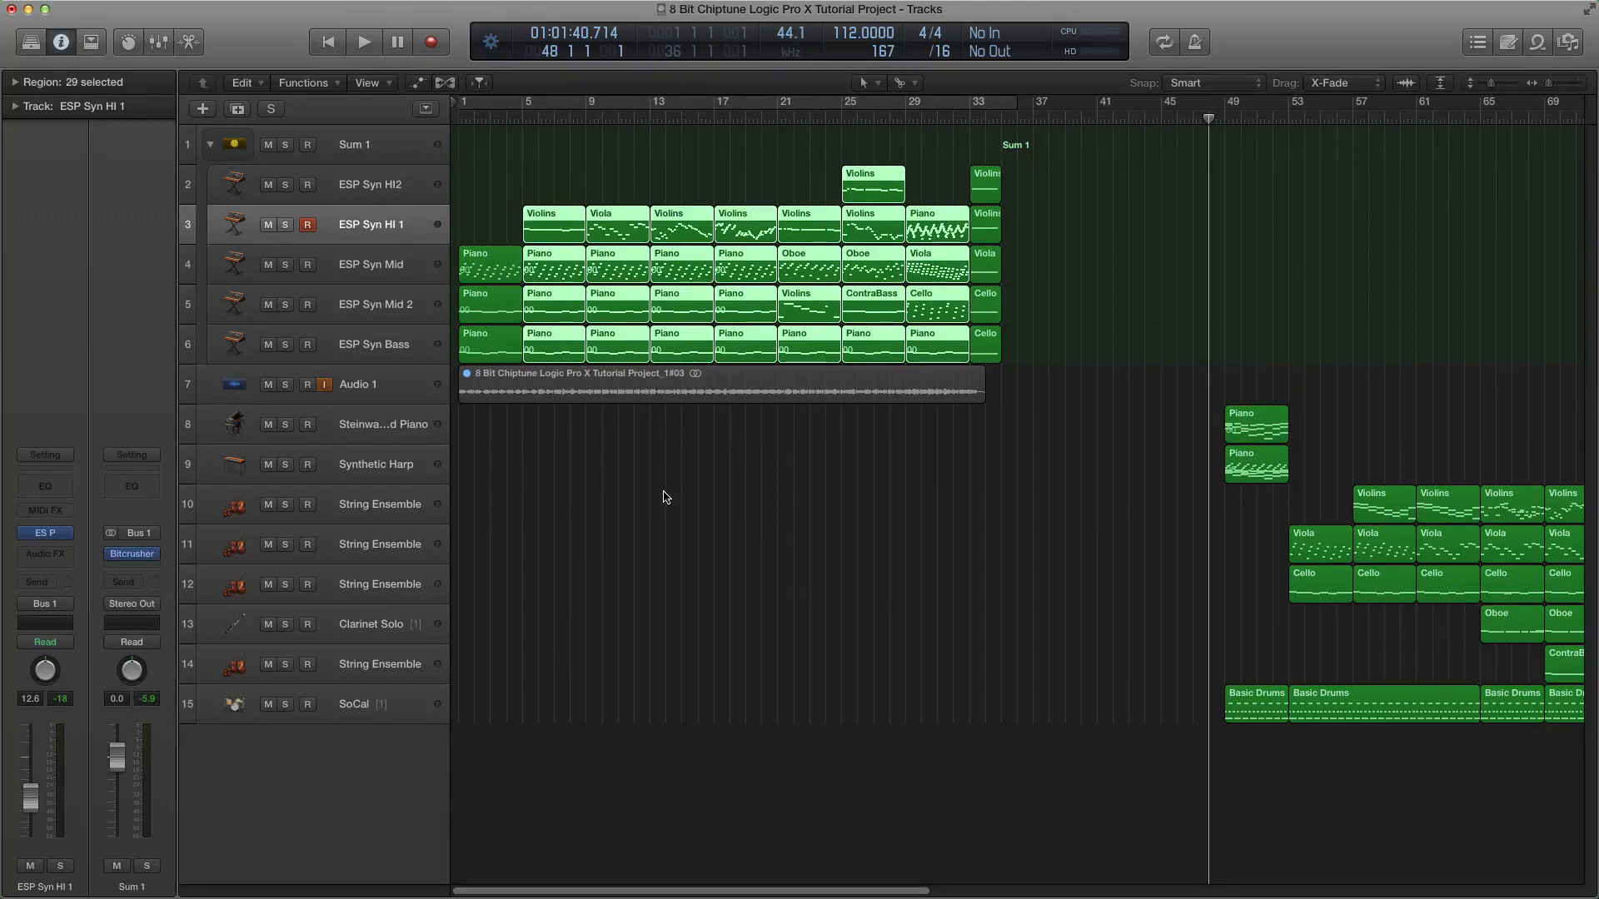
mouse_move(649, 485)
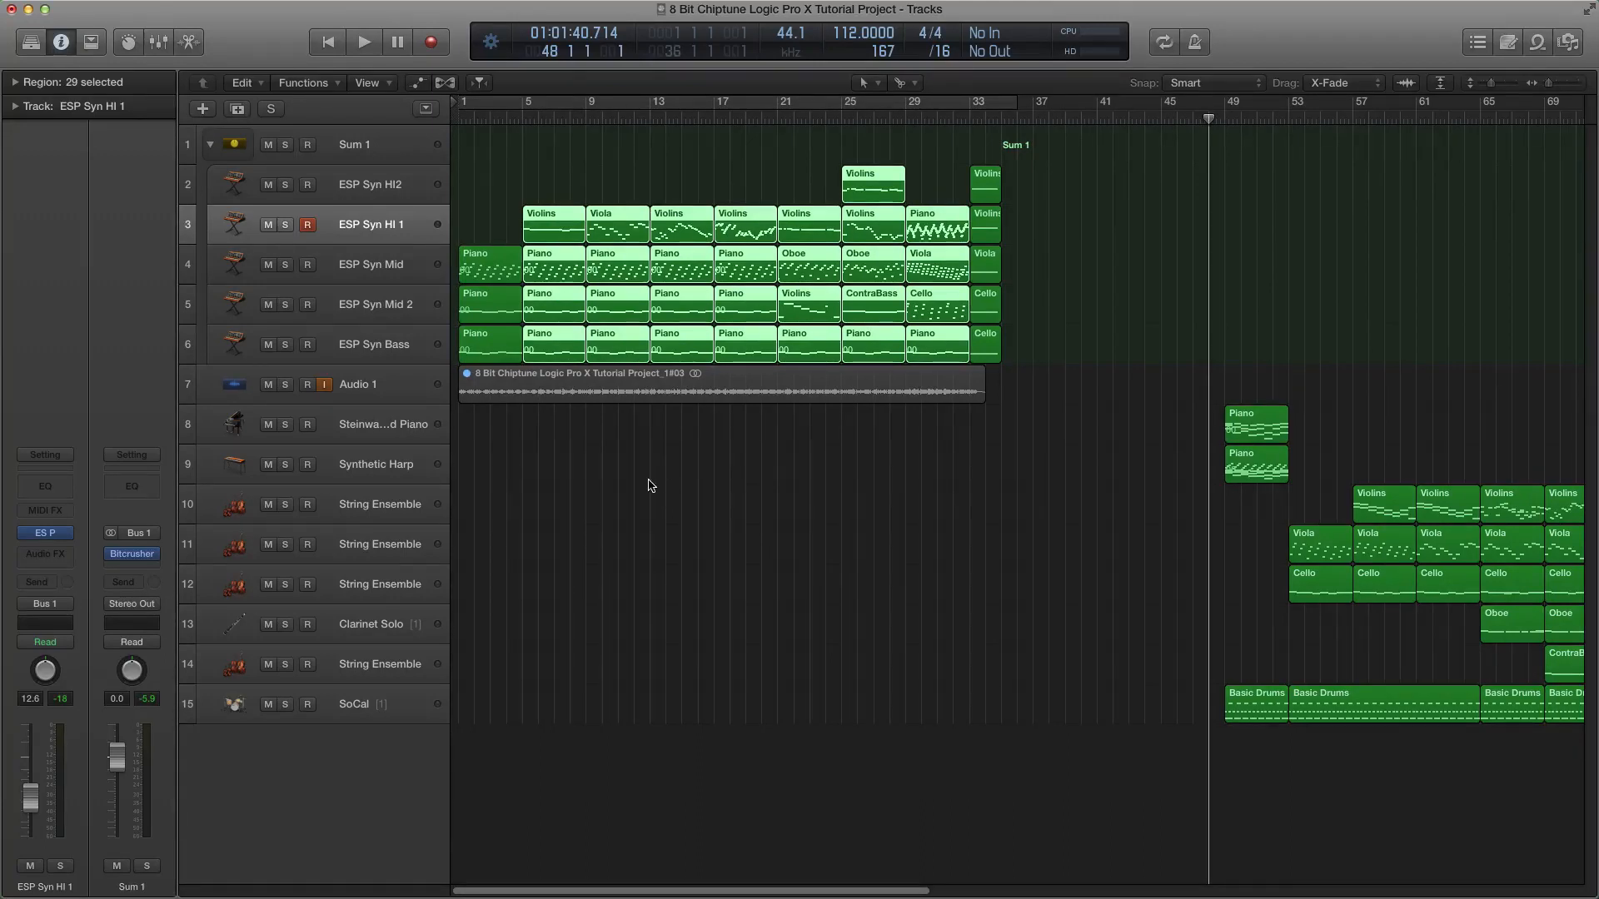